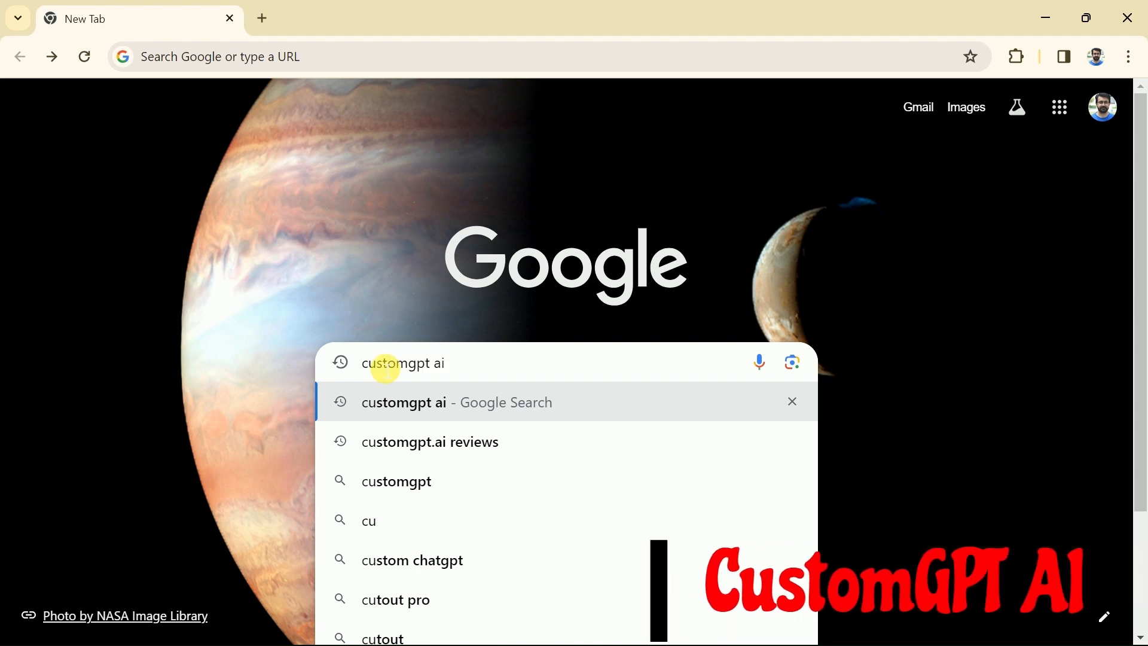
{"action": "mouse_move", "coordinate": [486, 379]}
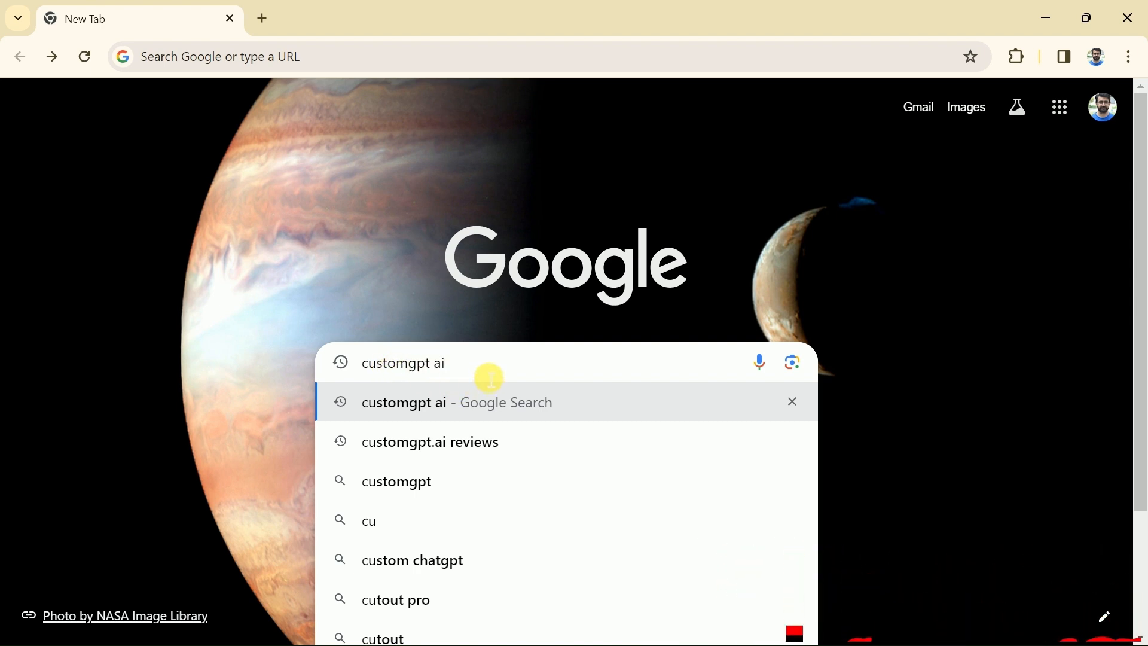
- Run the Google search for 'customgpt ai' and reach the CustomGPT.ai homepage
{"action": "left_click", "coordinate": [403, 402]}
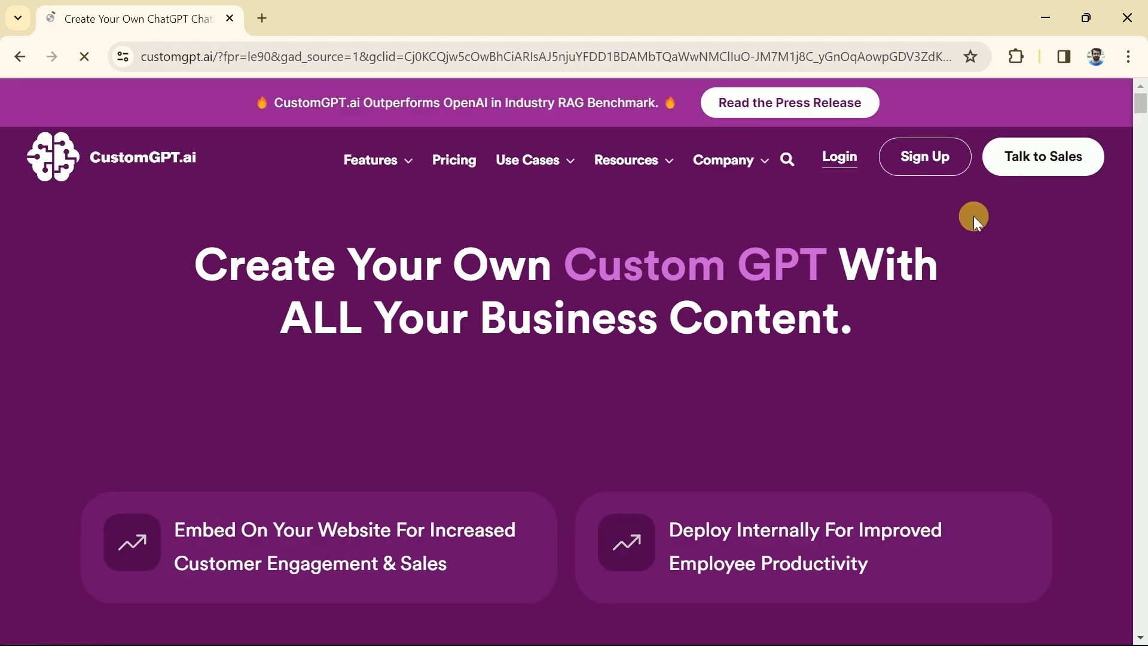
{"action": "mouse_move", "coordinate": [636, 410]}
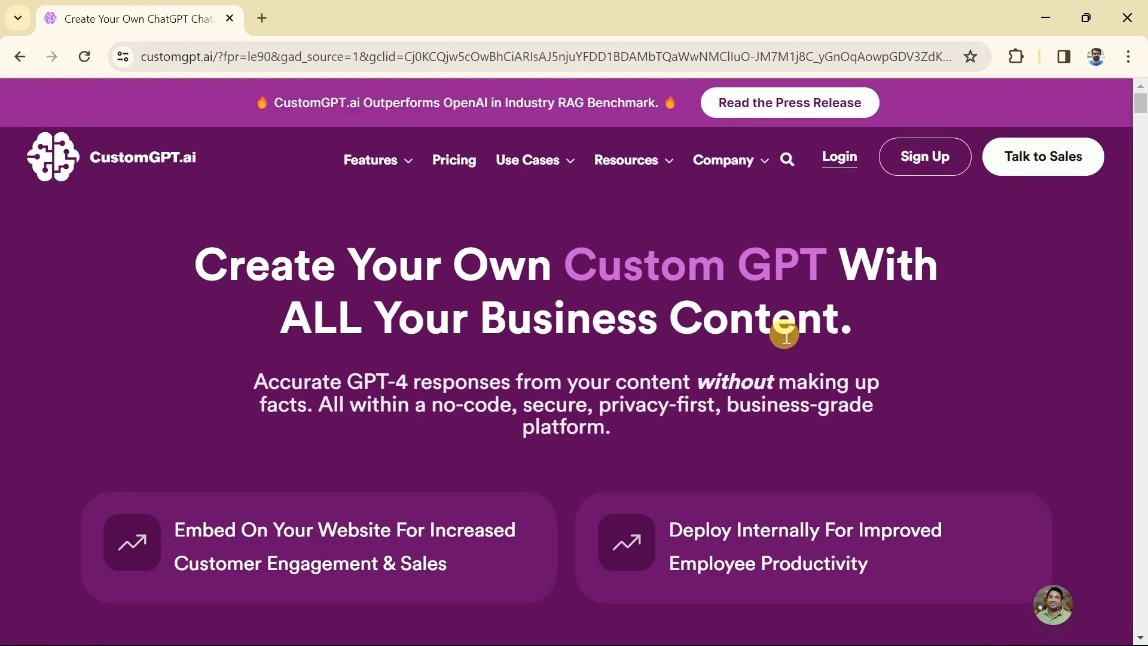
{"action": "mouse_move", "coordinate": [468, 285]}
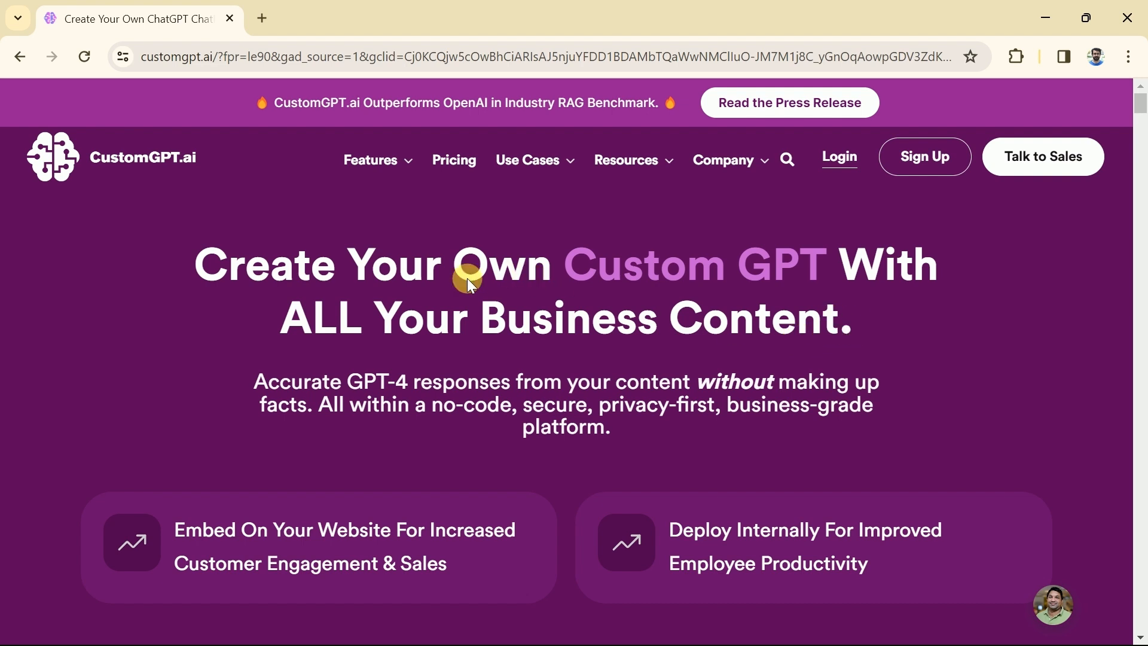
{"action": "mouse_move", "coordinate": [741, 397]}
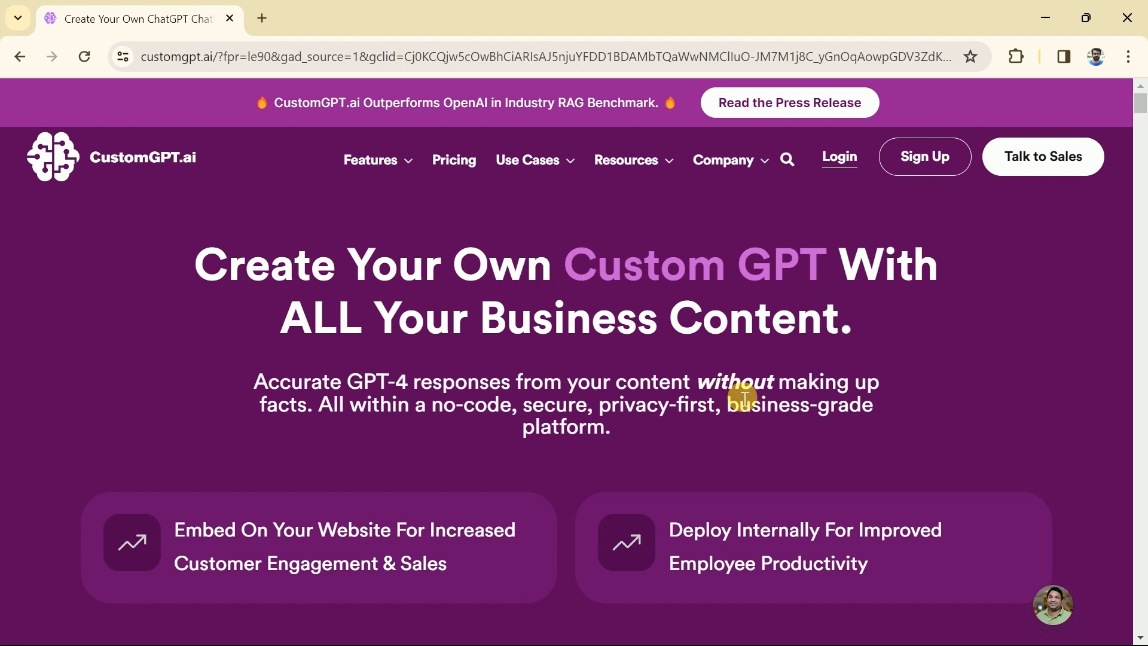
- Read down the homepage features, demo and use cases, then head to the account login page
{"action": "scroll", "scroll_direction": "down", "scroll_amount": 3}
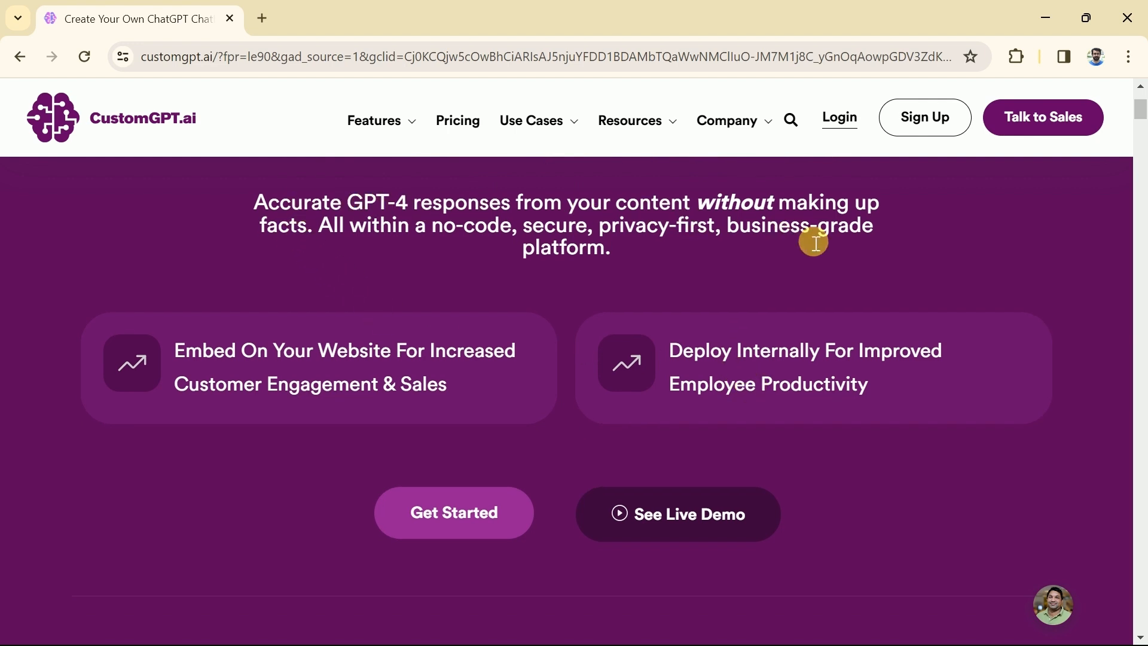
{"action": "mouse_move", "coordinate": [185, 360]}
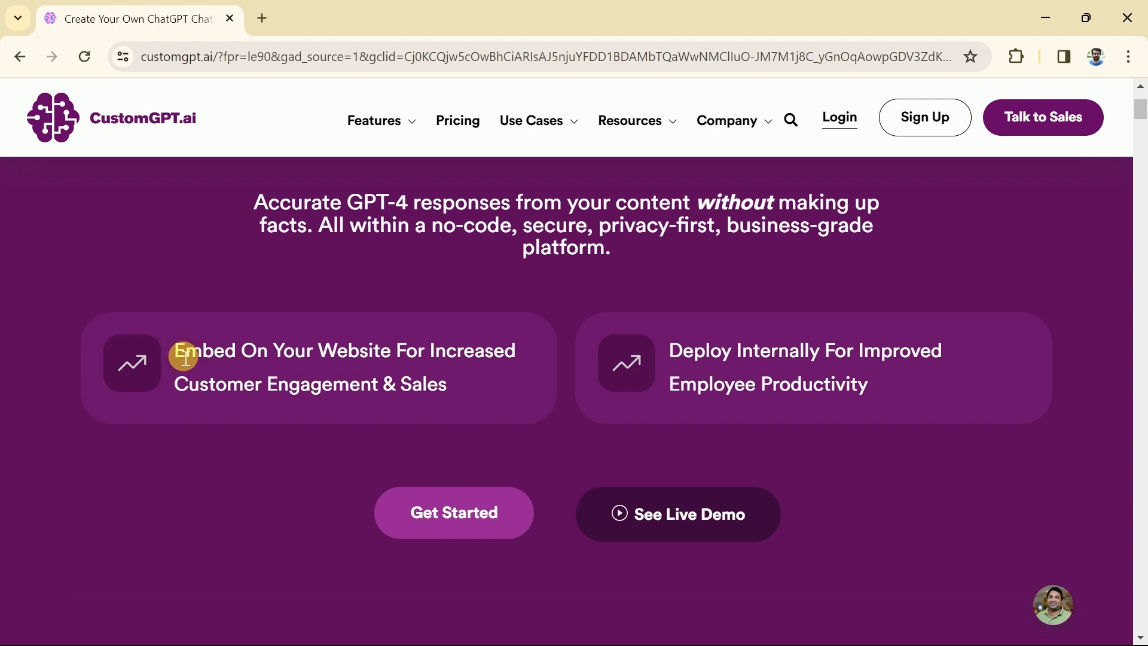
{"action": "scroll", "scroll_direction": "down", "scroll_amount": 3}
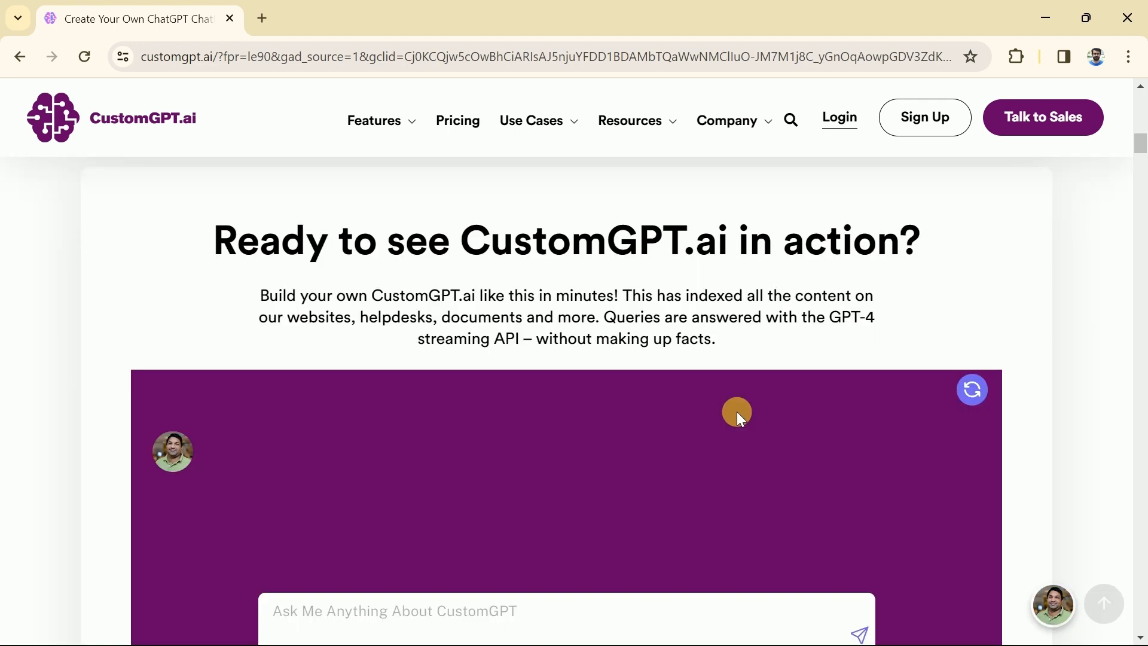
{"action": "scroll", "scroll_direction": "down", "scroll_amount": 3}
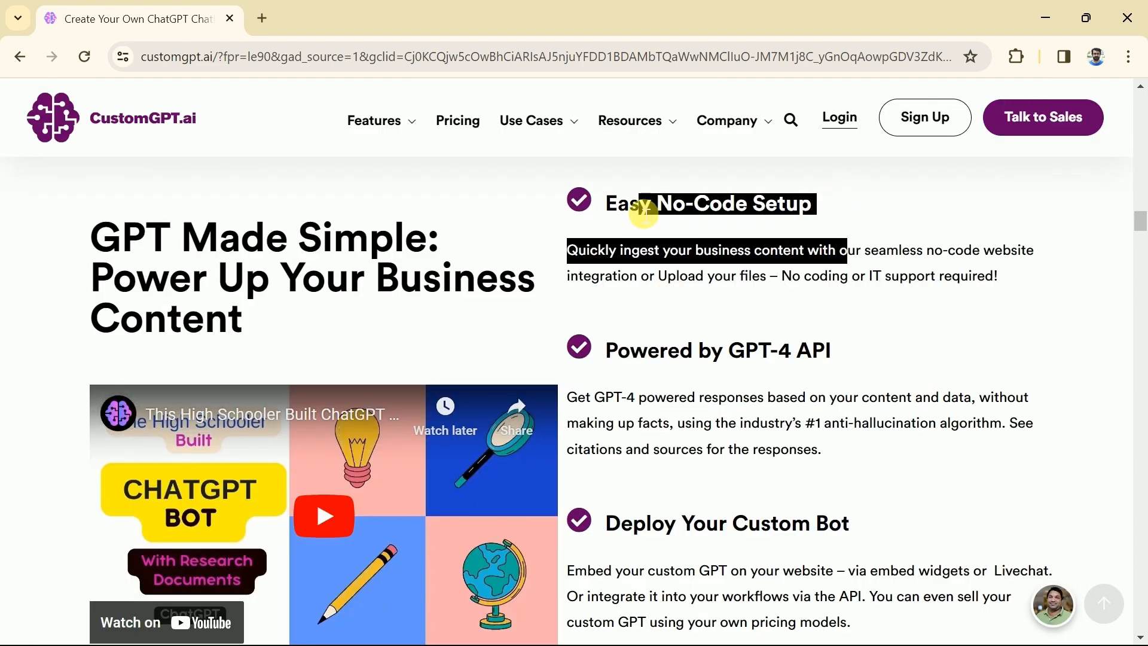
{"action": "left_click", "coordinate": [838, 117]}
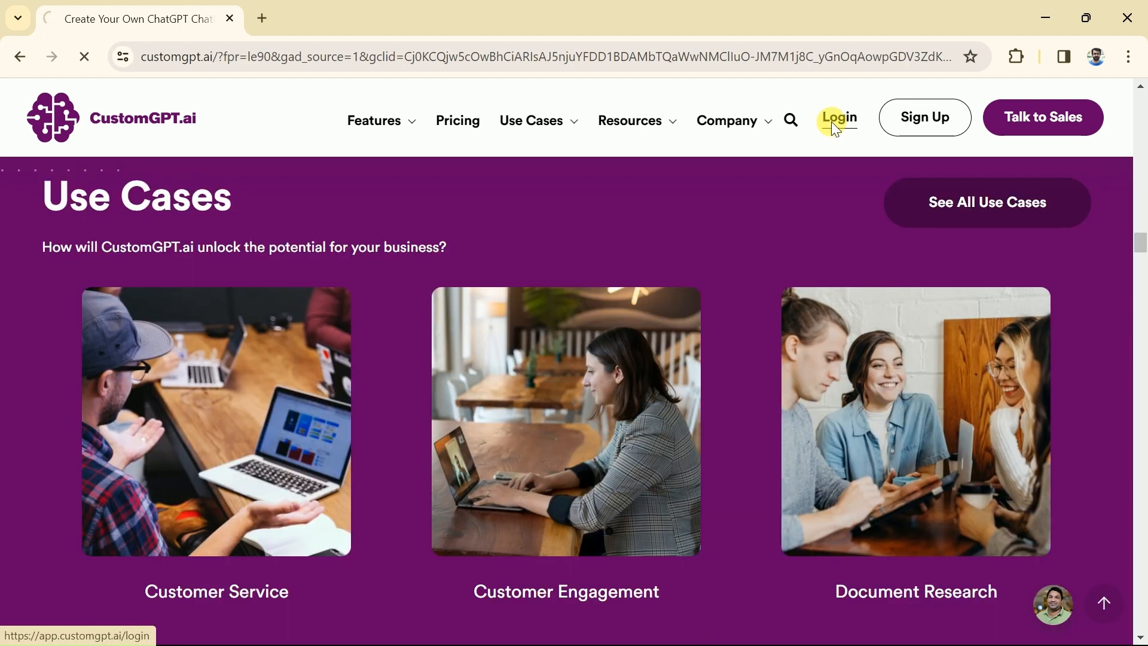
- Sign in to CustomGPT.ai and start creating the first project from the dashboard
{"action": "left_click", "coordinate": [837, 117]}
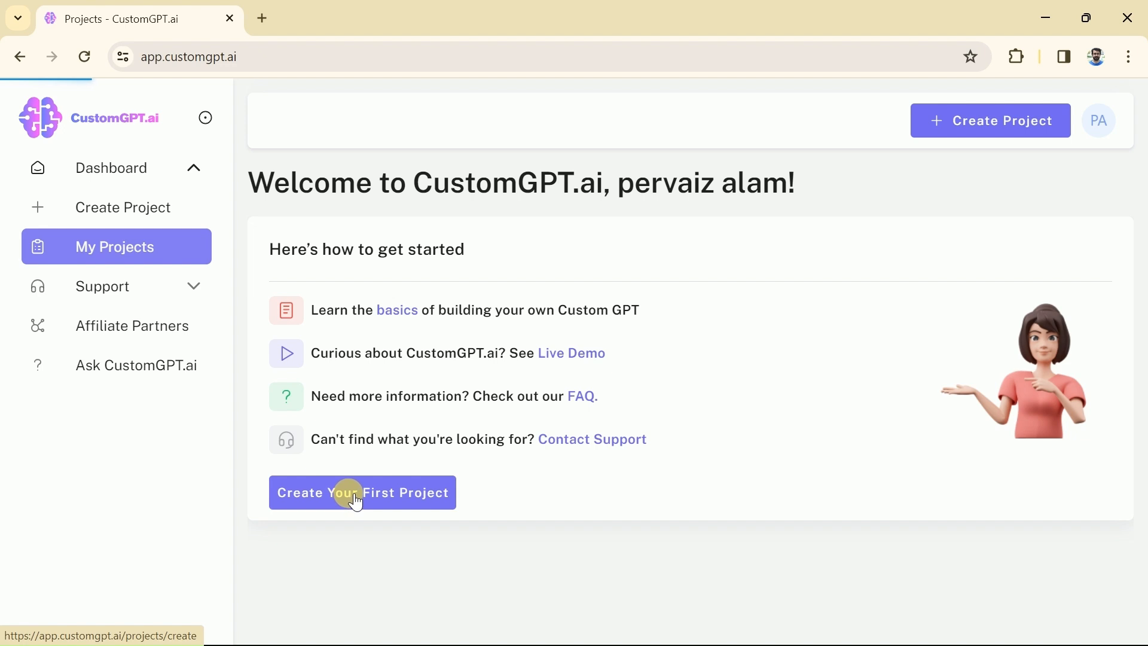
{"action": "left_click", "coordinate": [361, 491]}
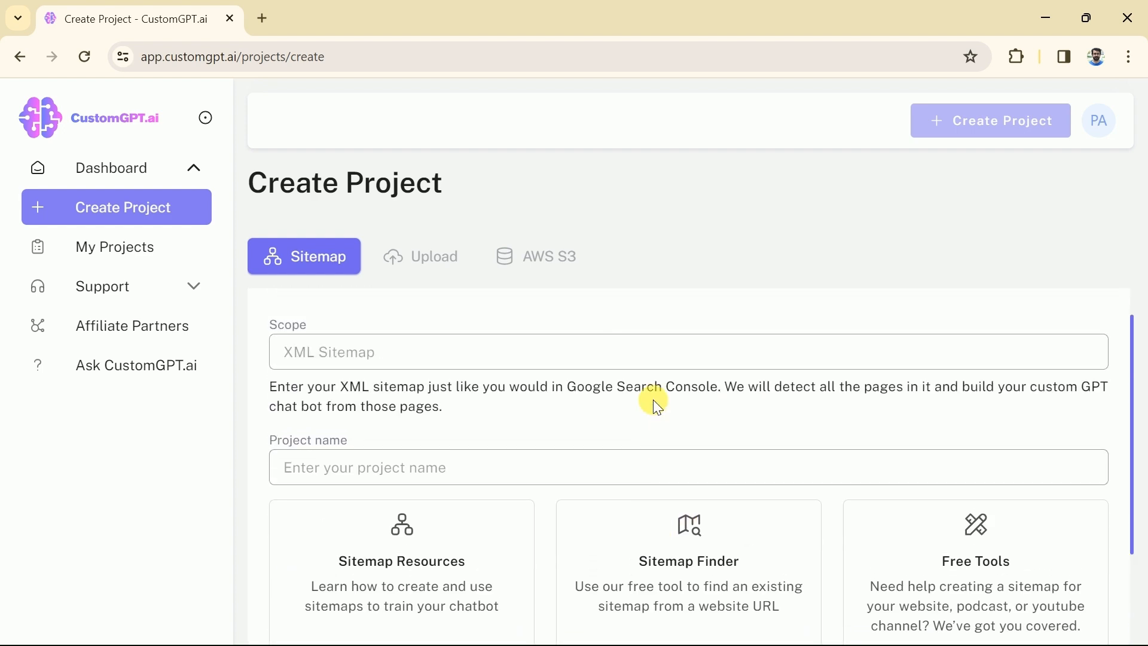
- Review the Sitemap source option, then switch the project source to Upload files
{"action": "left_click", "coordinate": [303, 255]}
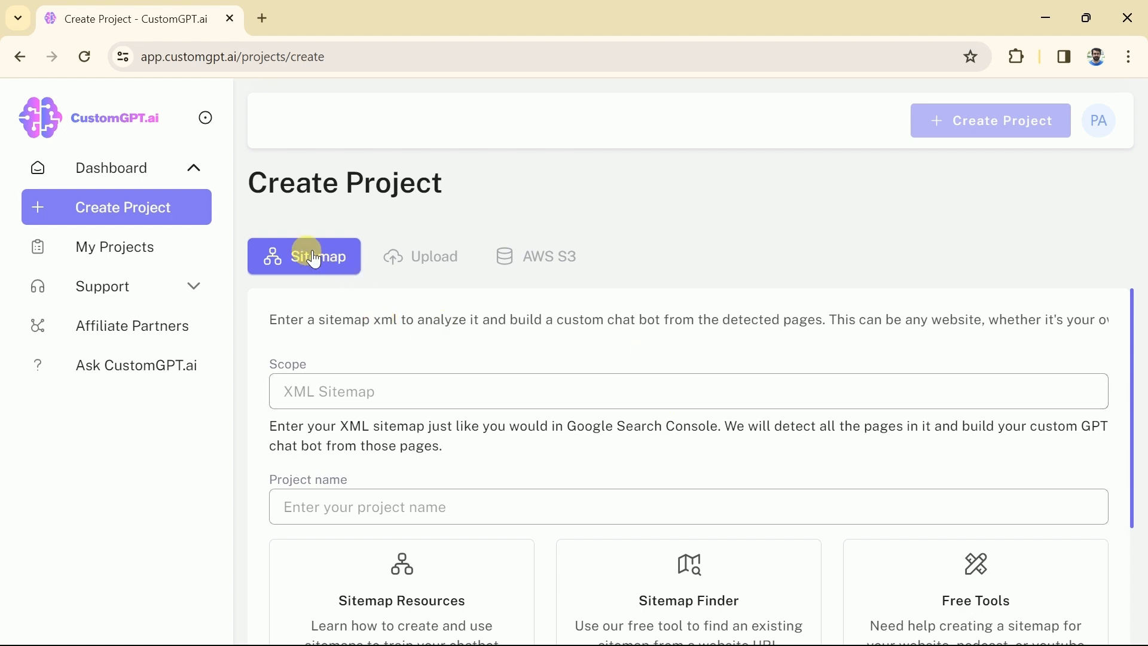
{"action": "mouse_move", "coordinate": [303, 266]}
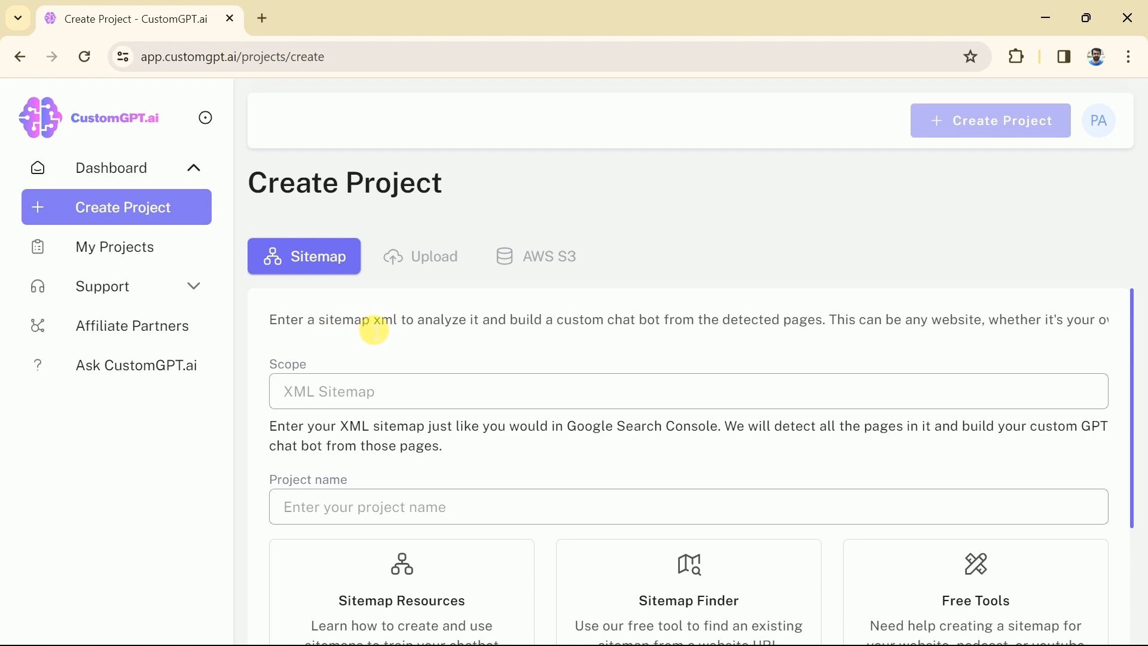
{"action": "mouse_move", "coordinate": [338, 326]}
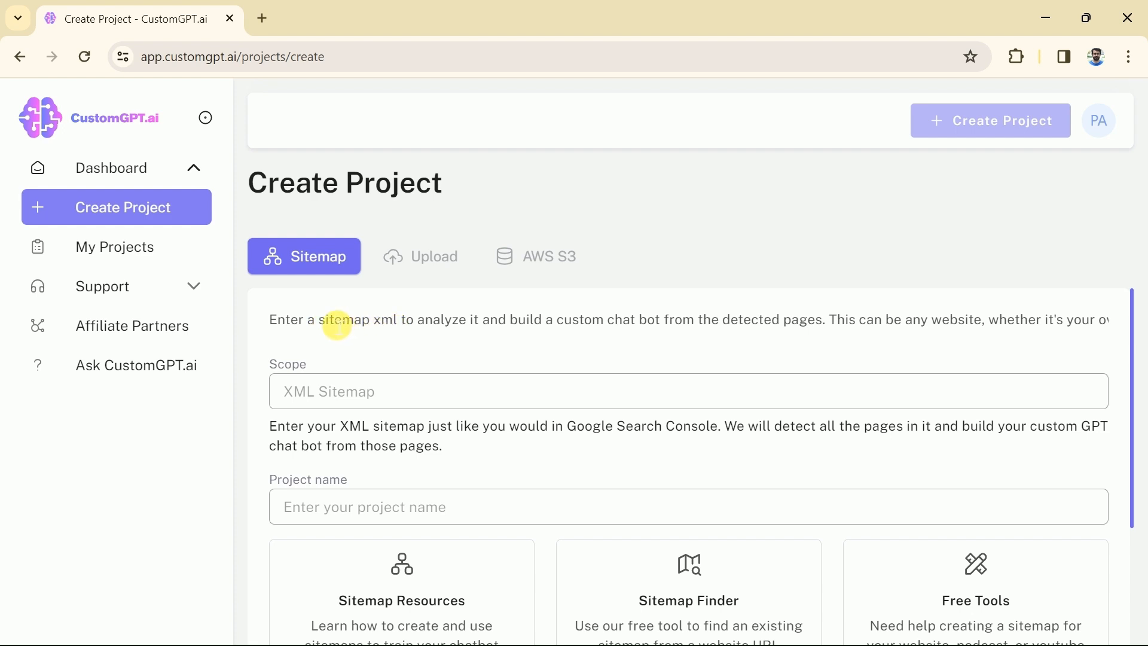
{"action": "double_click", "coordinate": [340, 319]}
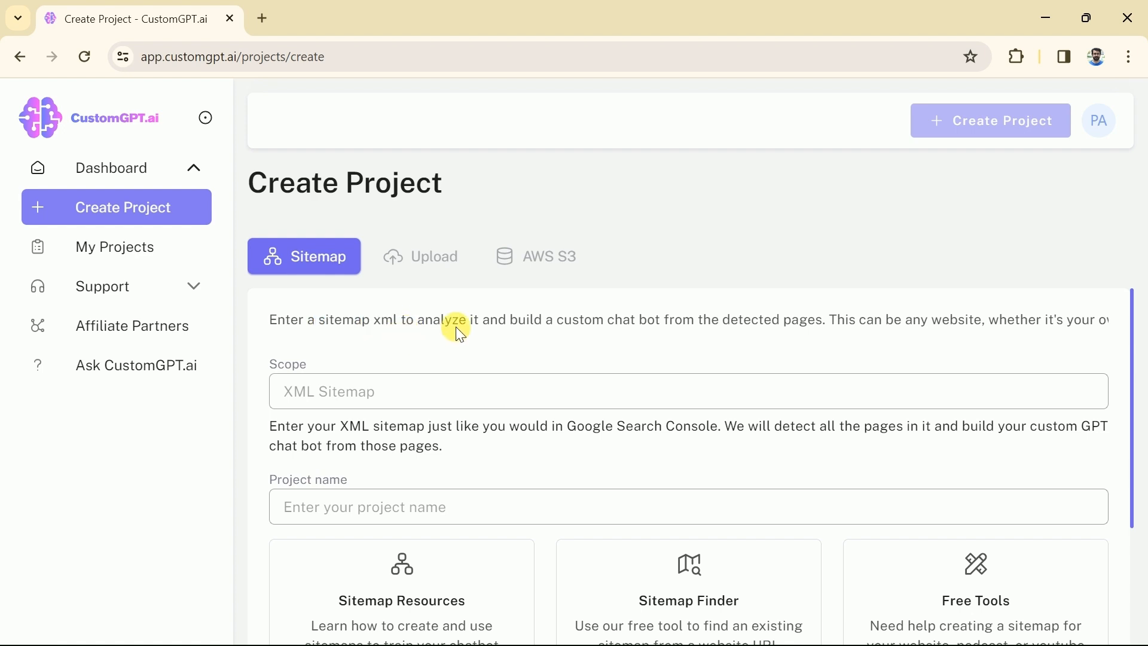
{"action": "mouse_move", "coordinate": [493, 343]}
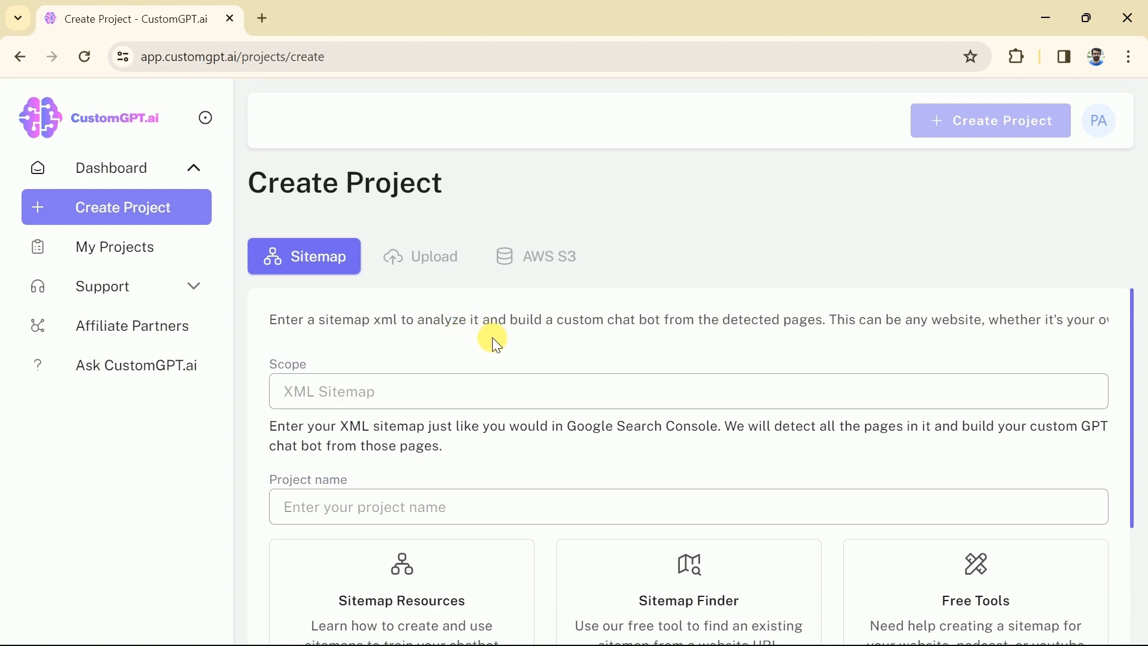
{"action": "left_click", "coordinate": [420, 256]}
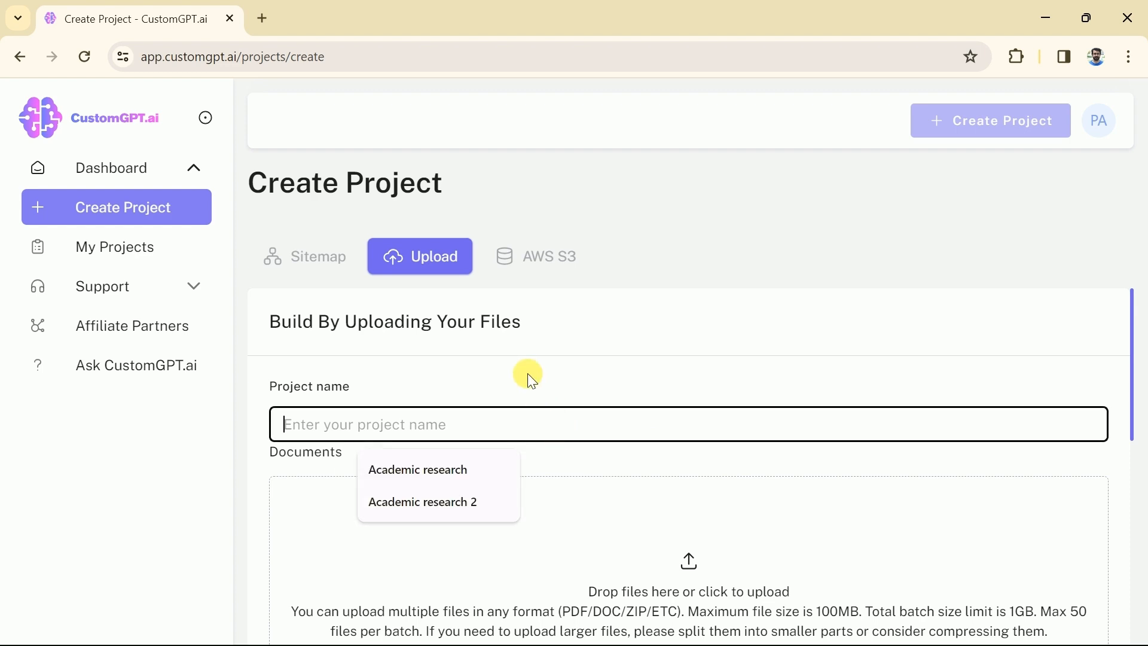
- Check the upload limits and the AWS S3 'Coming soon' source, then return to the Sitemap option
{"action": "scroll", "scroll_direction": "down", "scroll_amount": 3}
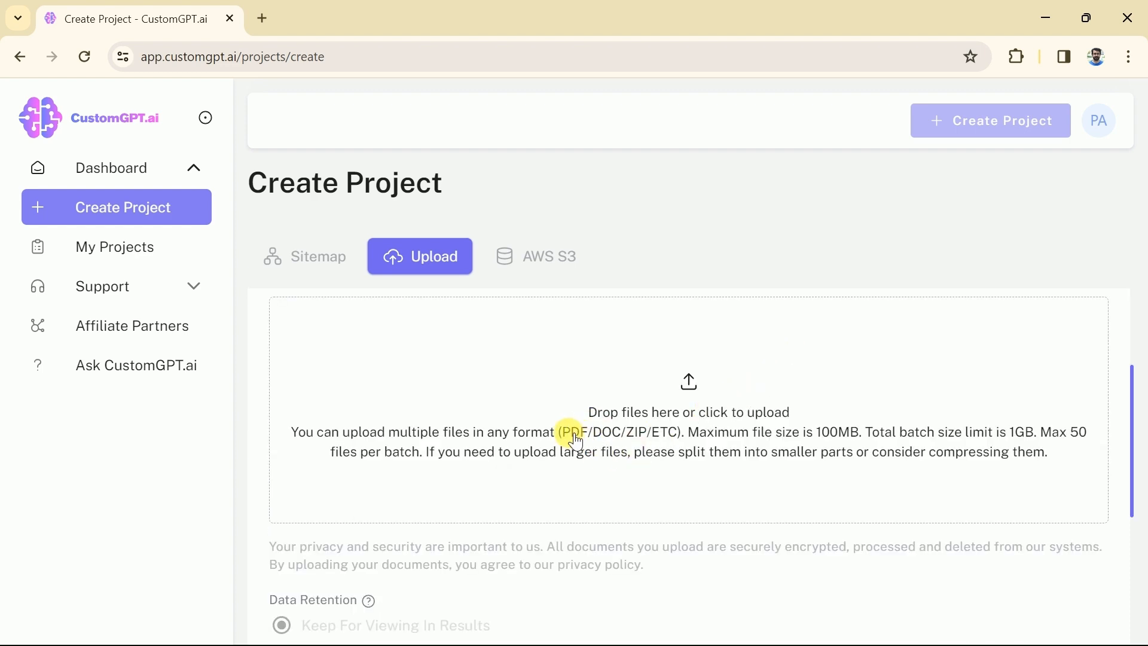
{"action": "mouse_move", "coordinate": [774, 437]}
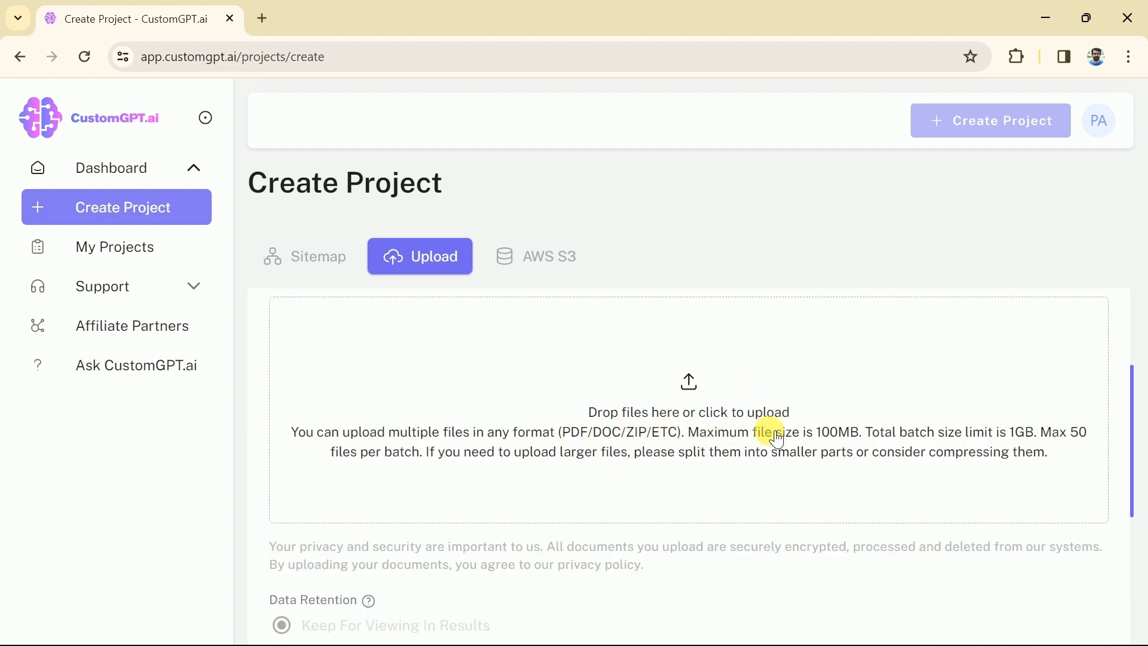
{"action": "mouse_move", "coordinate": [856, 440]}
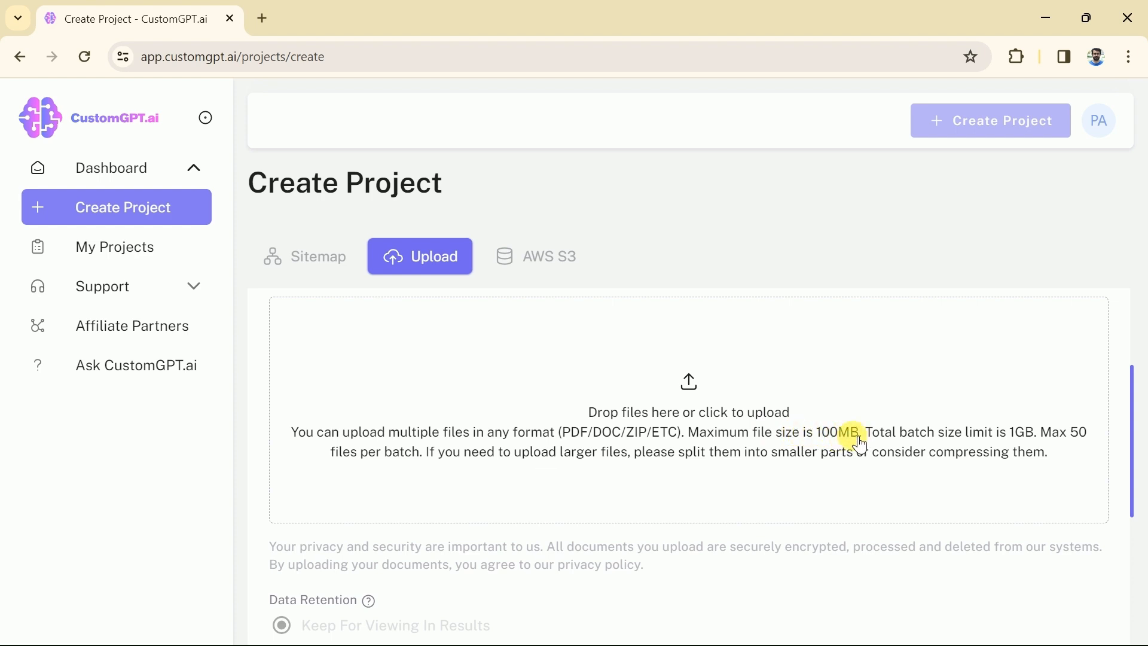
{"action": "mouse_move", "coordinate": [1024, 442]}
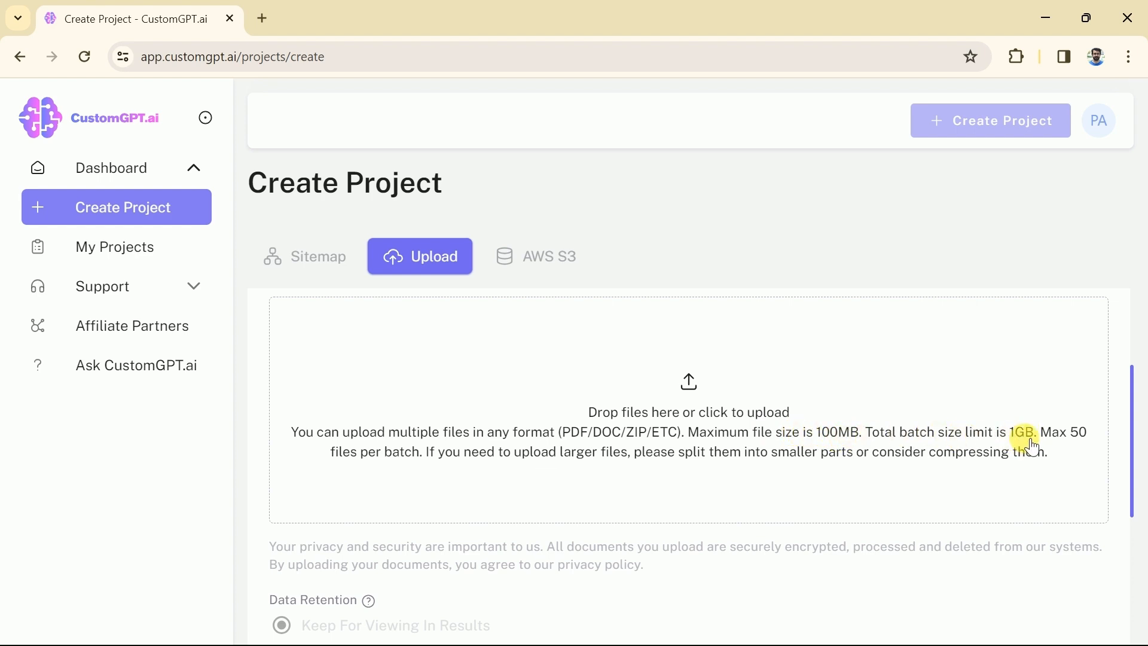
{"action": "left_click", "coordinate": [535, 256]}
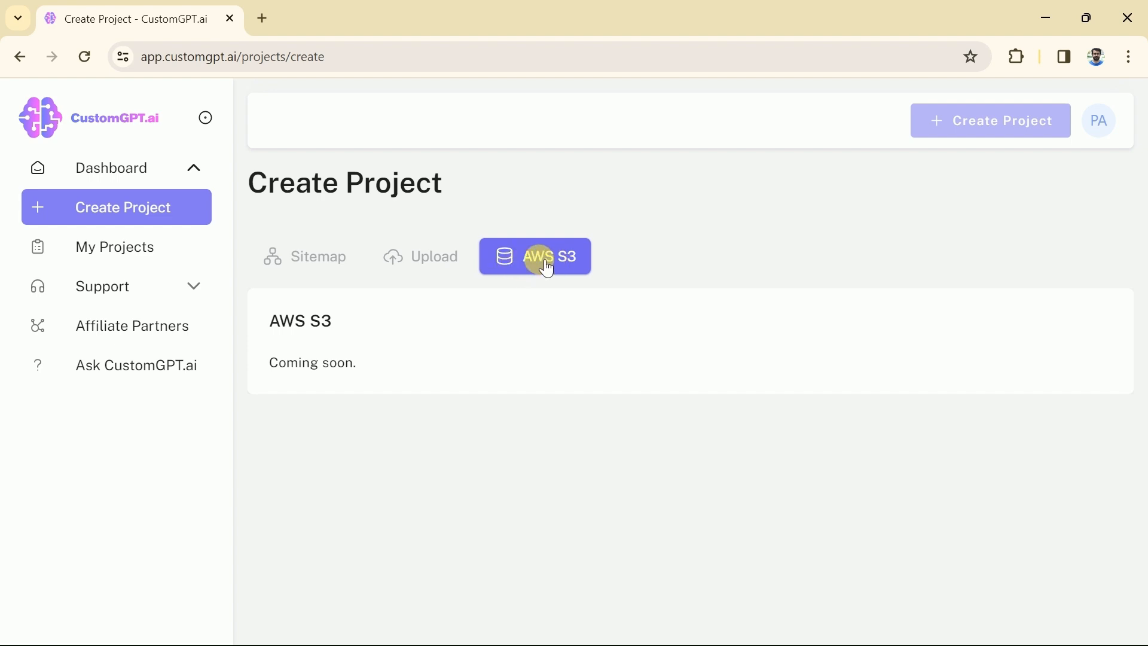
{"action": "mouse_move", "coordinate": [311, 269]}
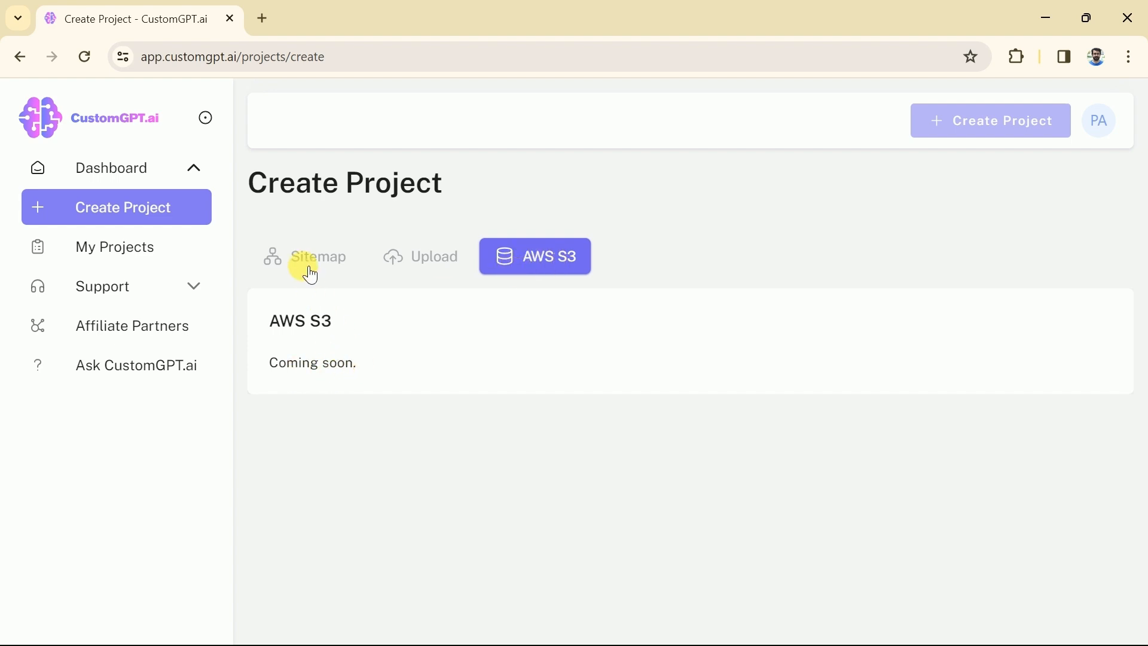
{"action": "left_click", "coordinate": [302, 256]}
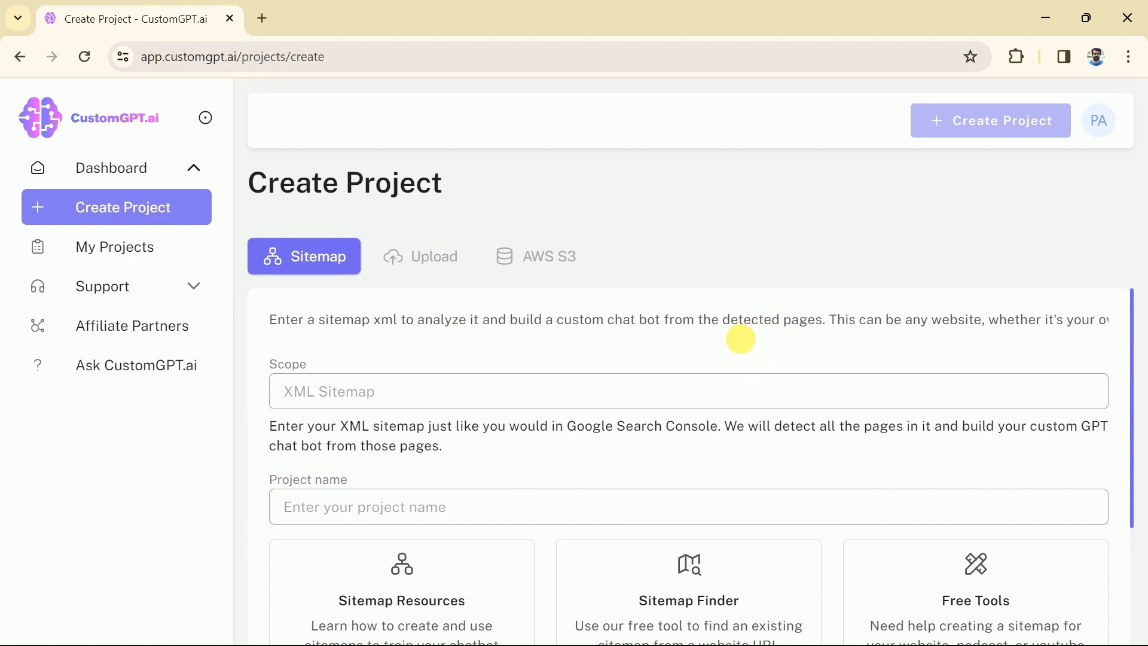
{"action": "mouse_move", "coordinate": [692, 295]}
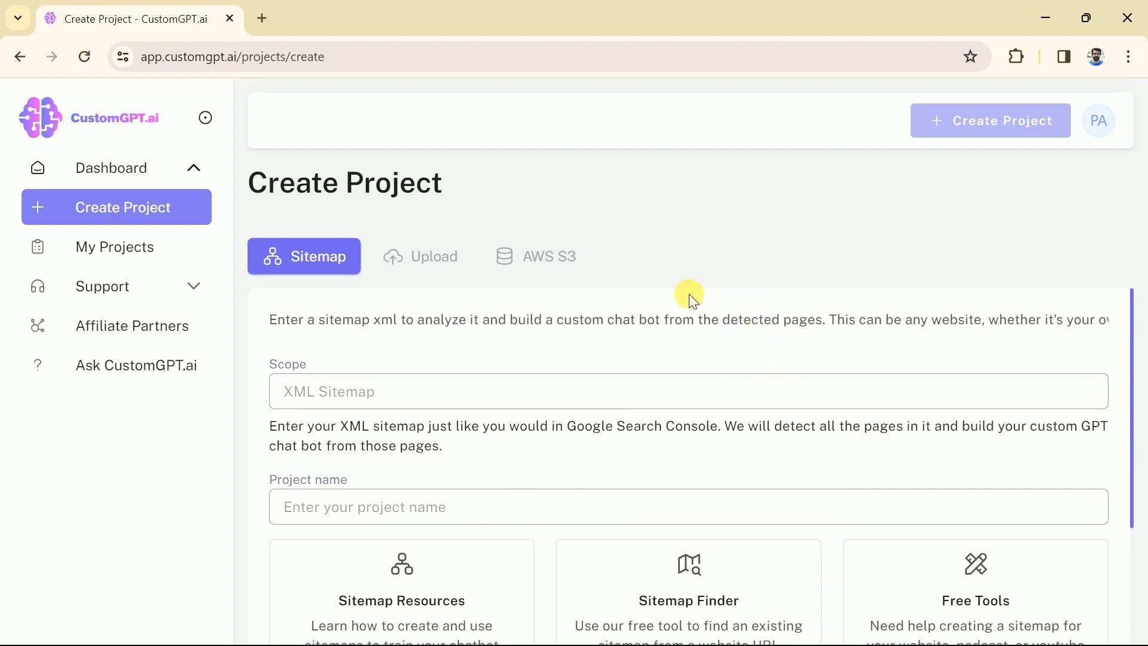
{"action": "mouse_move", "coordinate": [662, 337]}
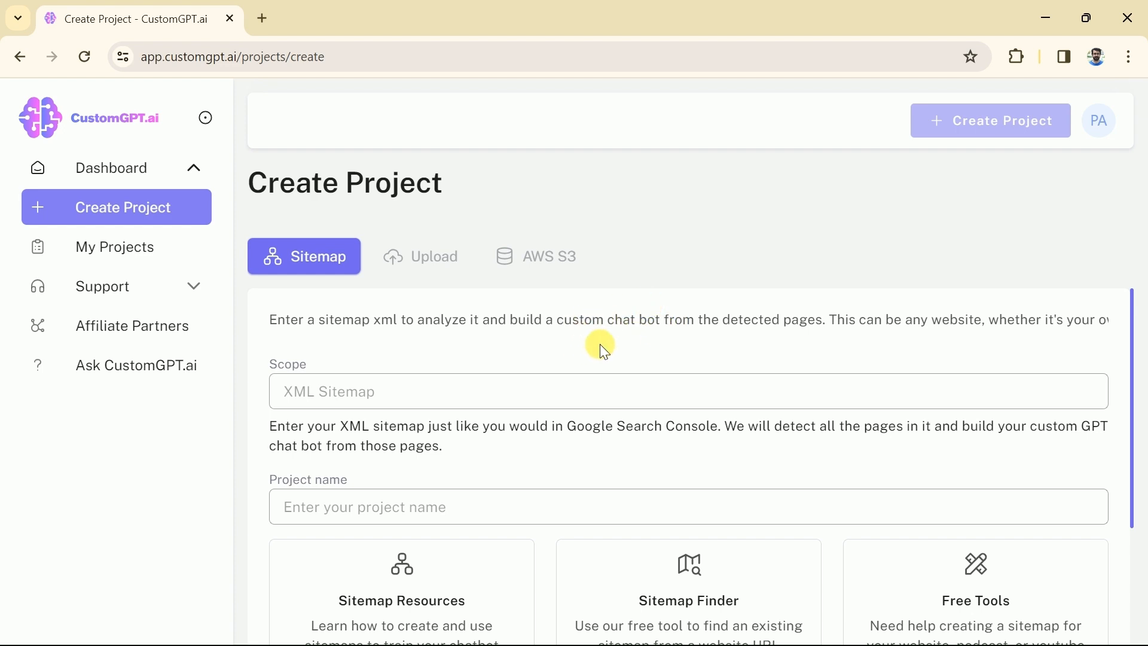
{"action": "mouse_move", "coordinate": [575, 353]}
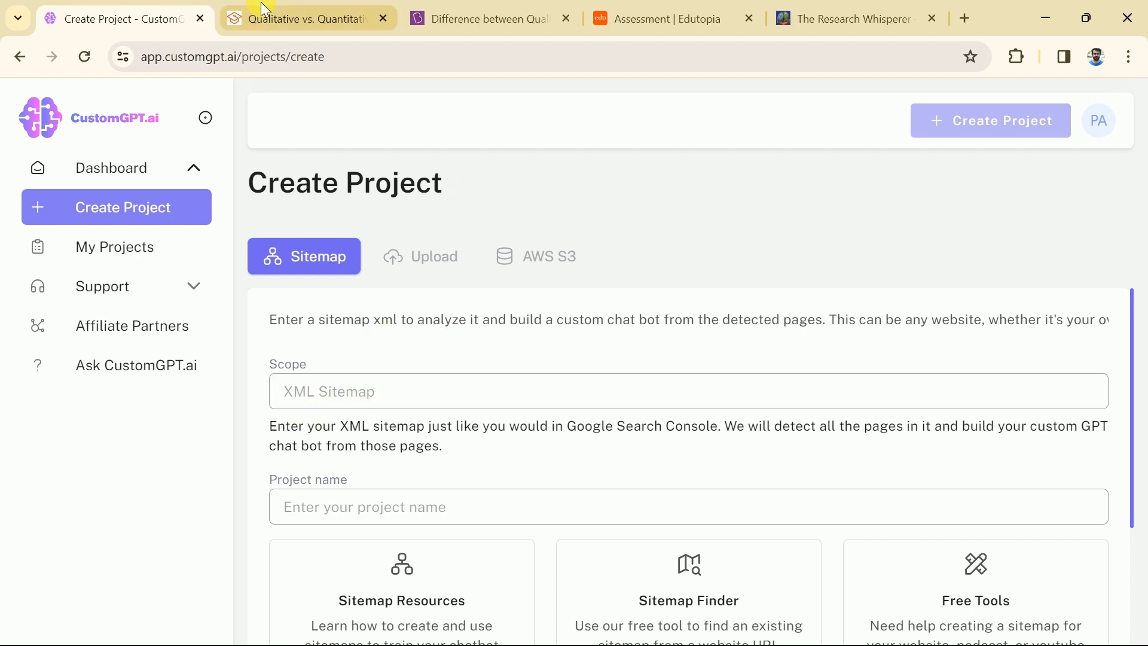
- Browse the Scribbr and Research Whisperer article tabs, then return to the Create Project form's sitemap field
{"action": "left_click", "coordinate": [306, 18]}
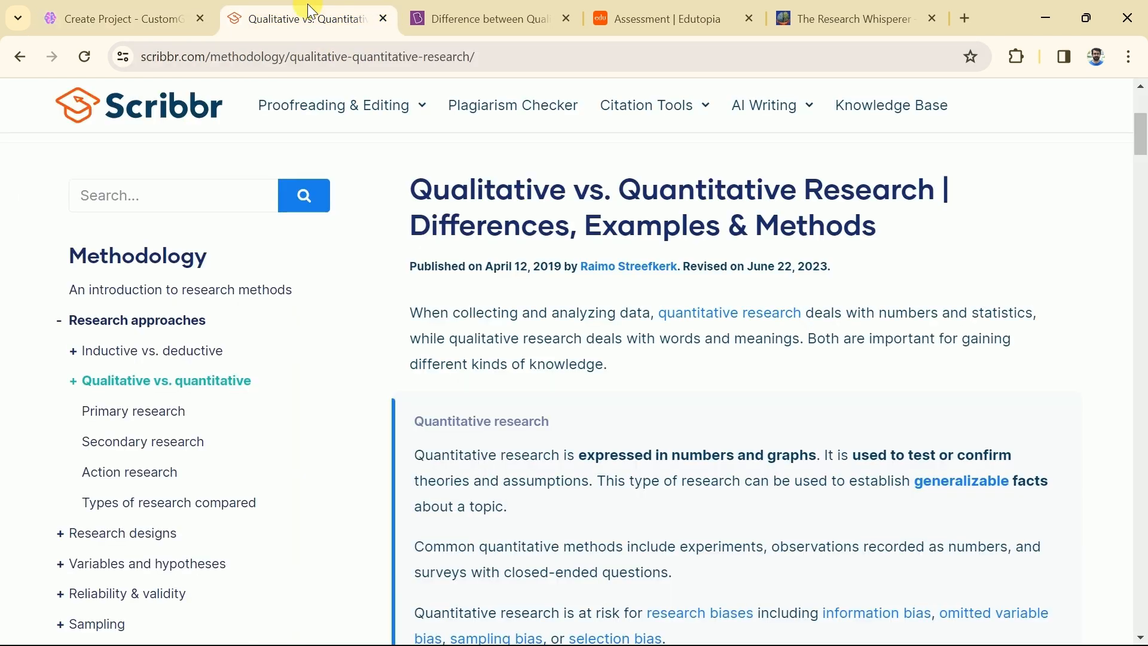
{"action": "mouse_move", "coordinate": [980, 266]}
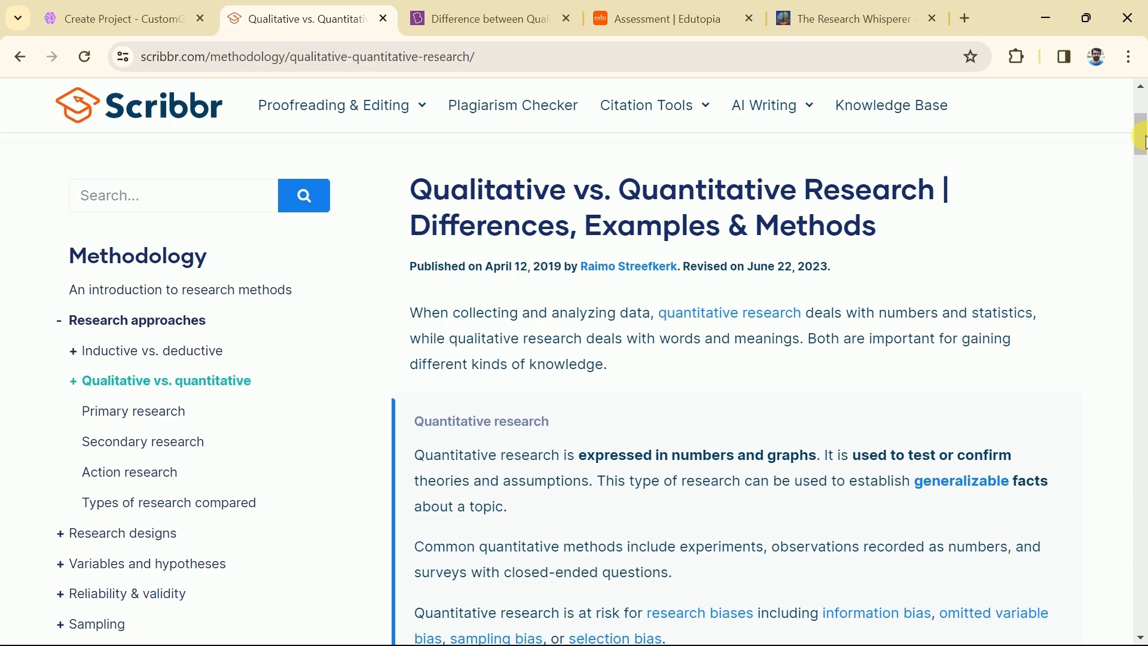
{"action": "left_click", "coordinate": [663, 18]}
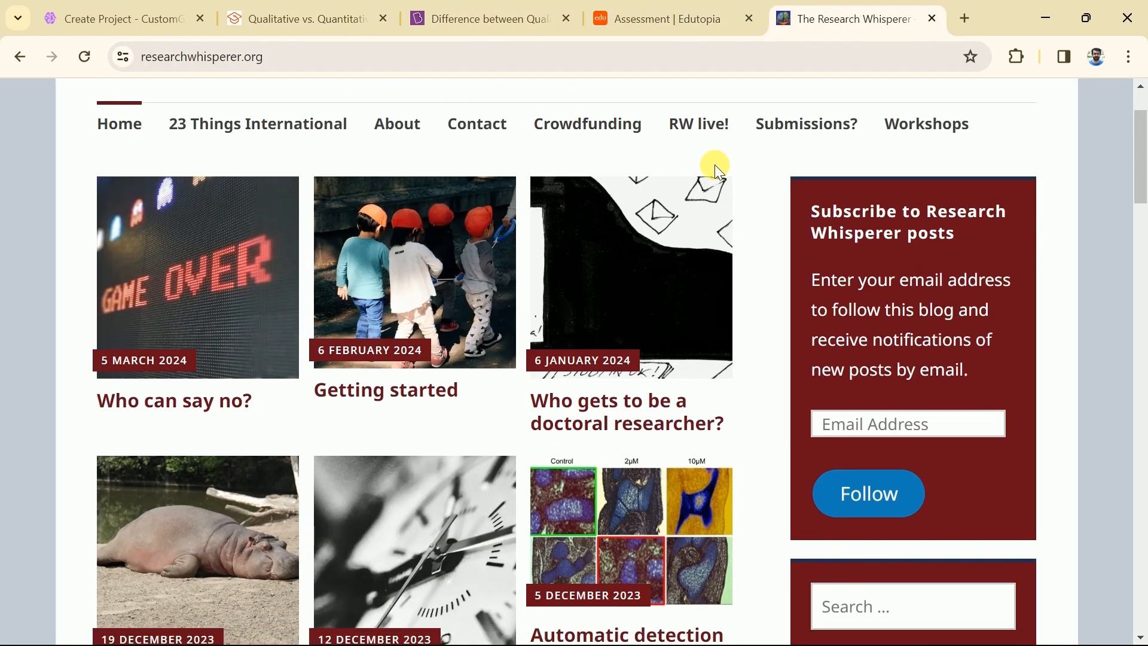
{"action": "scroll", "scroll_direction": "down", "scroll_amount": 3}
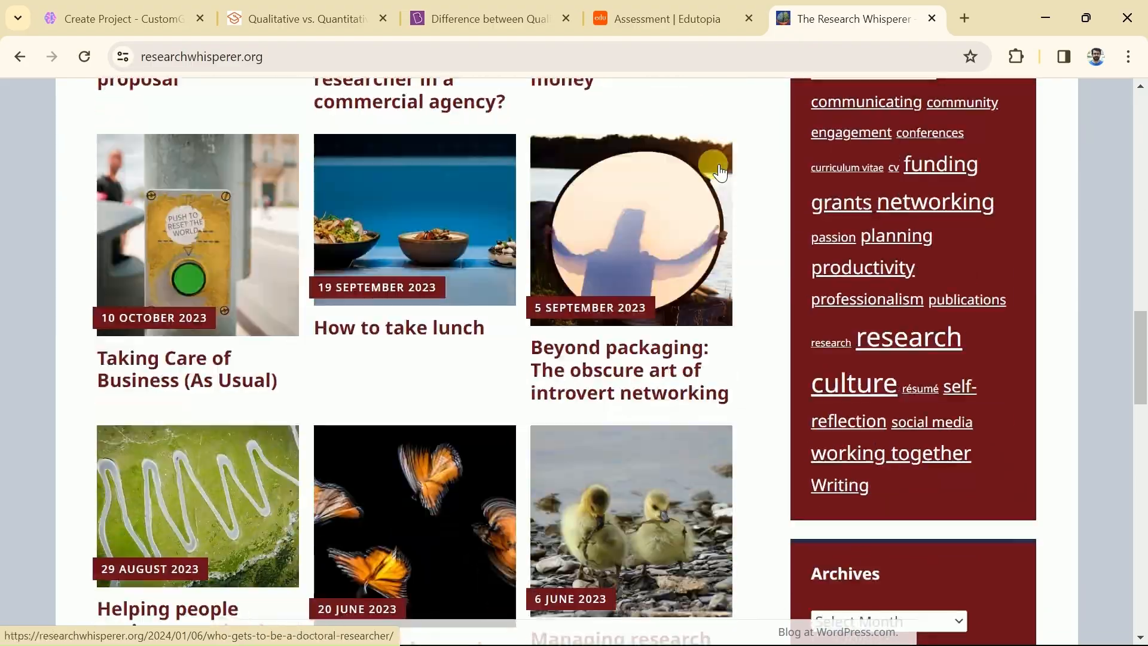
{"action": "scroll", "scroll_direction": "up", "scroll_amount": 3}
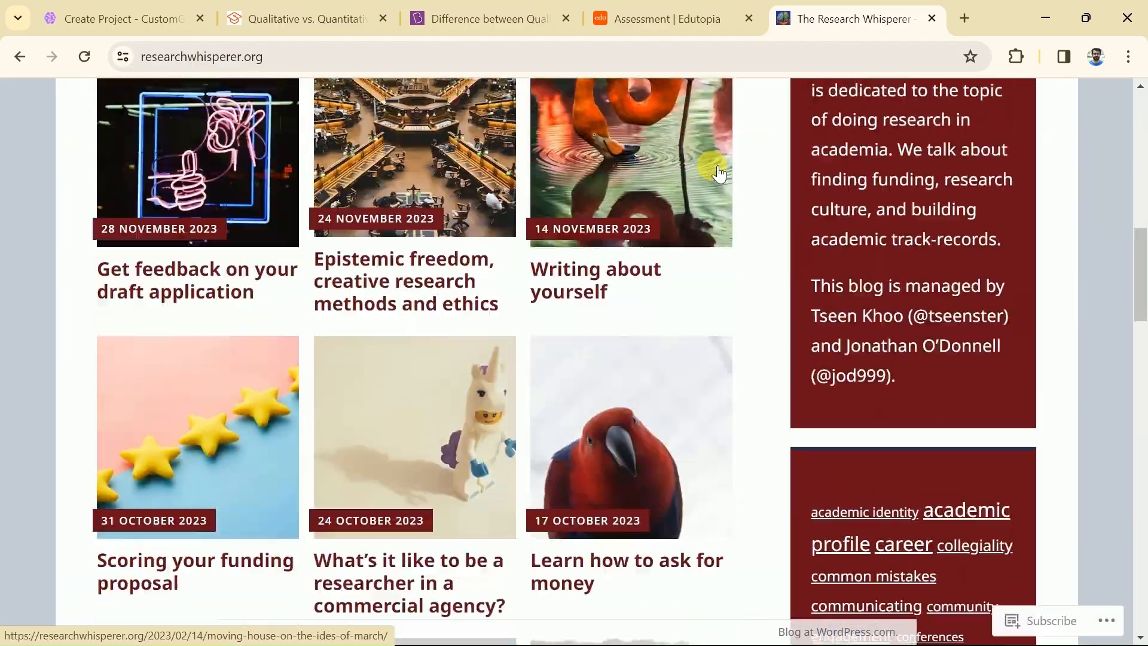
{"action": "left_click", "coordinate": [117, 18]}
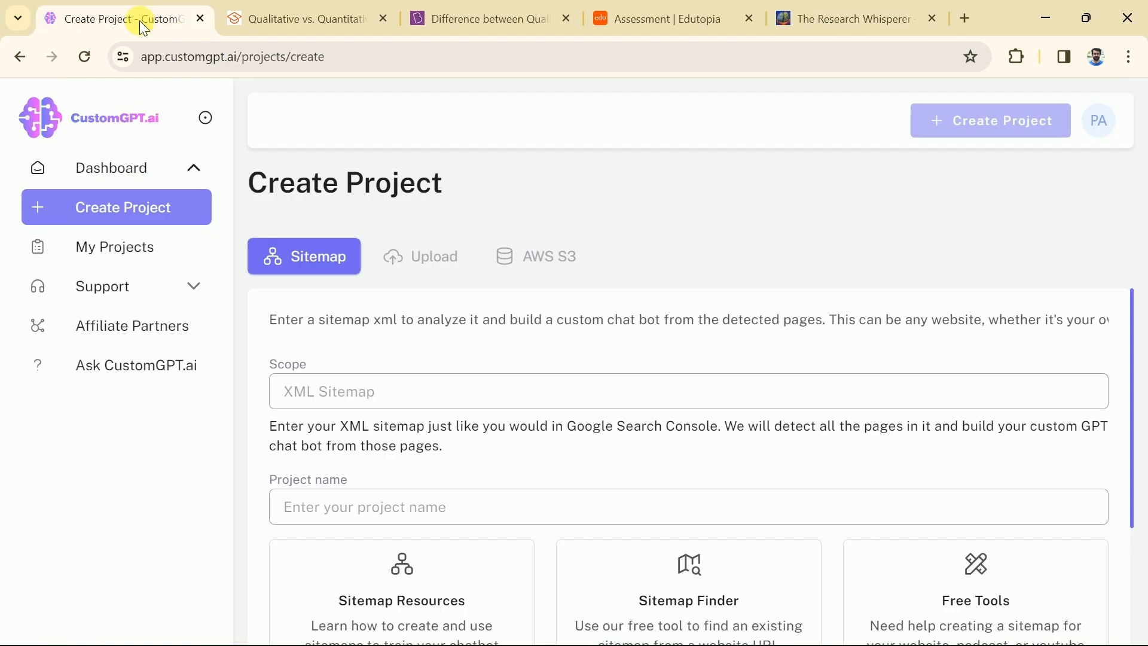
{"action": "left_click", "coordinate": [689, 391]}
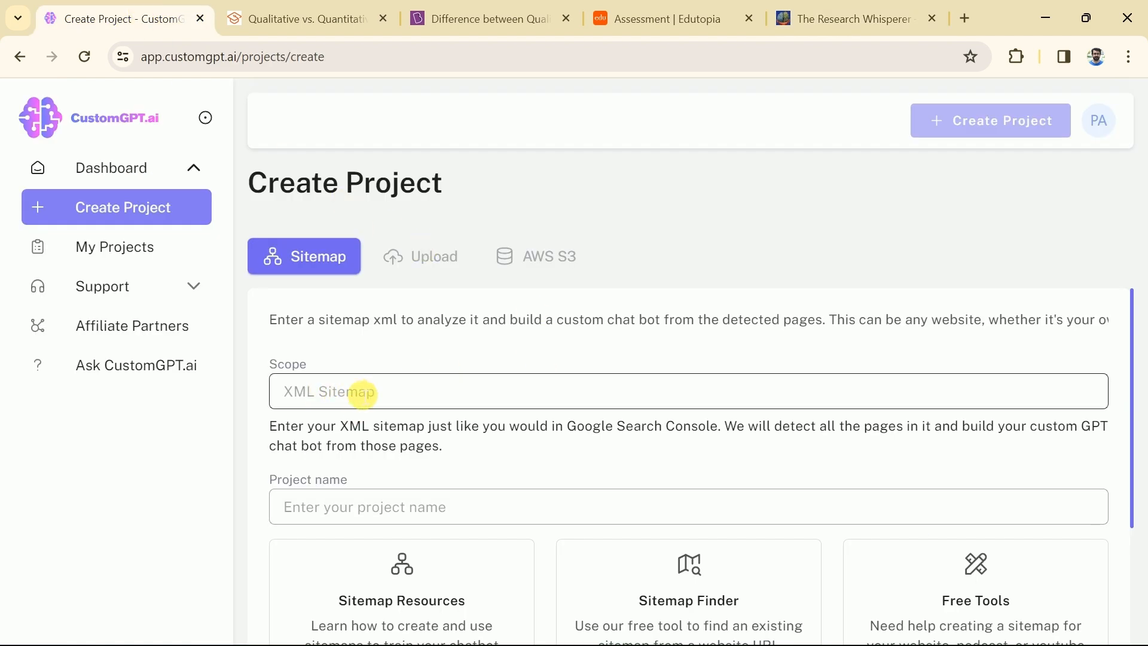
{"action": "mouse_move", "coordinate": [398, 396]}
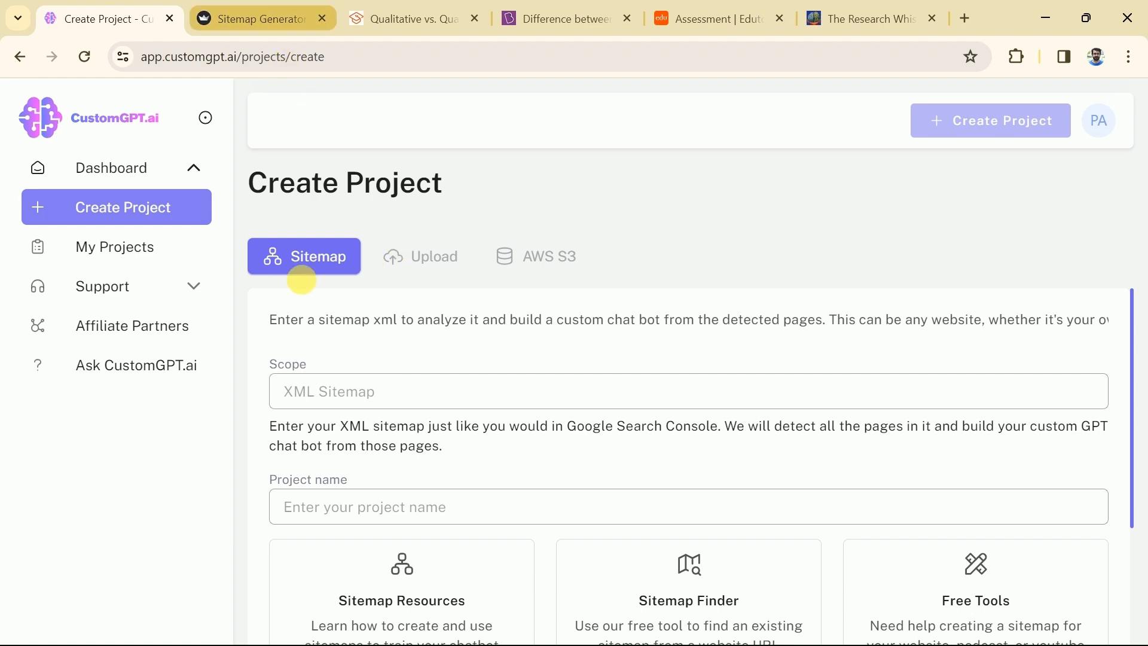
- Bring up the Sitemap From URL List tool with its sidebar collapsed and select the Scribbr article's address
{"action": "left_click", "coordinate": [689, 390]}
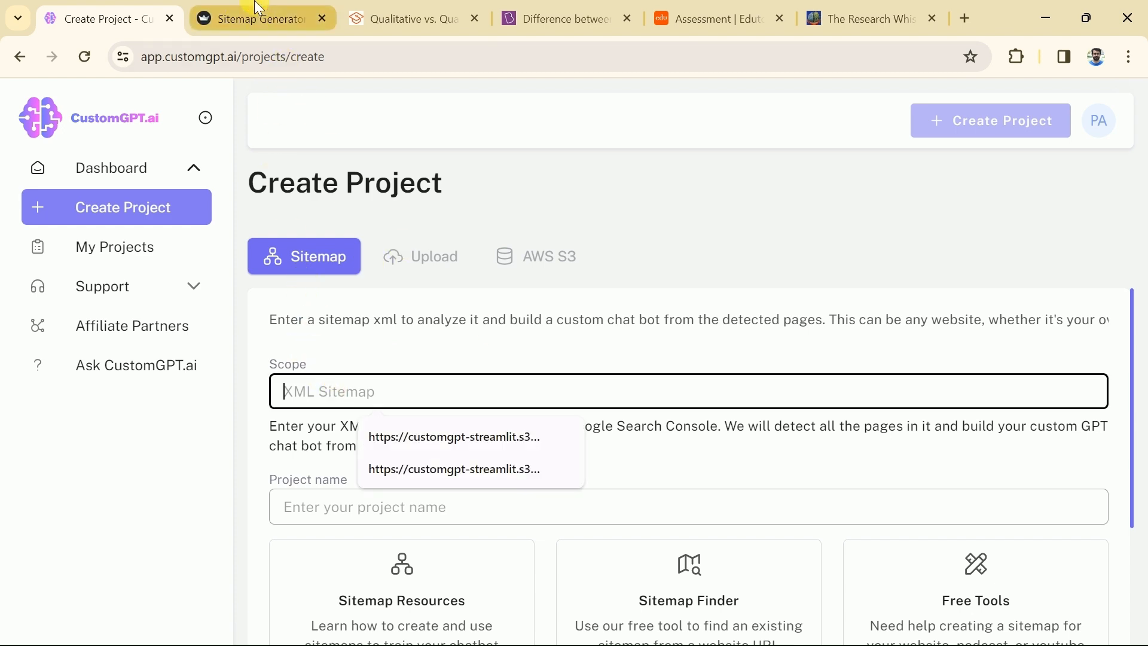
{"action": "left_click", "coordinate": [253, 17]}
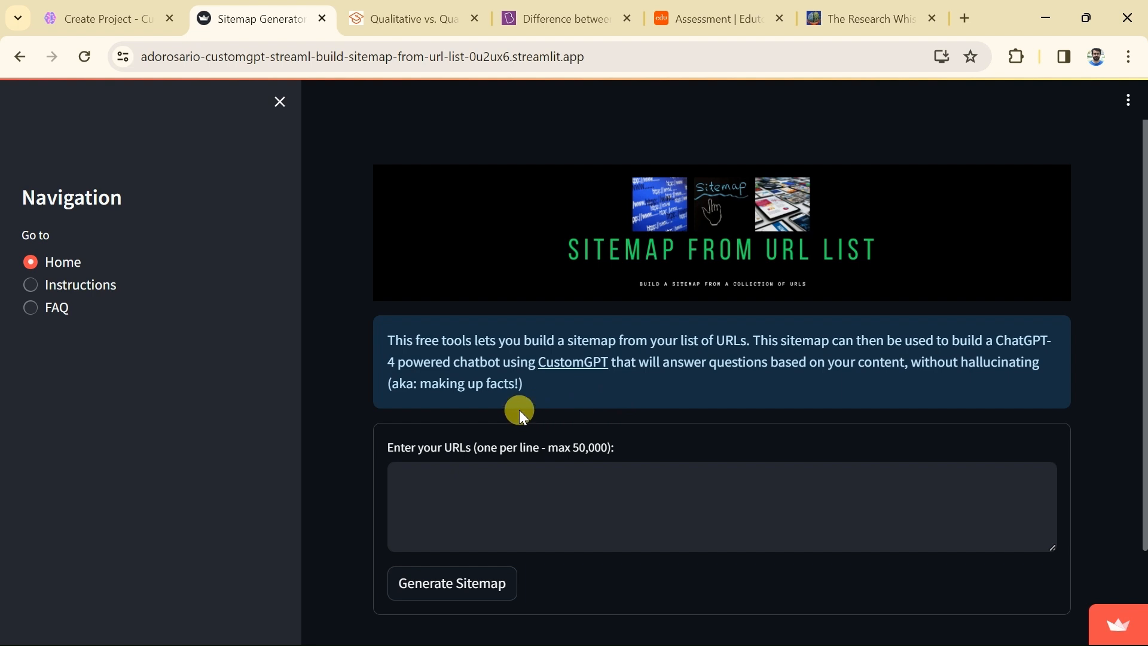
{"action": "left_click", "coordinate": [279, 100]}
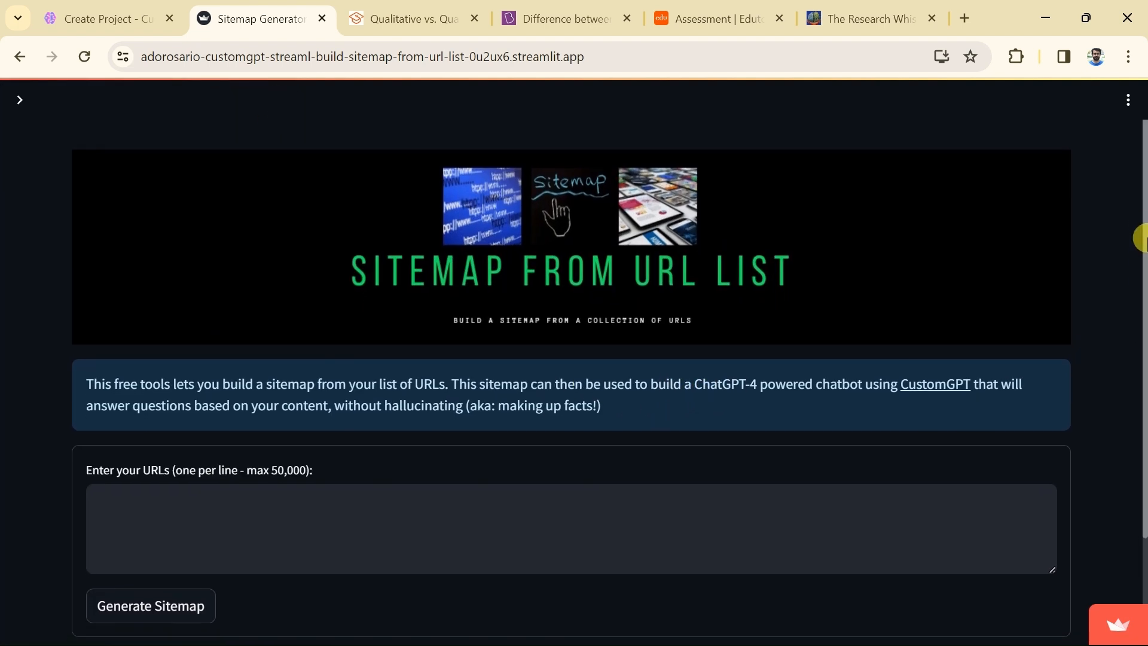
{"action": "scroll", "scroll_direction": "down", "scroll_amount": 3}
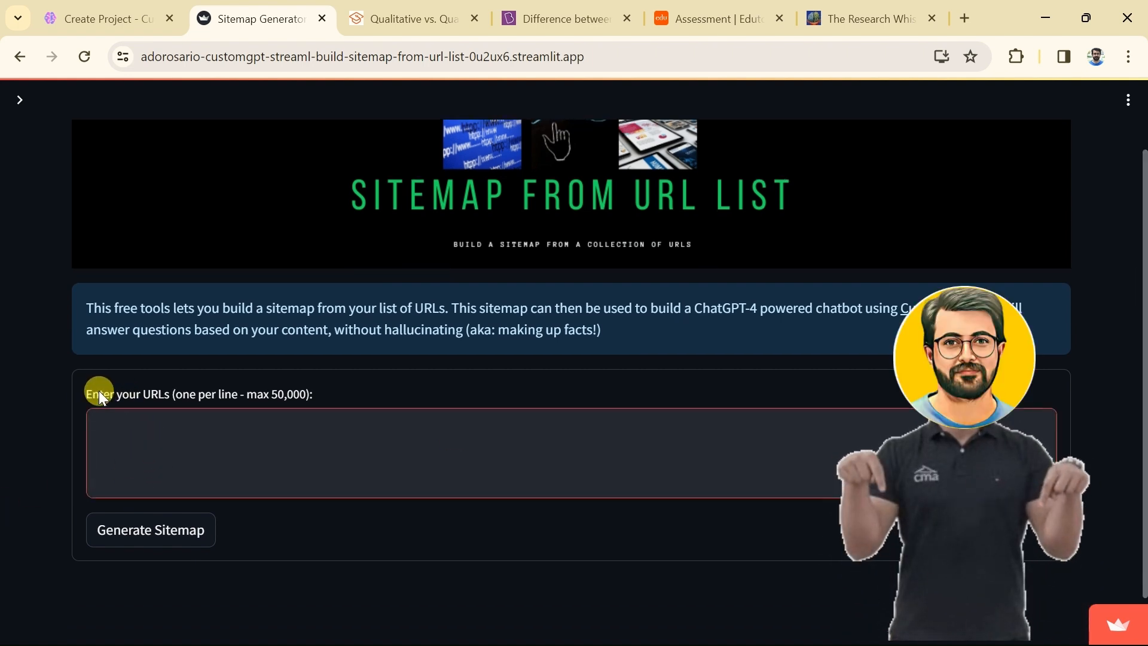
{"action": "left_click", "coordinate": [192, 436]}
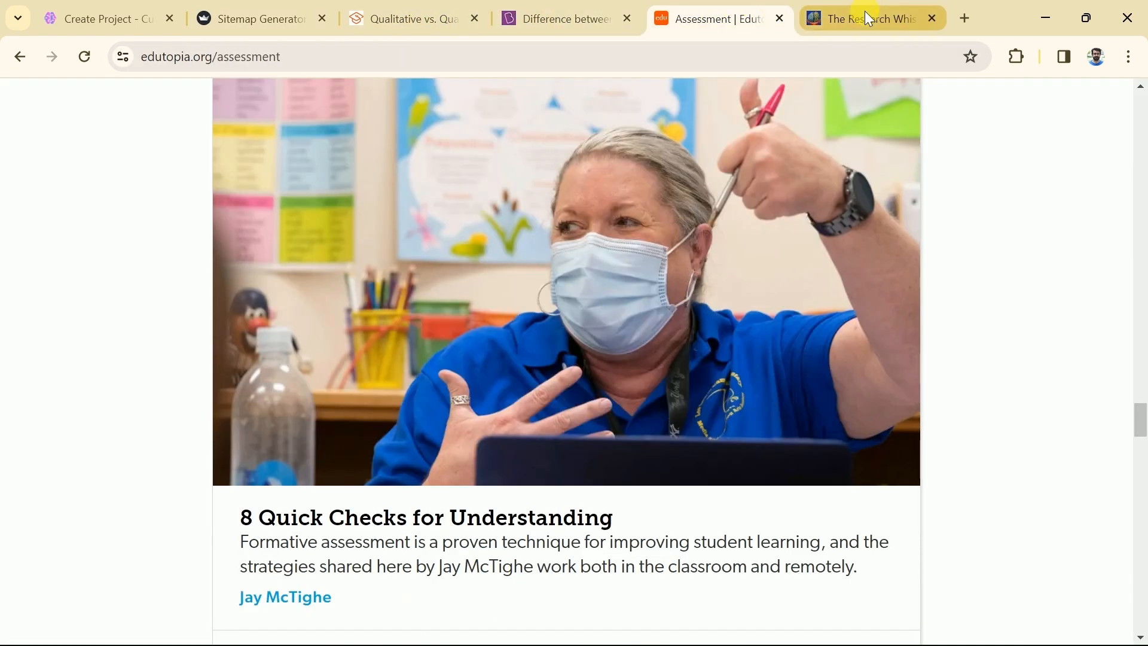
{"action": "left_click", "coordinate": [258, 18]}
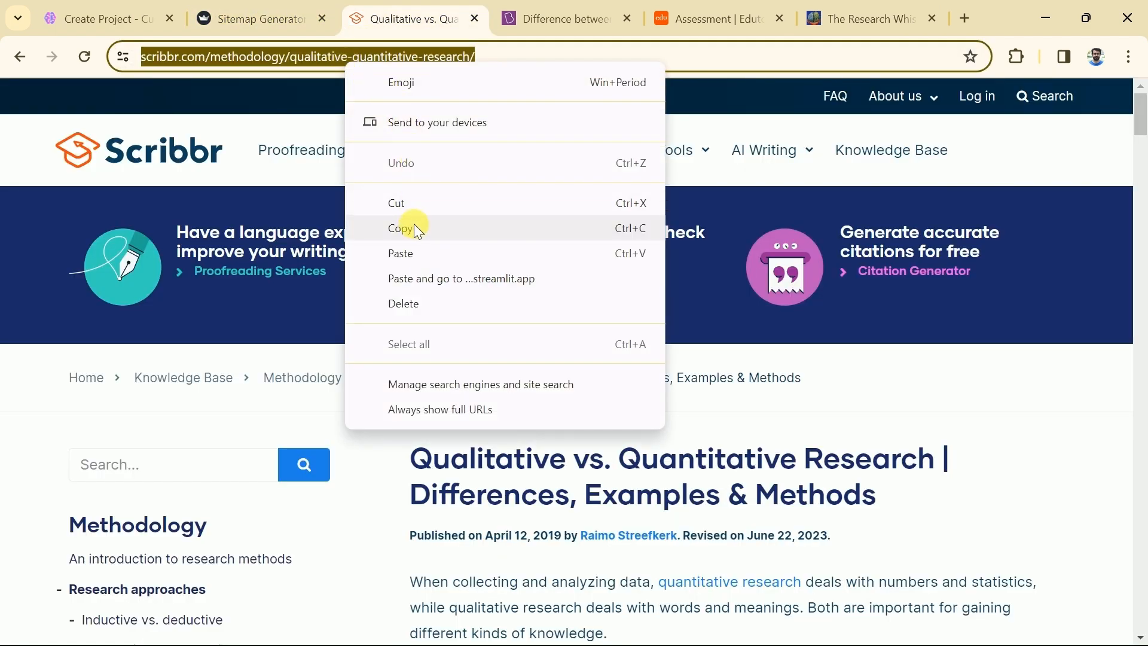
- Enter the Scribbr, BYJU'S, Edutopia and Research Whisperer URLs into the tool's URL list
{"action": "left_click", "coordinate": [255, 18]}
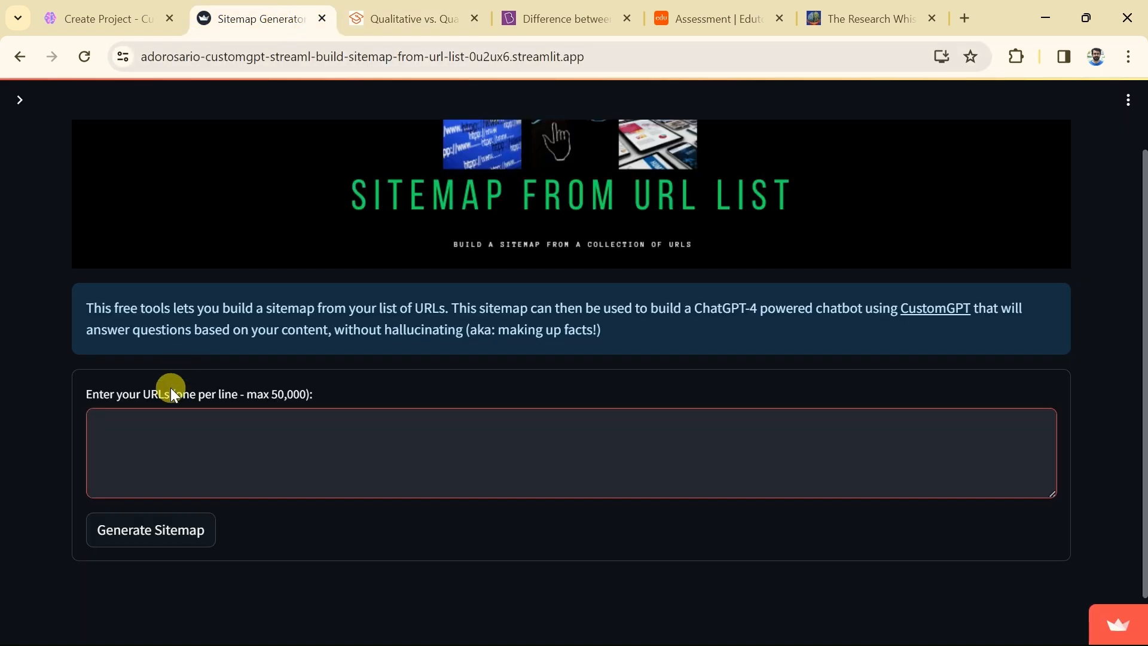
{"action": "type", "text": "https://www.scribbr.com/methodology/qualitative-quantitative-research/"}
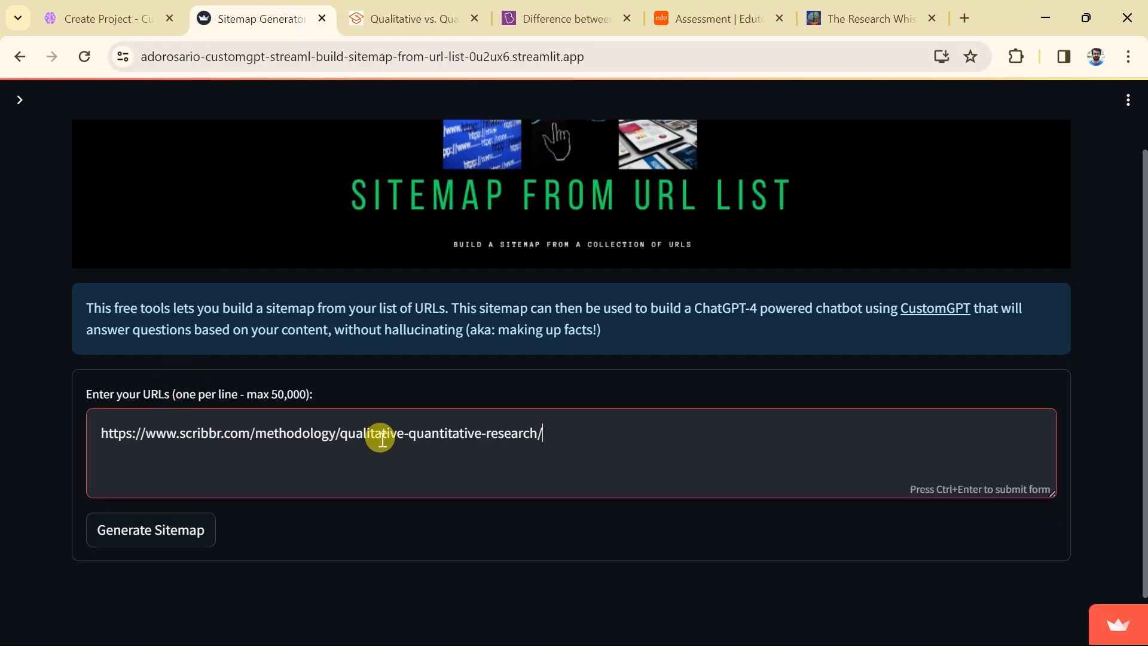
{"action": "left_click", "coordinate": [555, 18]}
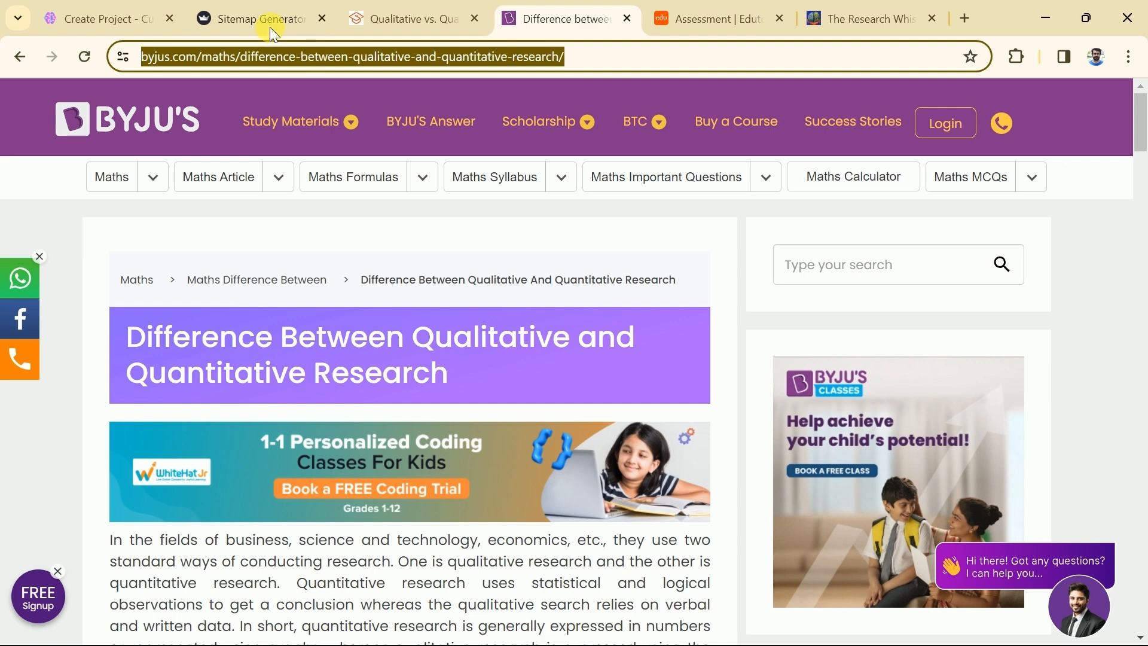
{"action": "left_click", "coordinate": [252, 17]}
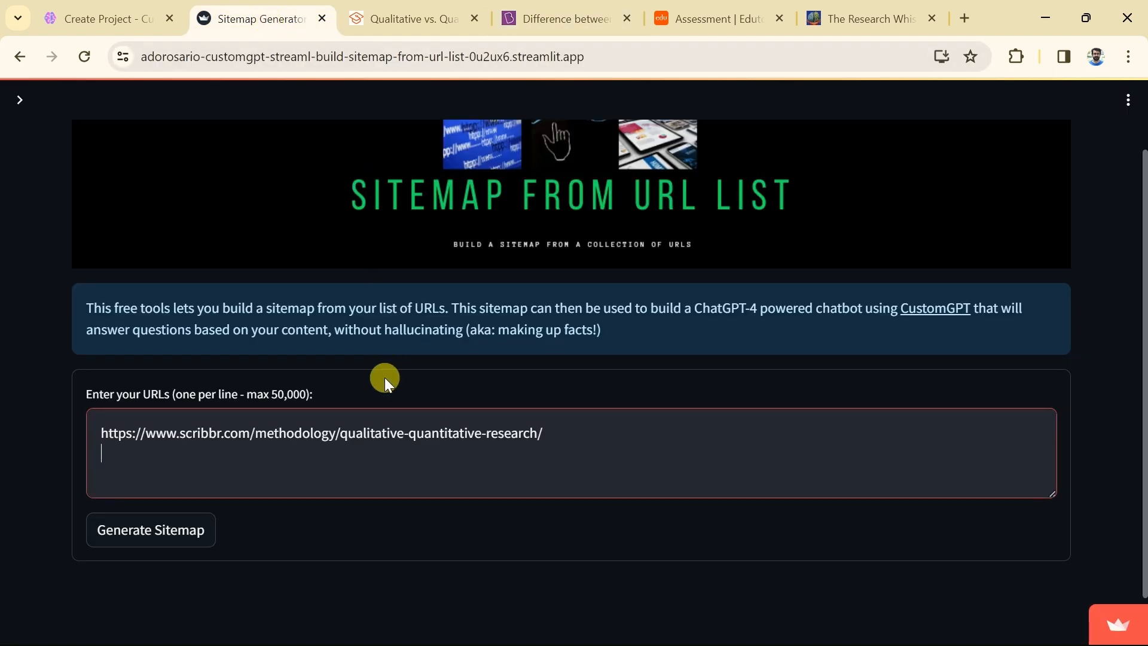
{"action": "type", "text": "https://byjus.com/maths/difference-between-qualitative-and-quantitative-research/"}
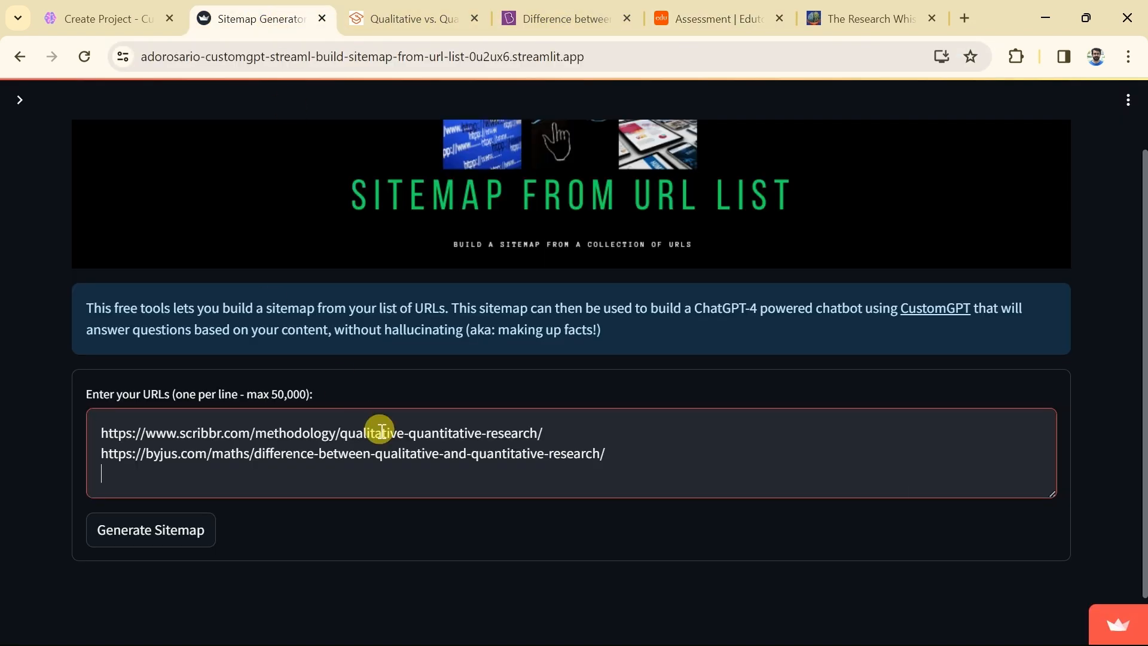
{"action": "left_click", "coordinate": [20, 99]}
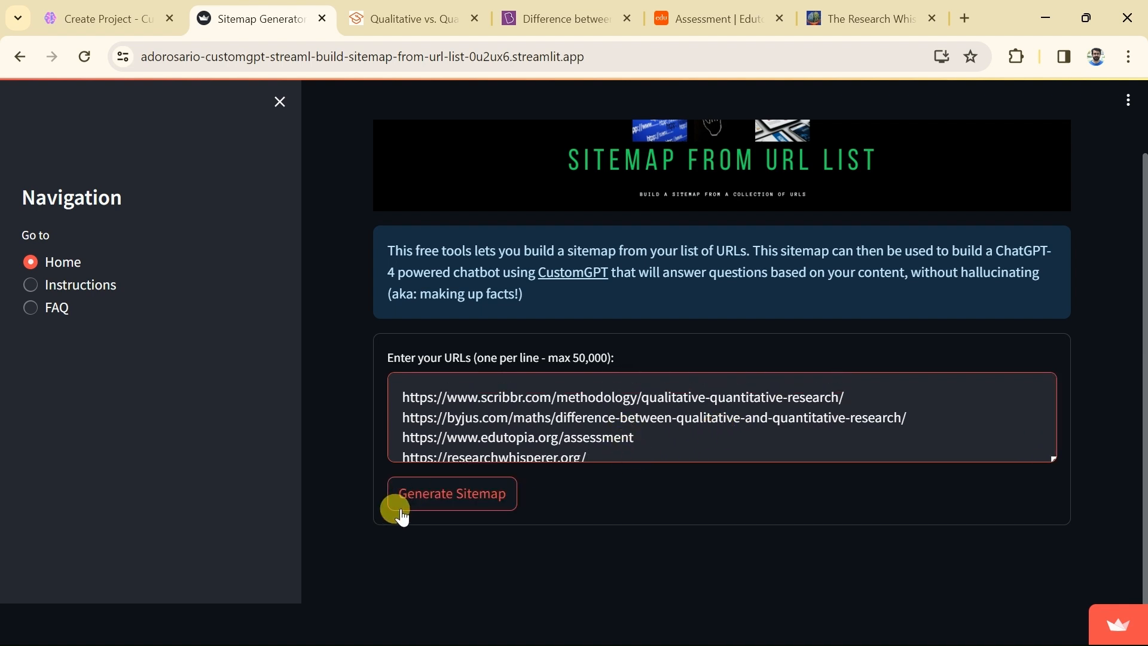
- Generate the sitemap, copy its link and bring it back to the CustomGPT project form
{"action": "left_click", "coordinate": [452, 492]}
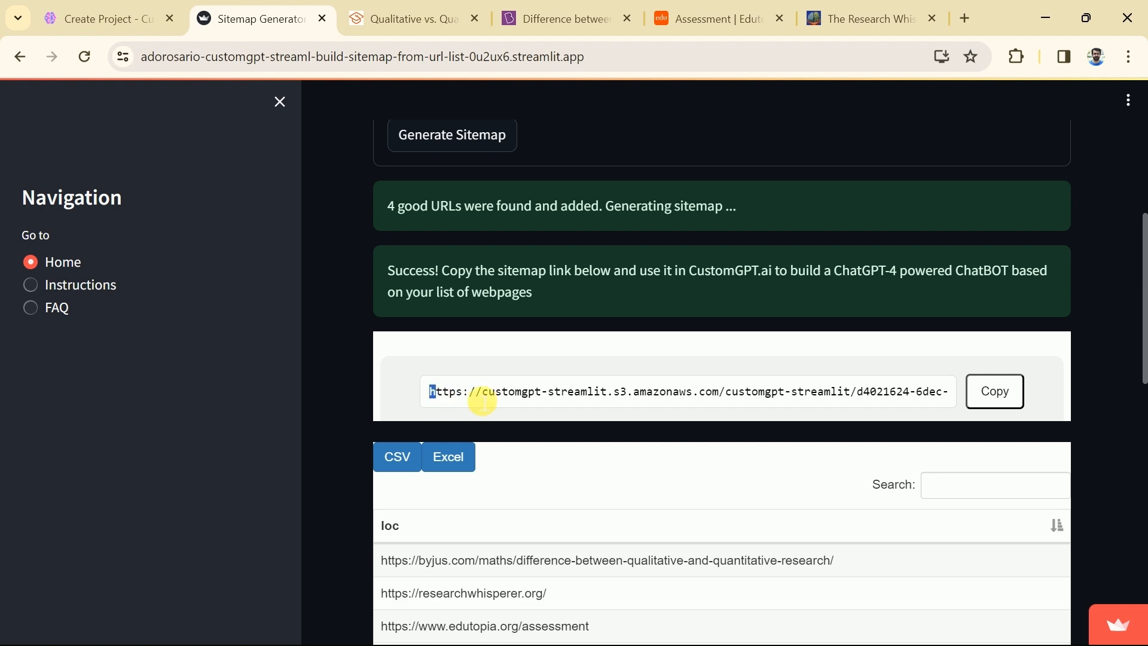
{"action": "left_click", "coordinate": [994, 389]}
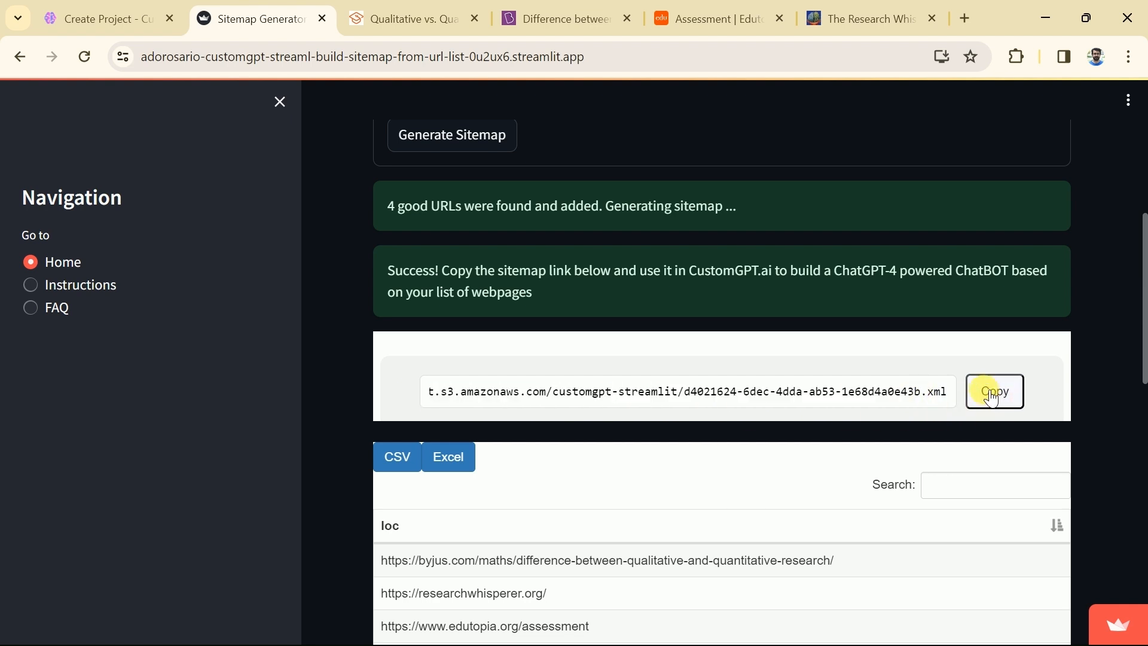
{"action": "left_click", "coordinate": [993, 391]}
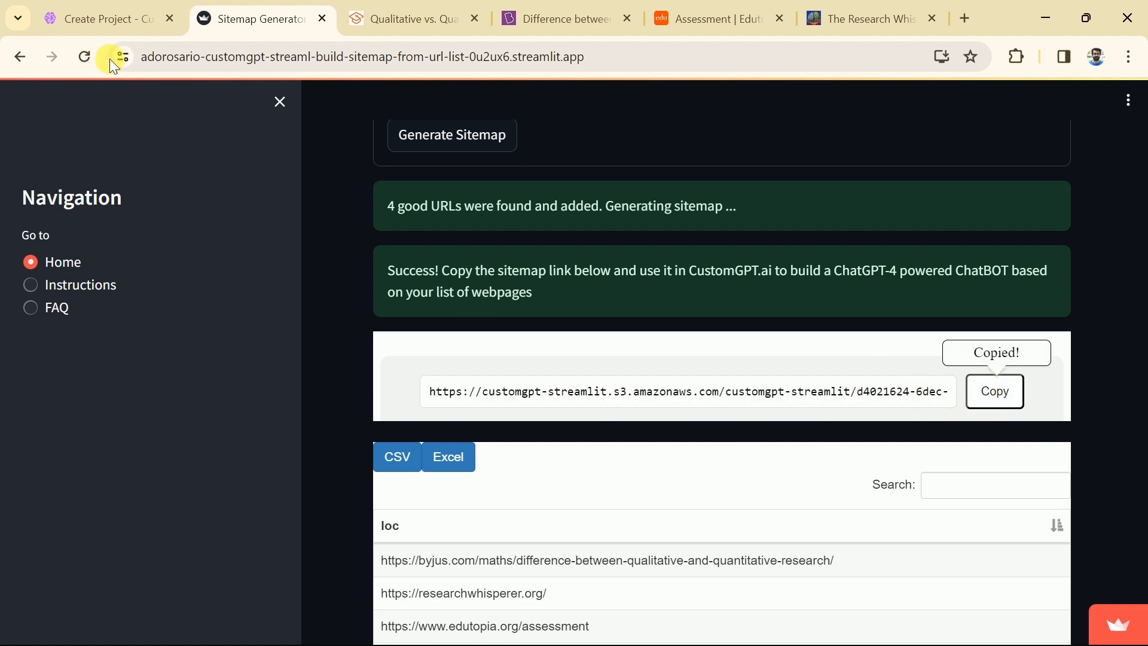
{"action": "left_click", "coordinate": [102, 18]}
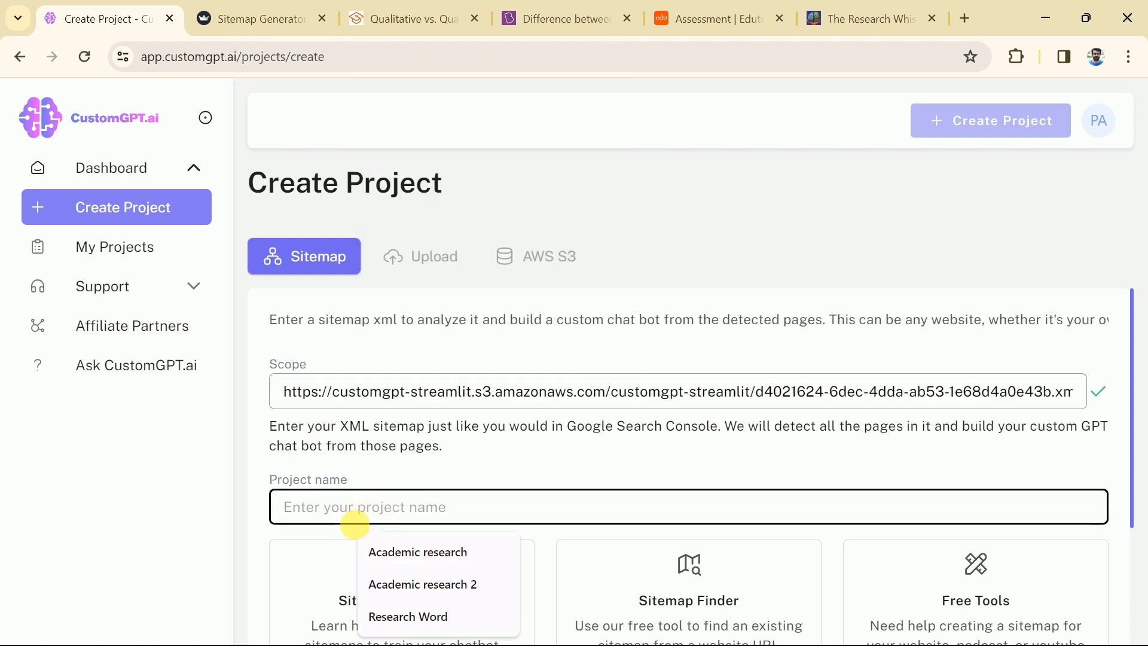
- Name the project 'Research Word' and create it from the sitemap
{"action": "left_click", "coordinate": [408, 616]}
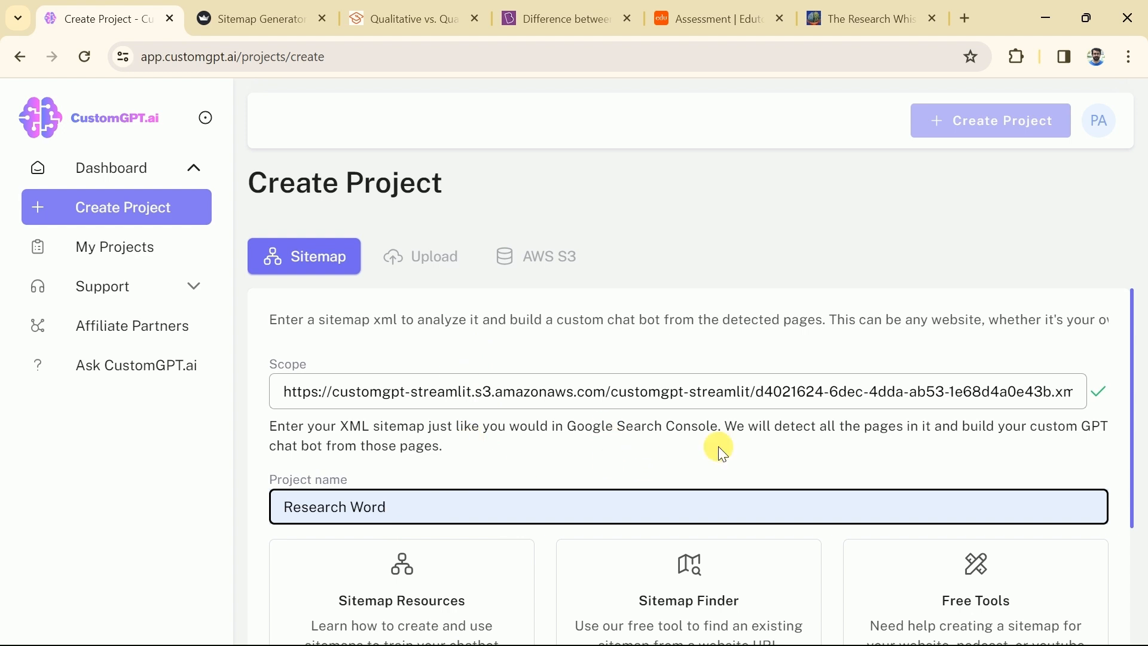
{"action": "mouse_move", "coordinate": [1110, 390]}
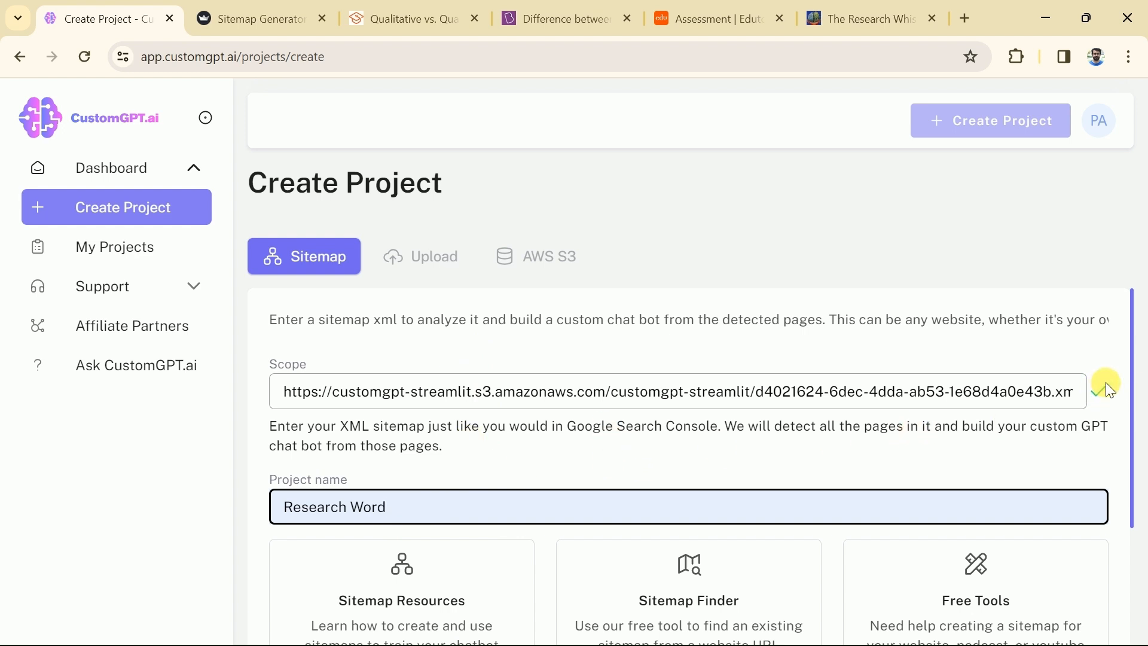
{"action": "scroll", "scroll_direction": "down", "scroll_amount": 3}
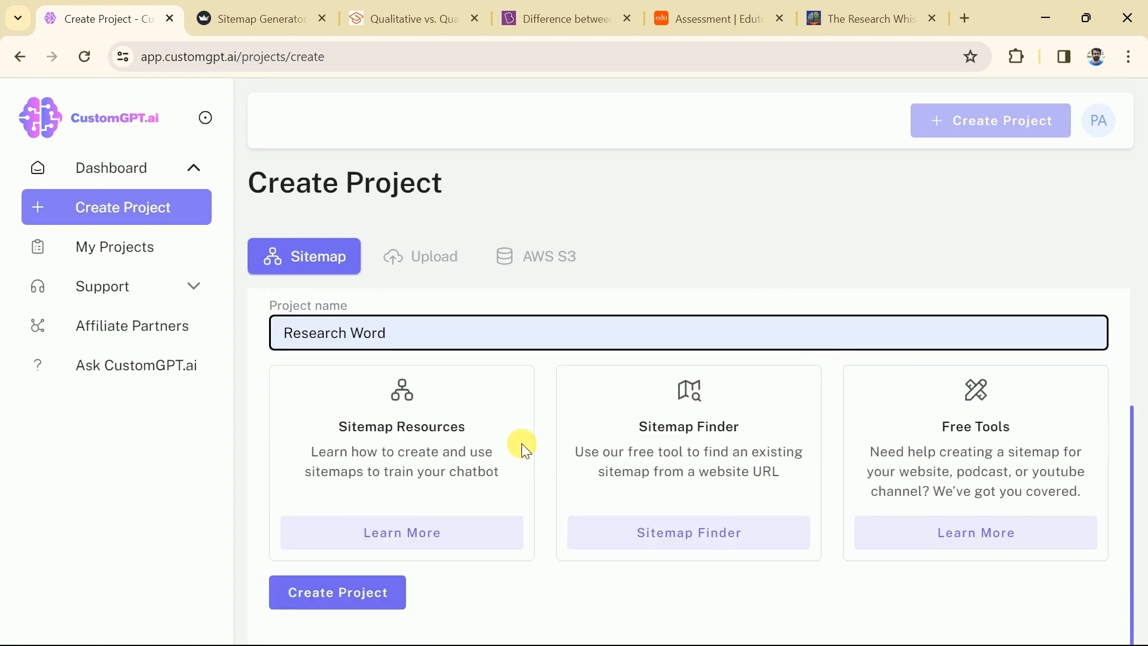
{"action": "left_click", "coordinate": [337, 591]}
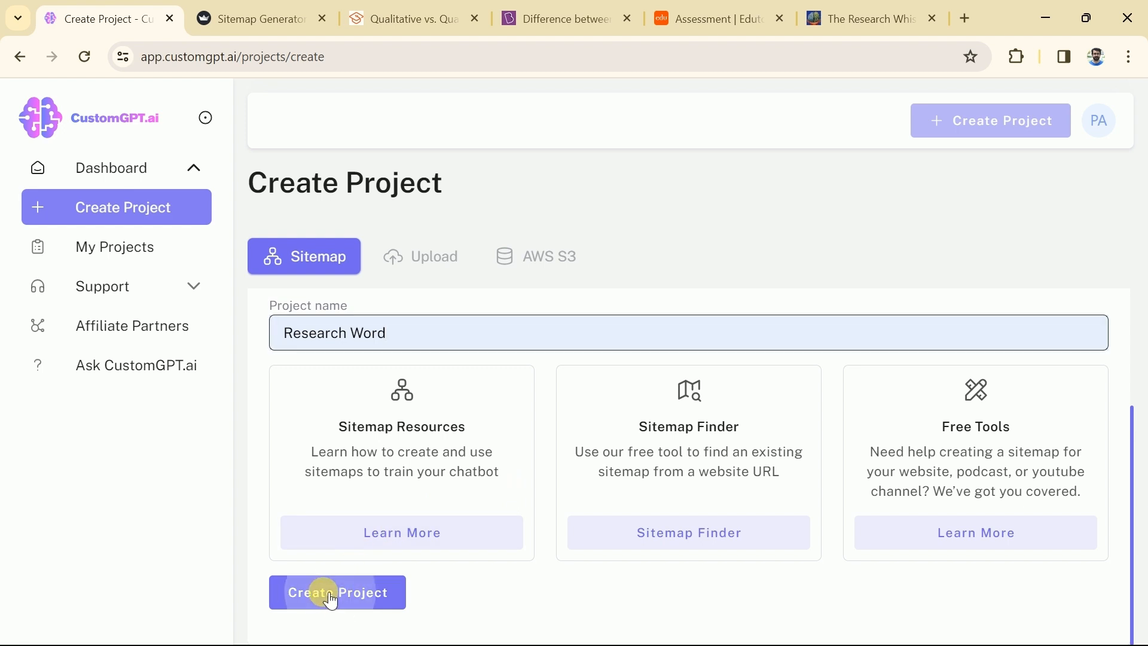
{"action": "left_click", "coordinate": [337, 592]}
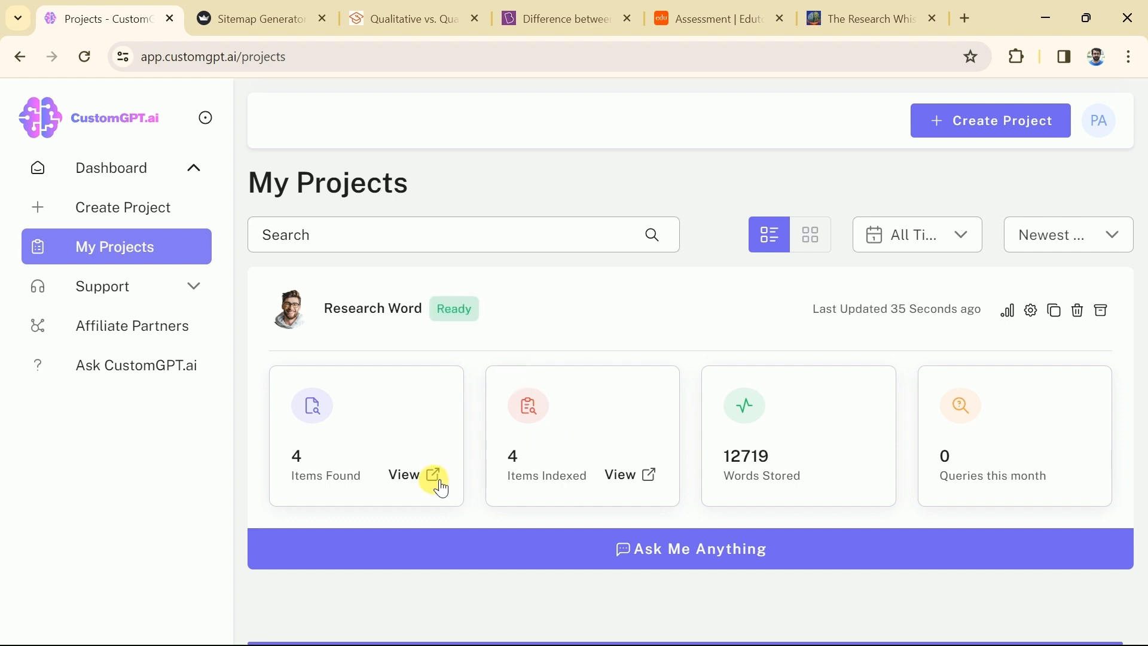
{"action": "left_click", "coordinate": [435, 479]}
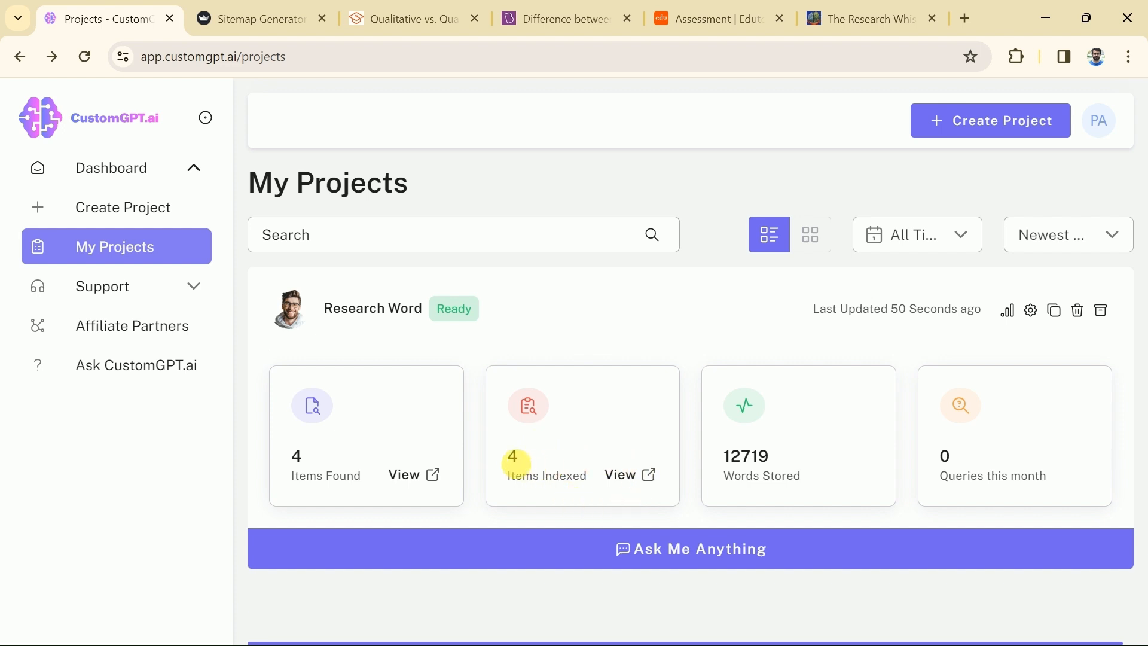
{"action": "mouse_move", "coordinate": [770, 465]}
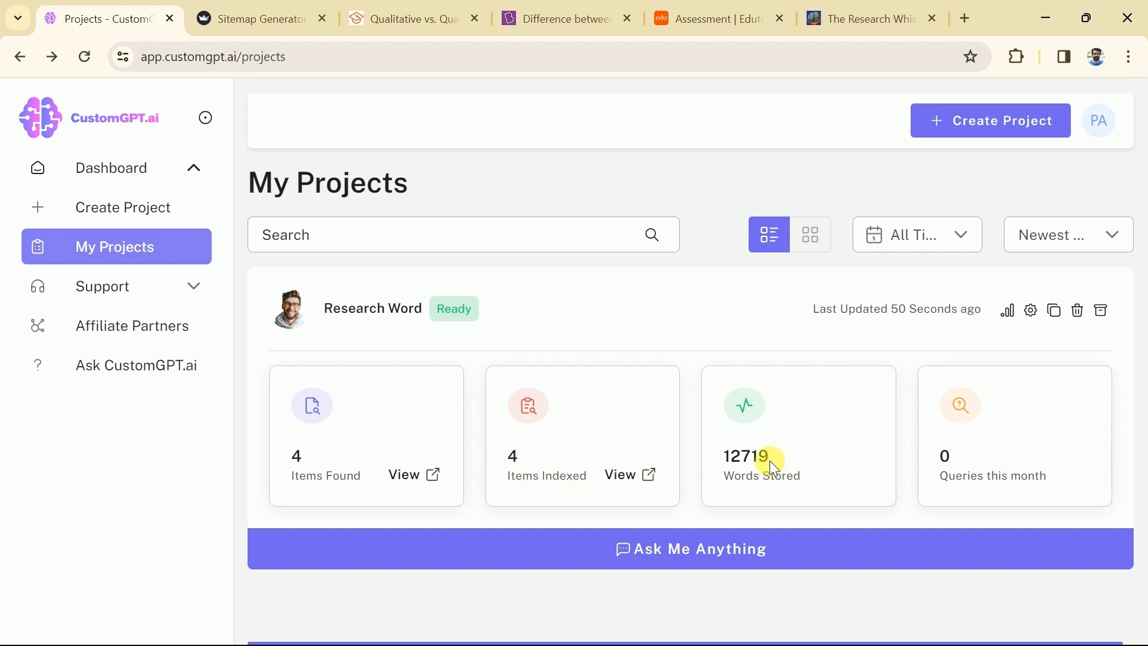
{"action": "double_click", "coordinate": [743, 456]}
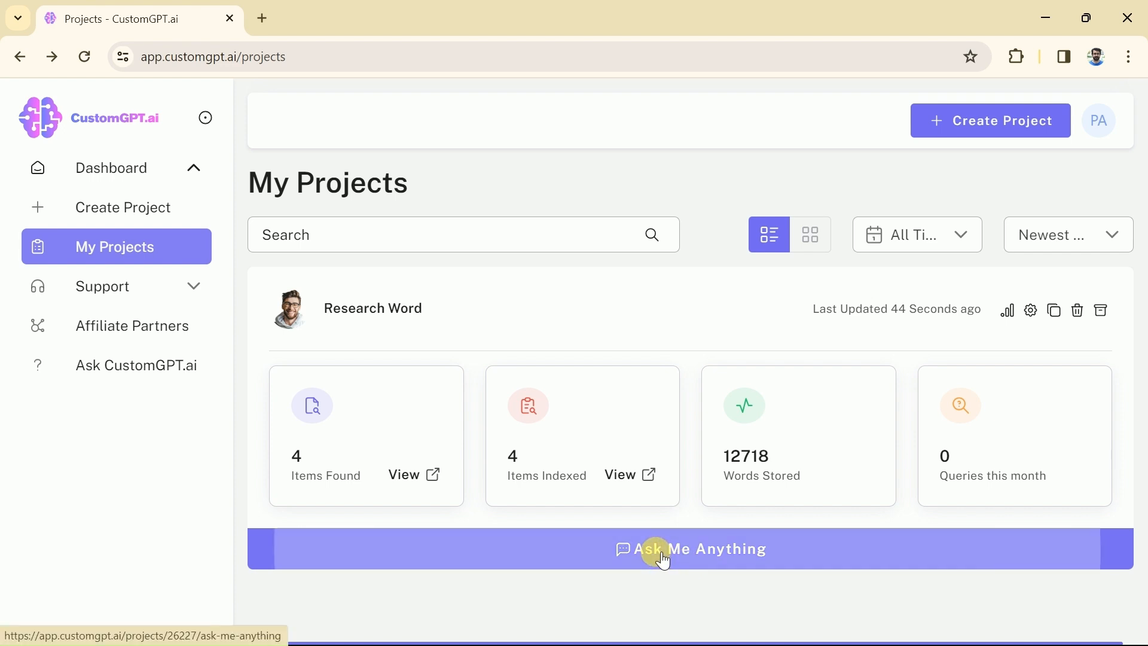
- Ask the Research Word chatbot 'What is research?' in a new conversation
{"action": "left_click", "coordinate": [690, 549]}
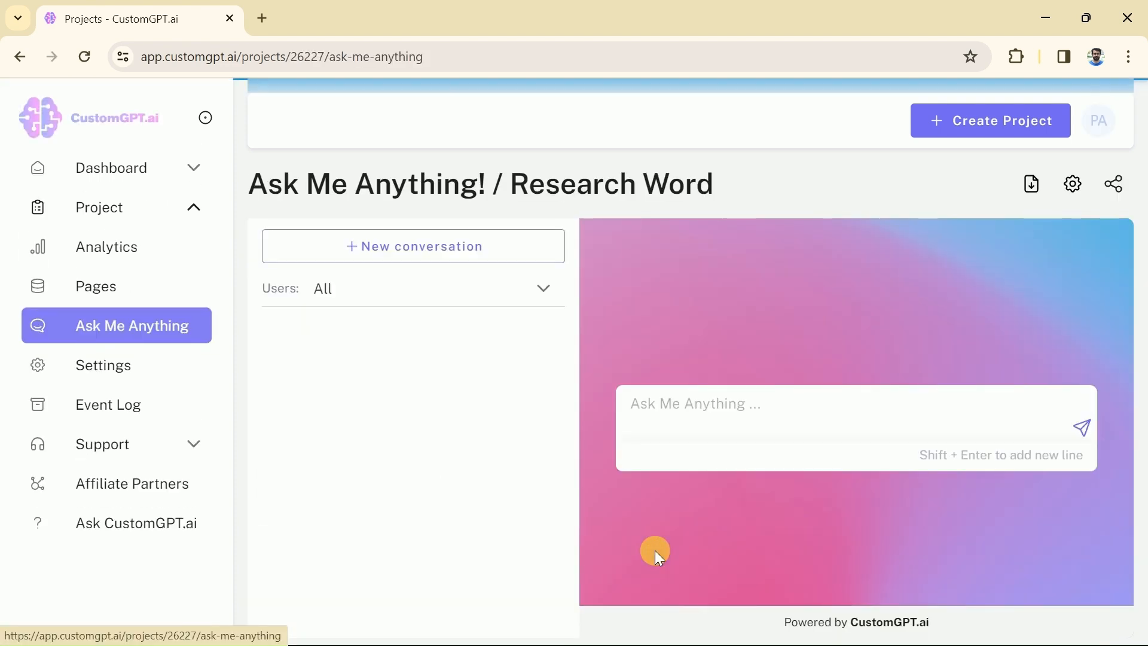
{"action": "mouse_move", "coordinate": [787, 477]}
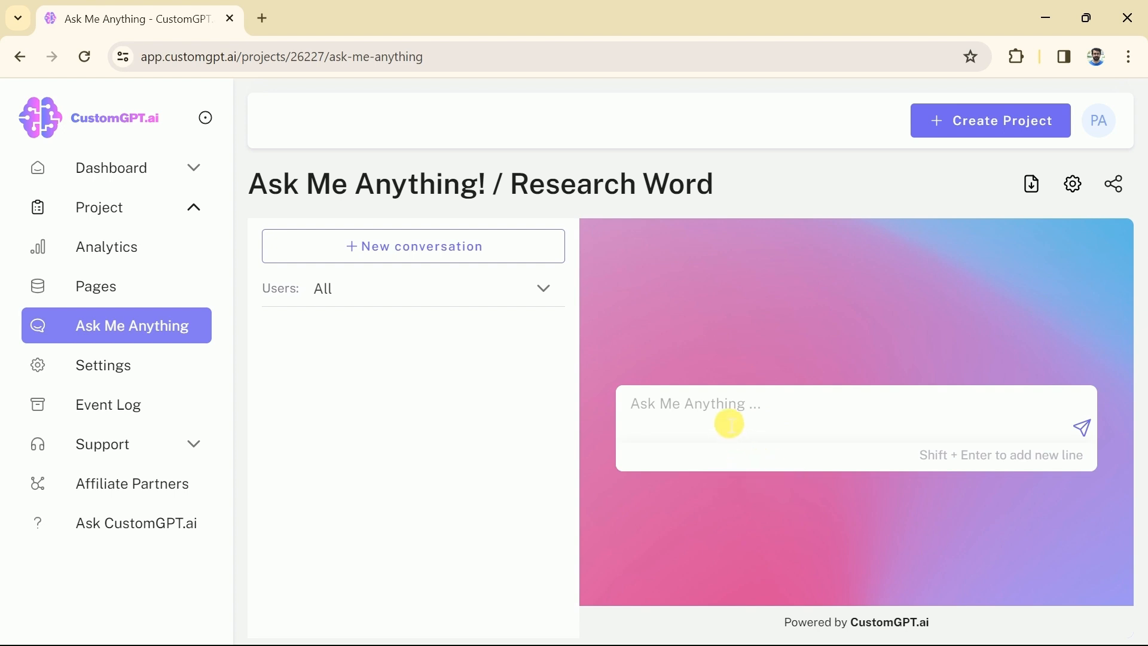
{"action": "mouse_move", "coordinate": [749, 438]}
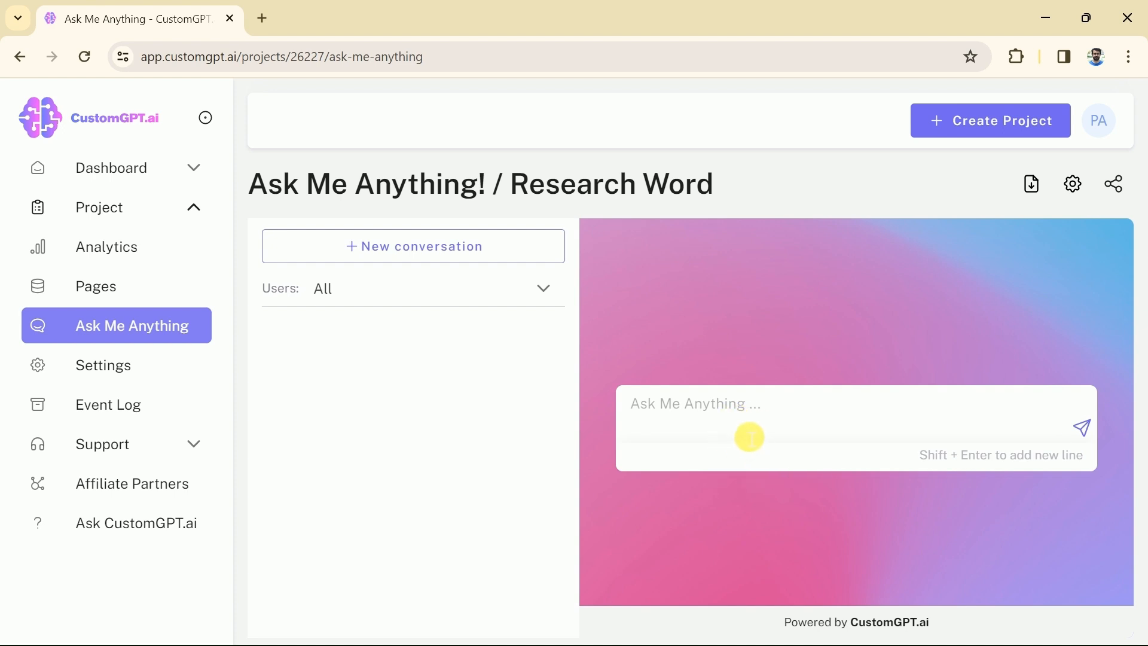
{"action": "mouse_move", "coordinate": [735, 417]}
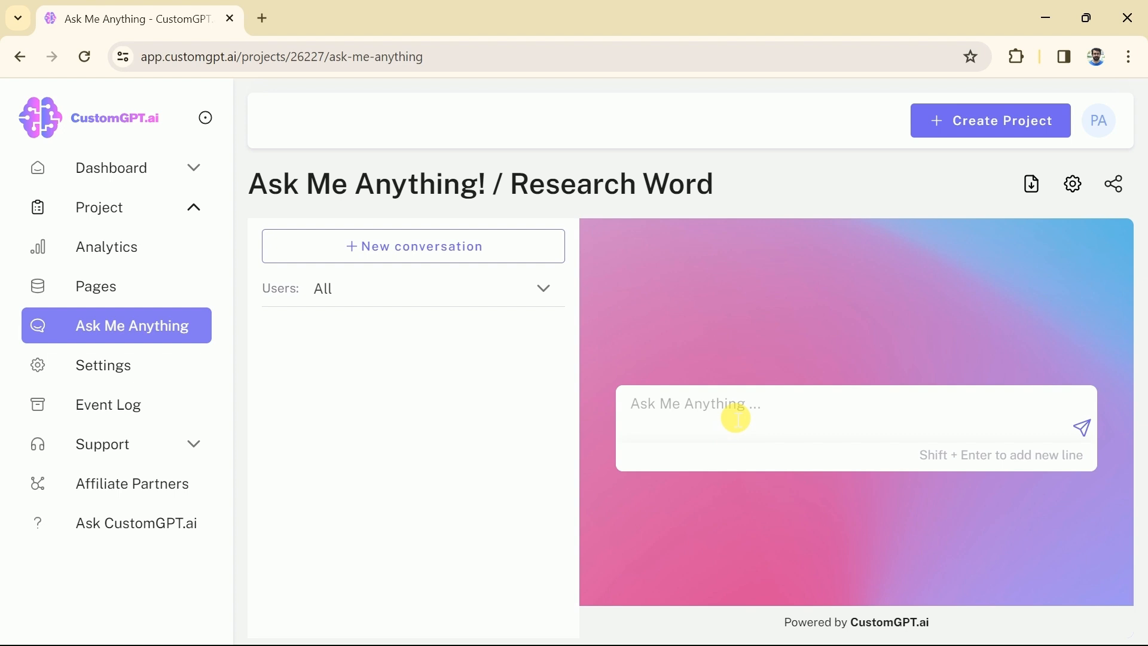
{"action": "type", "text": "What is"}
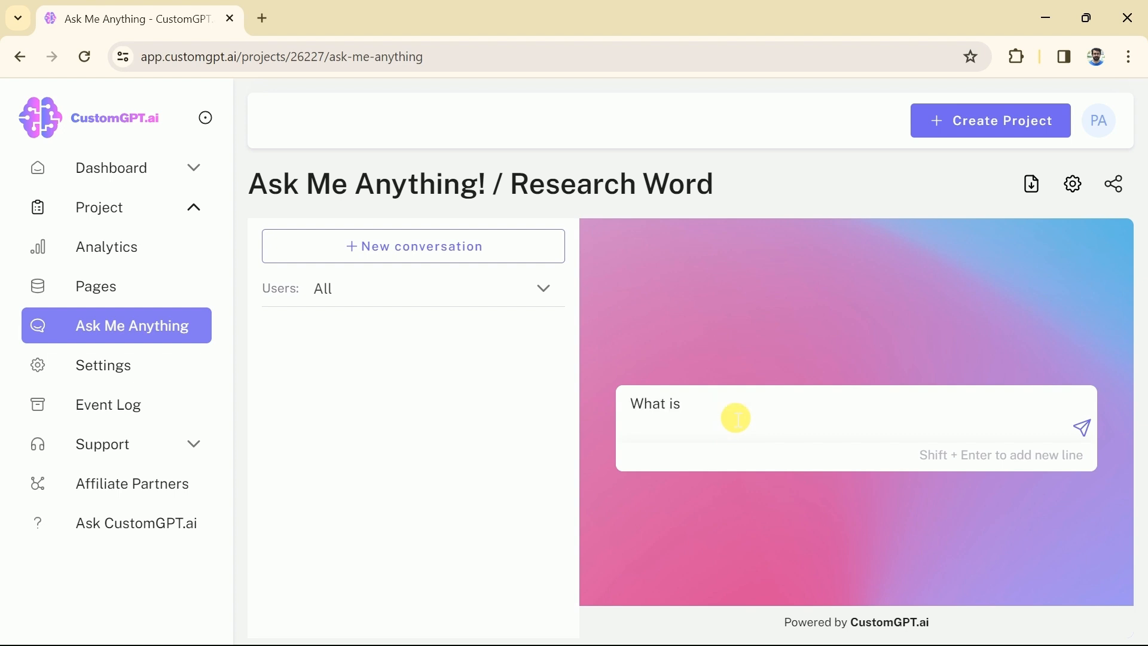
{"action": "type", "text": "research?"}
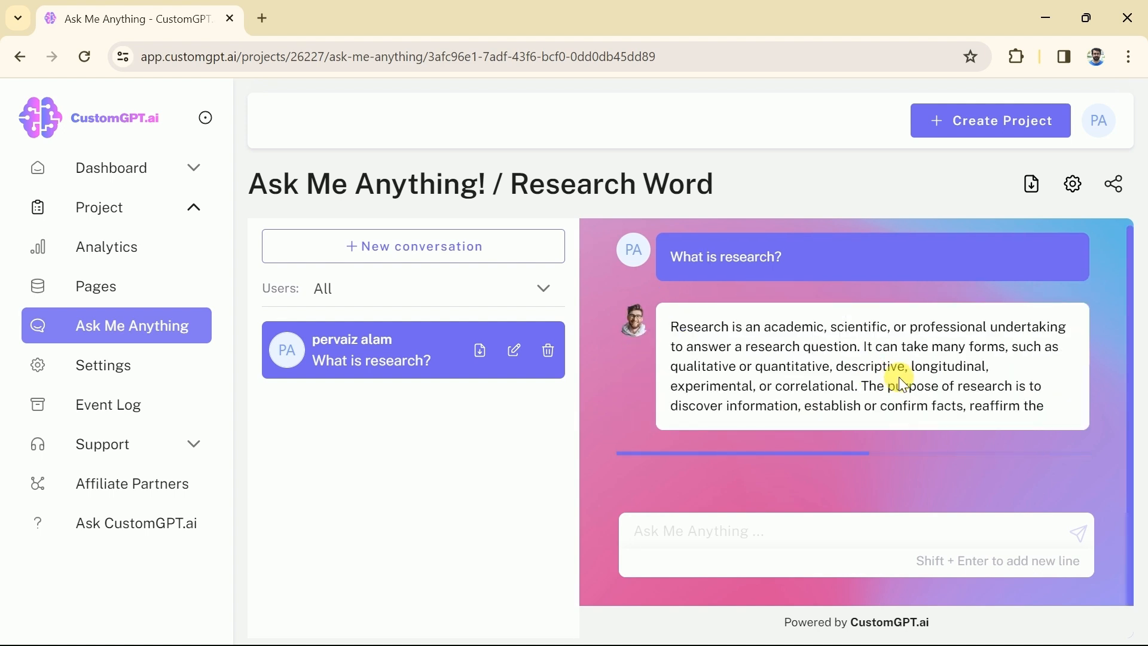
- Ask the chatbot the difference between quantitative and qualitative research and read the reply
{"action": "type", "text": "Difference between quan"}
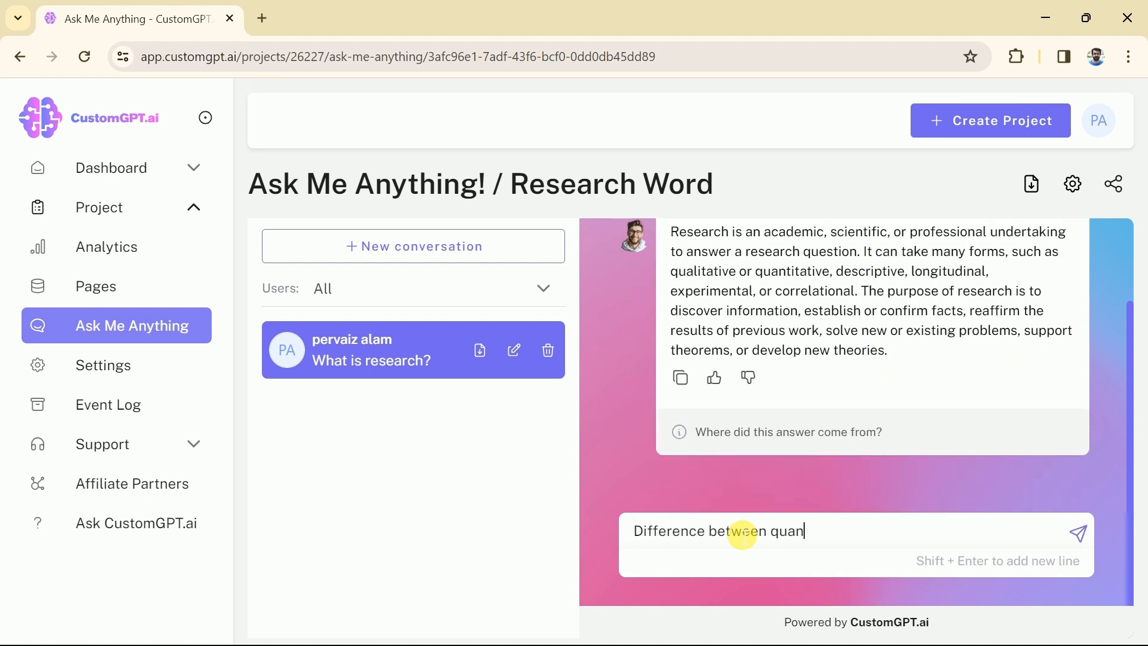
{"action": "type", "text": "titative and qualitative"}
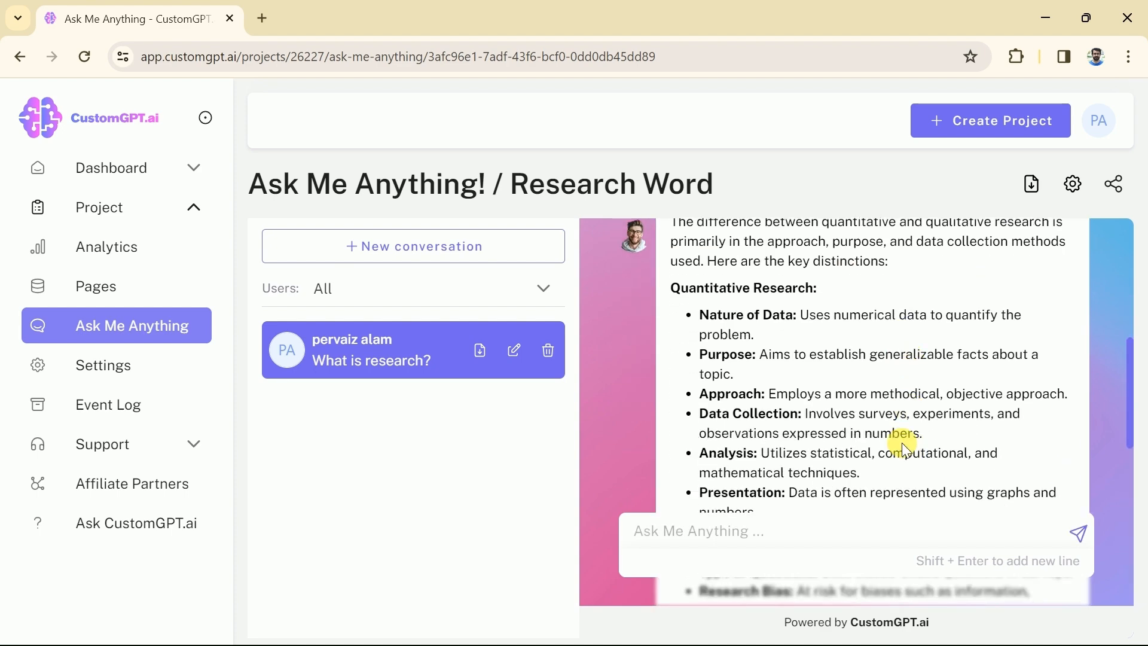
{"action": "scroll", "scroll_direction": "down", "scroll_amount": 3}
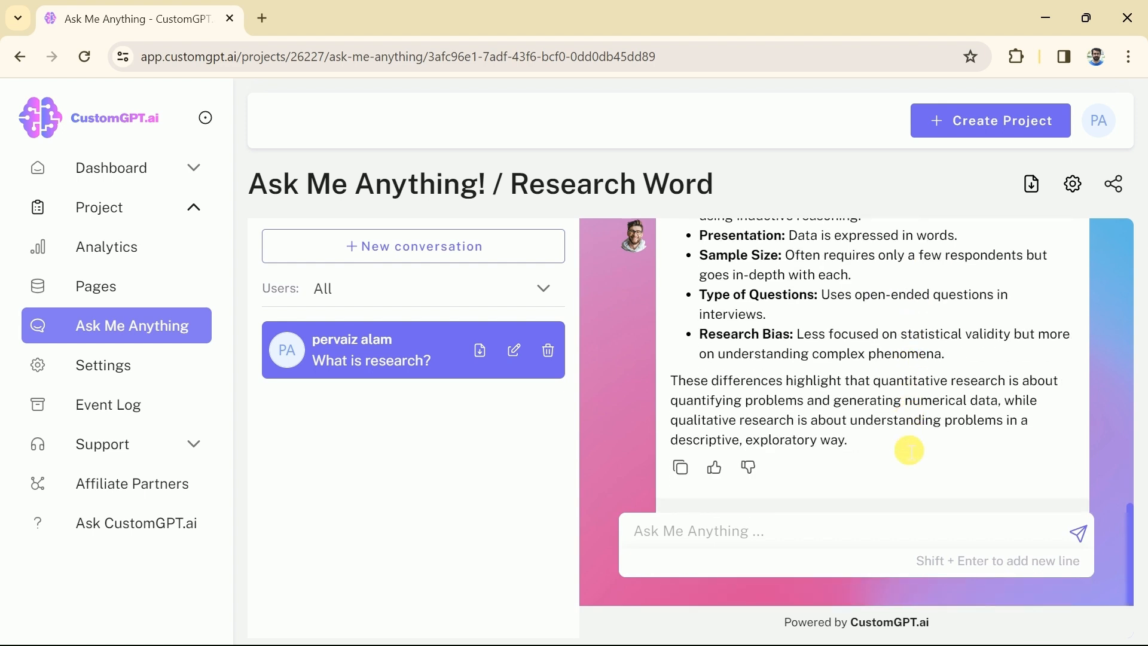
- Ask which methods can be used to analyse data in quantitative research and read the reply
{"action": "type", "text": "Which methods can be used for data analysis i"}
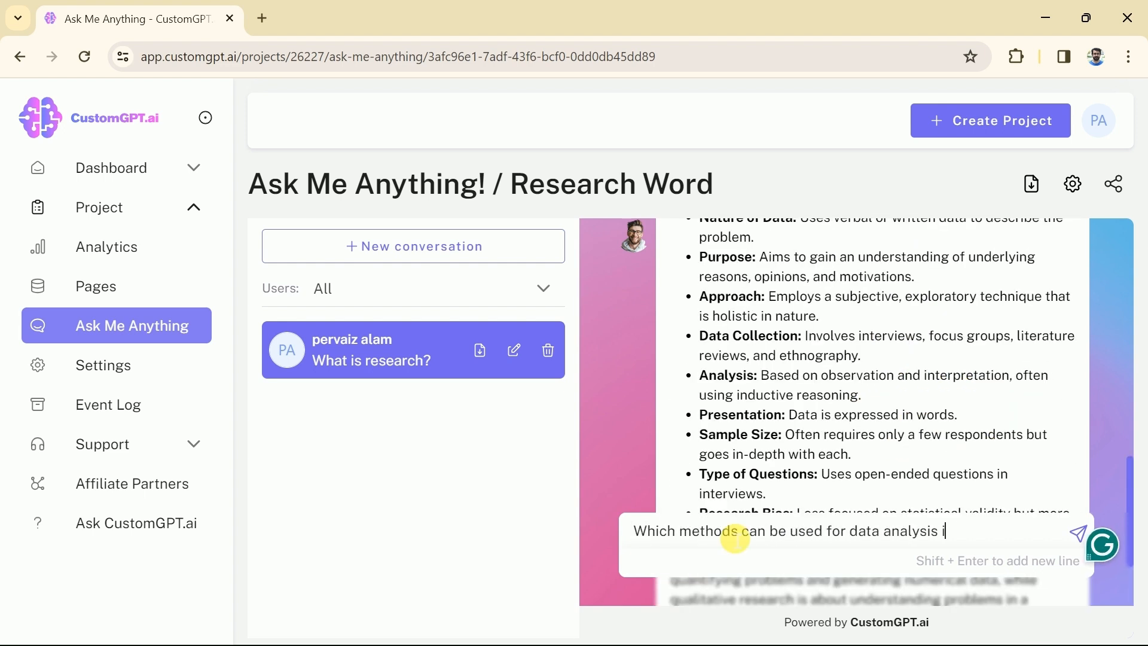
{"action": "type", "text": "n Quantitative research"}
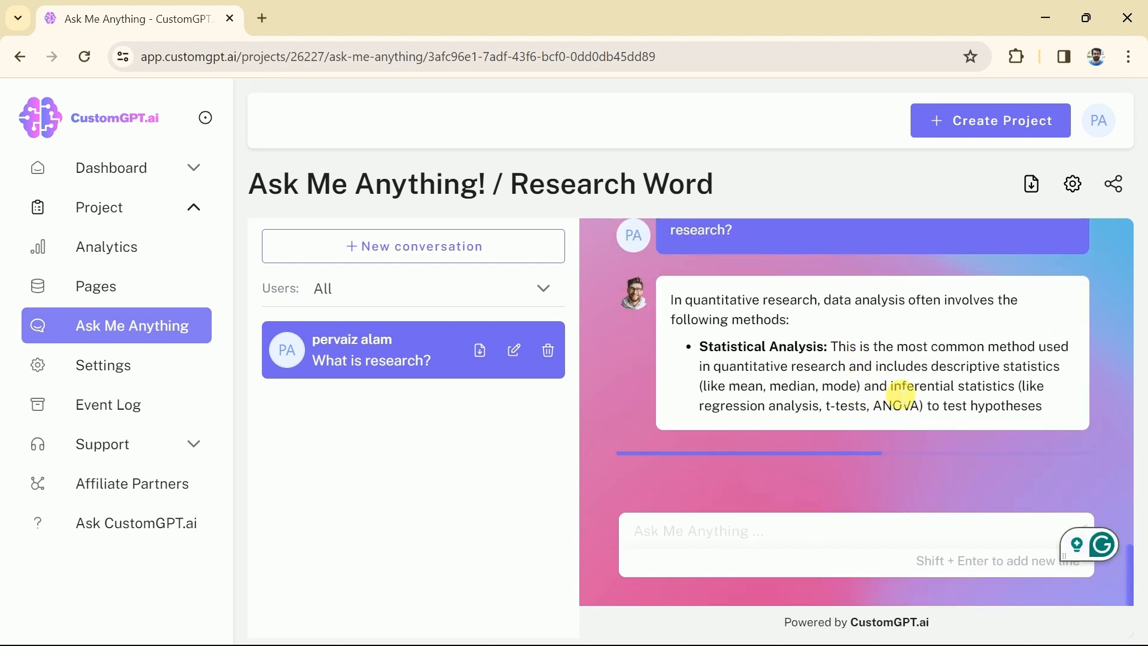
{"action": "scroll", "scroll_direction": "down", "scroll_amount": 3}
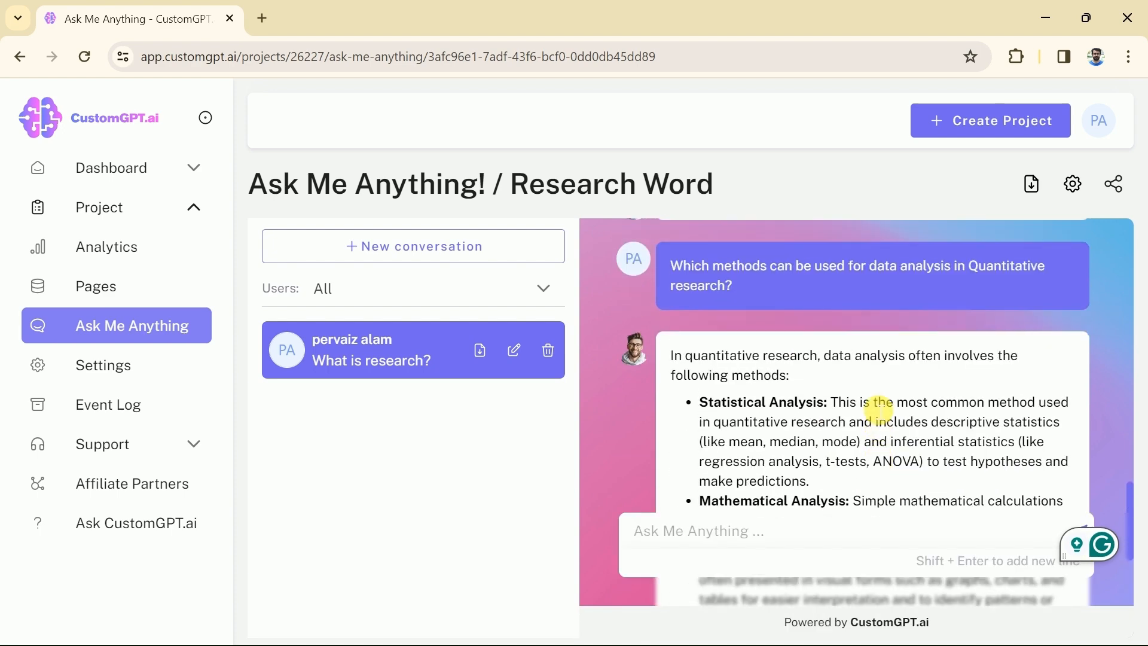
{"action": "scroll", "scroll_direction": "down", "scroll_amount": 3}
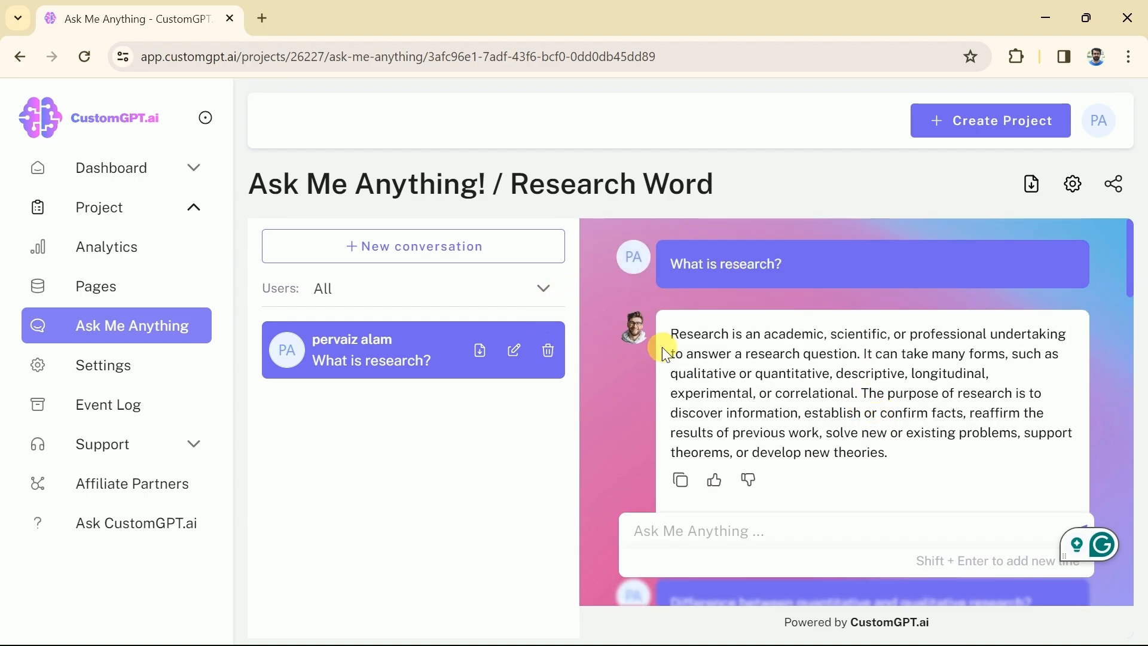
{"action": "mouse_move", "coordinate": [622, 386]}
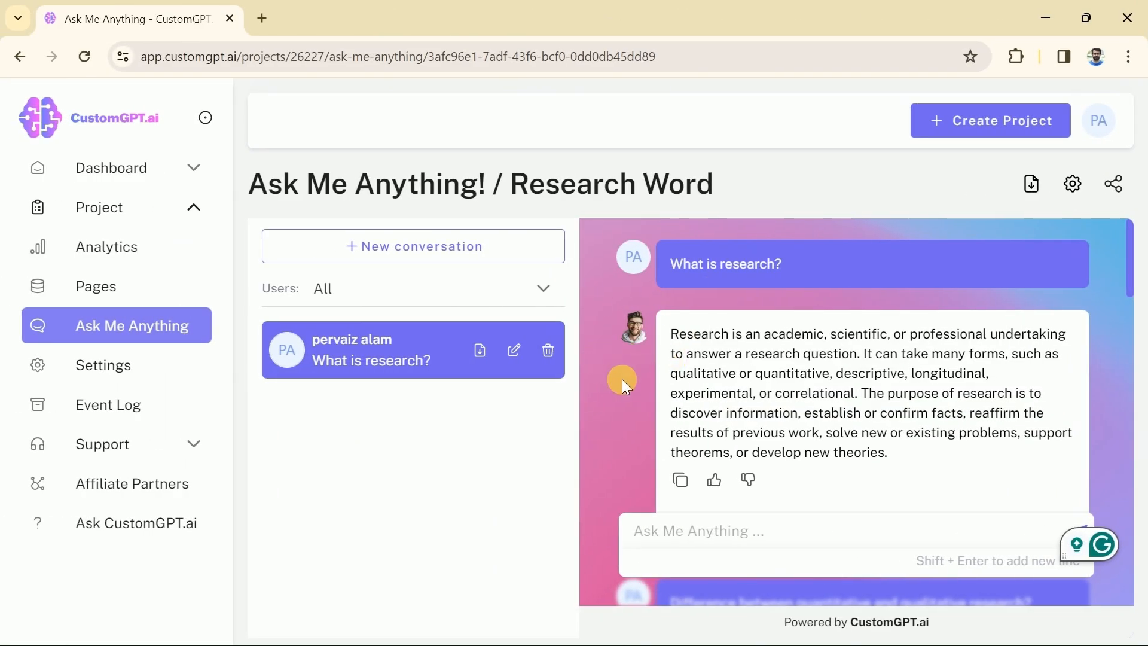
{"action": "mouse_move", "coordinate": [1071, 184]}
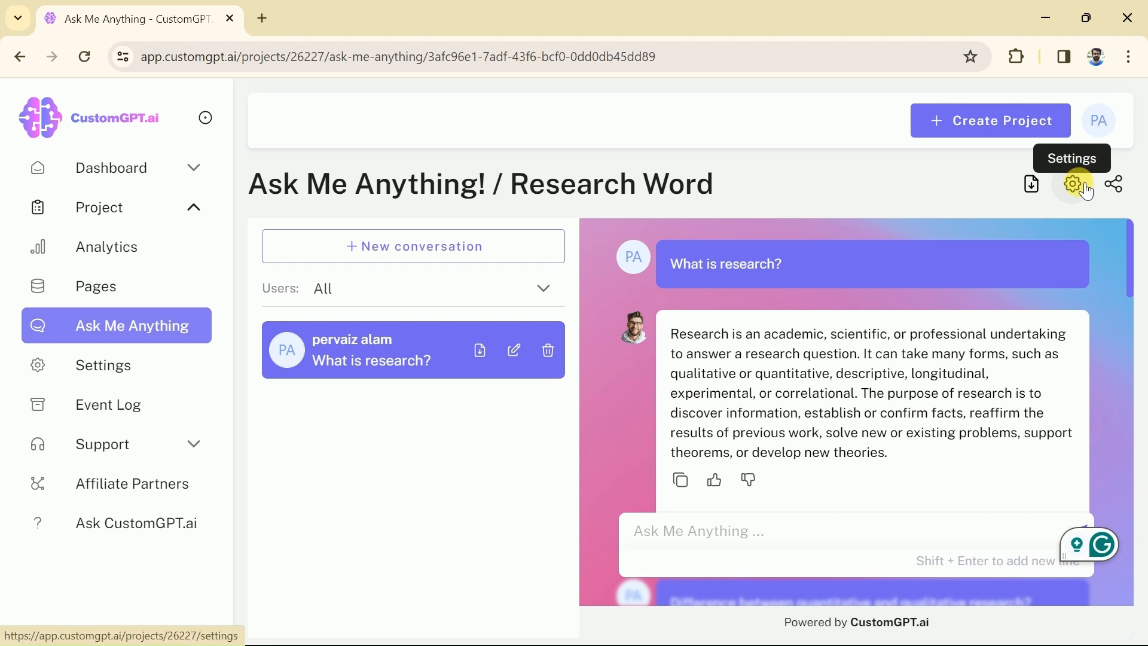
- Replace the Research Word chatbot's avatar with a newly uploaded photo in its settings
{"action": "left_click", "coordinate": [1073, 184]}
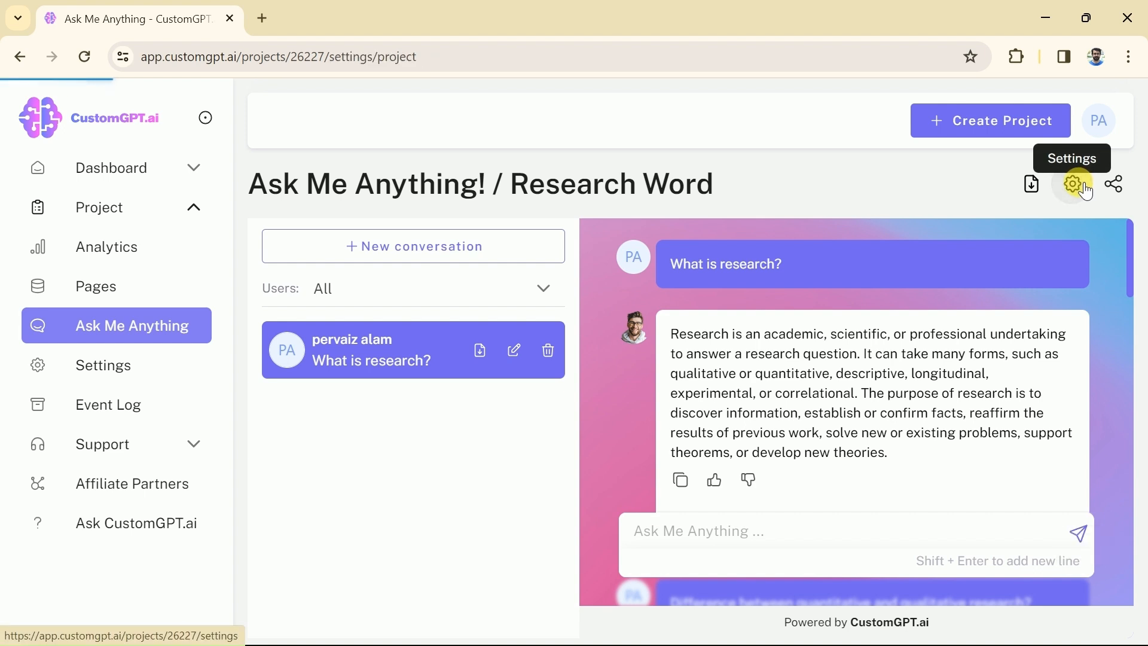
{"action": "left_click", "coordinate": [1072, 184]}
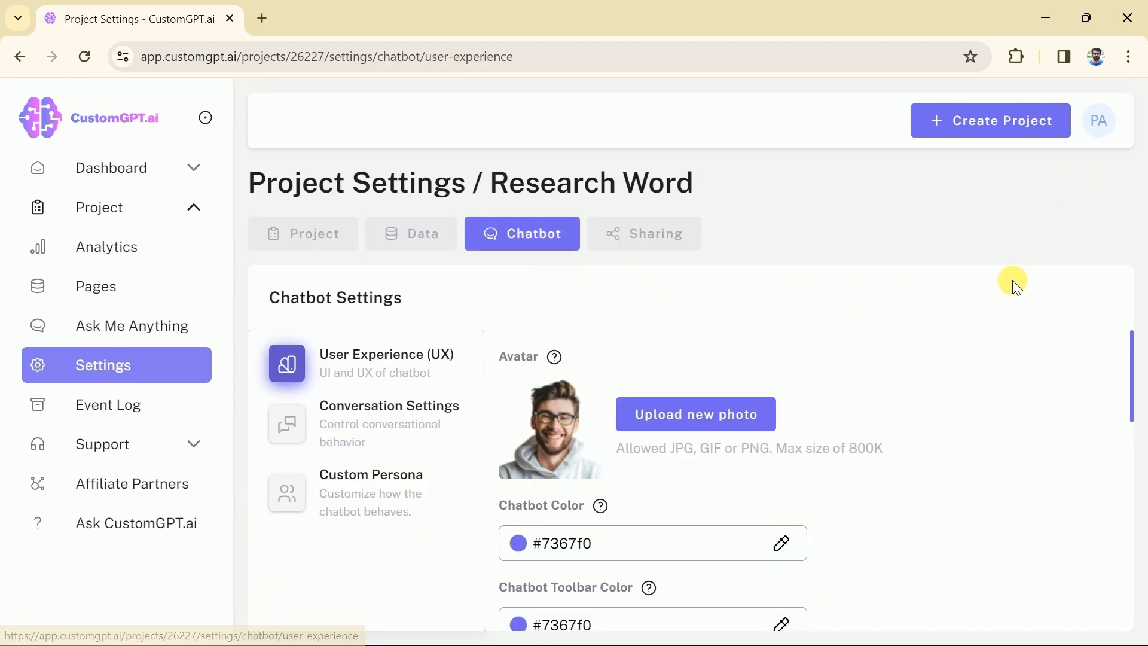
{"action": "mouse_move", "coordinate": [828, 427]}
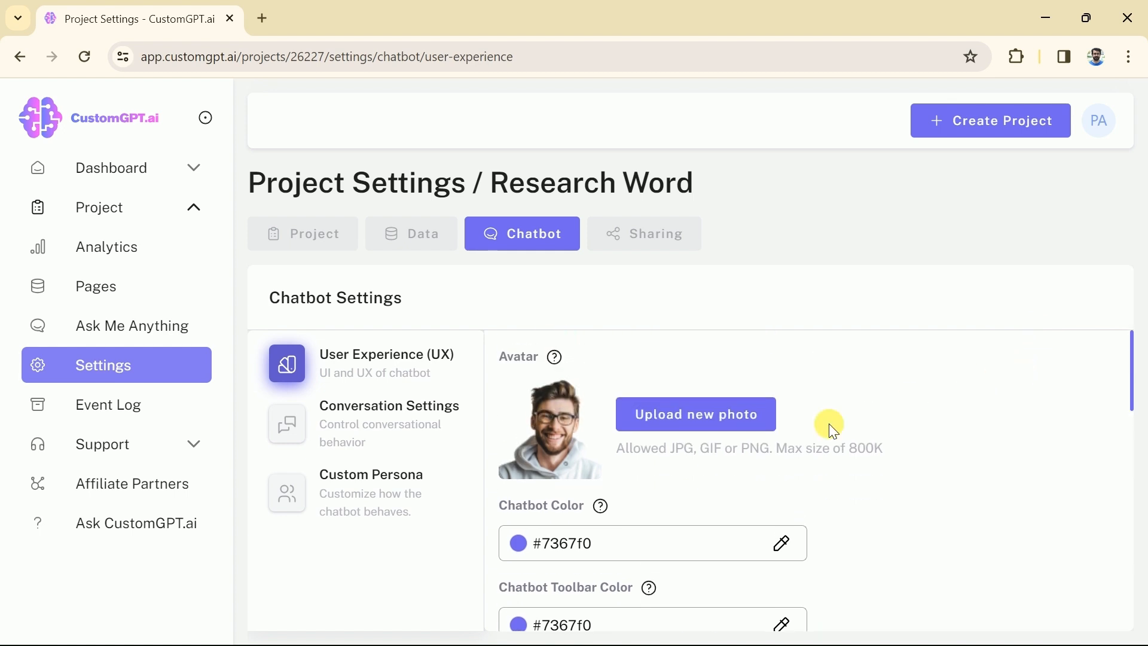
{"action": "mouse_move", "coordinate": [694, 413]}
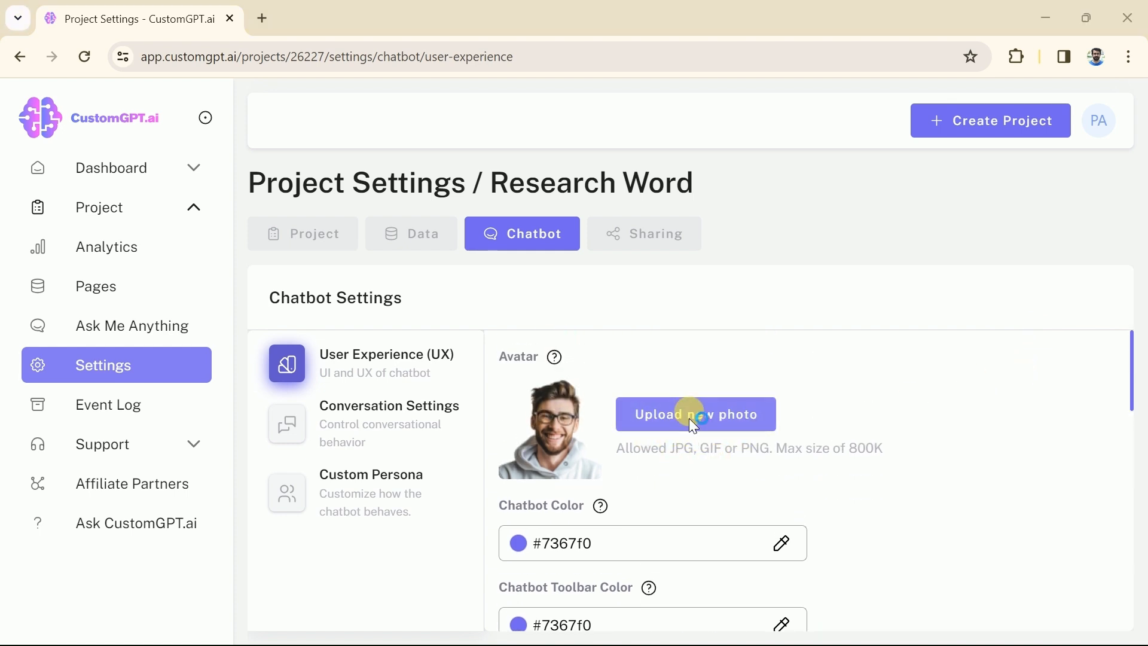
{"action": "left_click", "coordinate": [695, 414]}
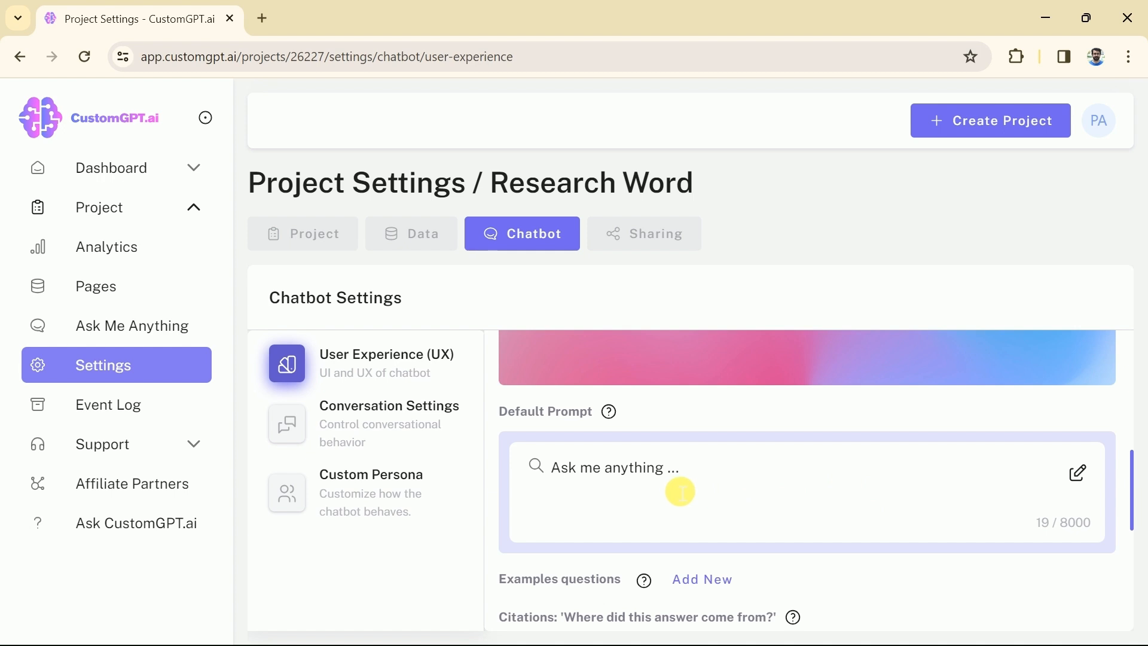
- Update the default prompt starting 'What ...', save the changes and return to My Projects
{"action": "type", "text": "What ..."}
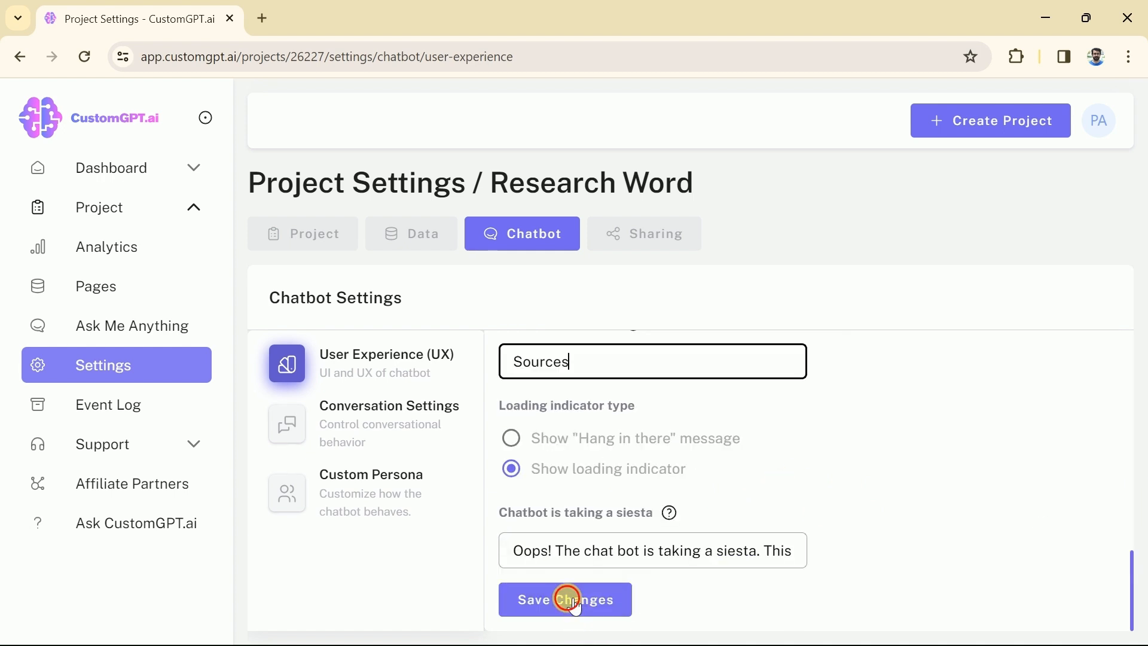
{"action": "left_click", "coordinate": [564, 599]}
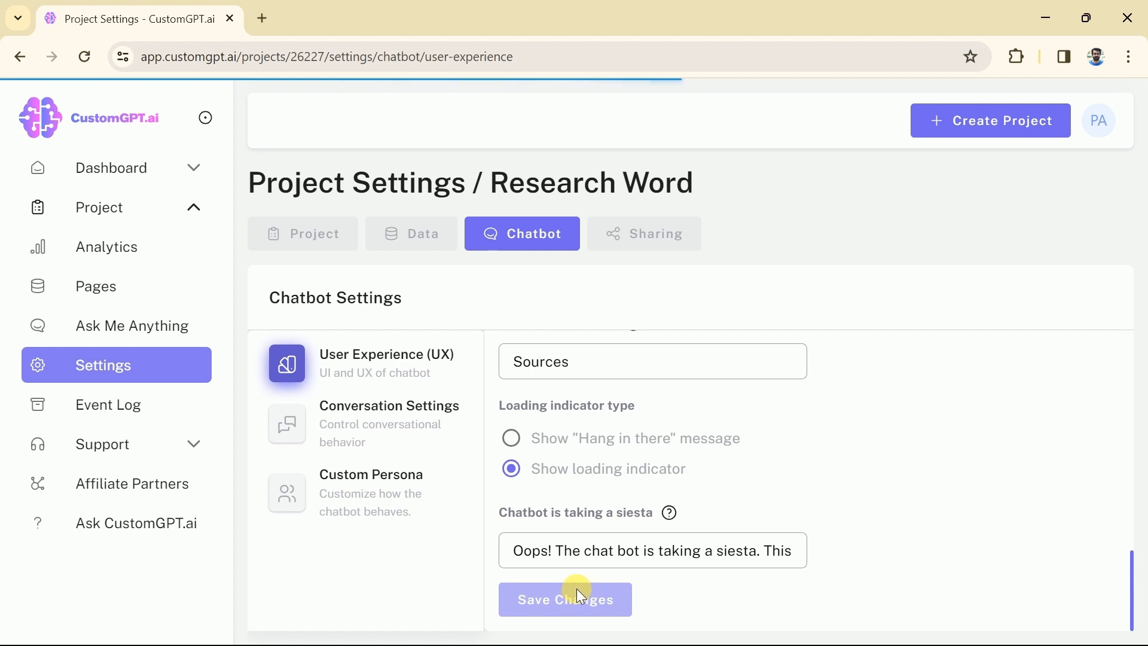
{"action": "left_click", "coordinate": [564, 598]}
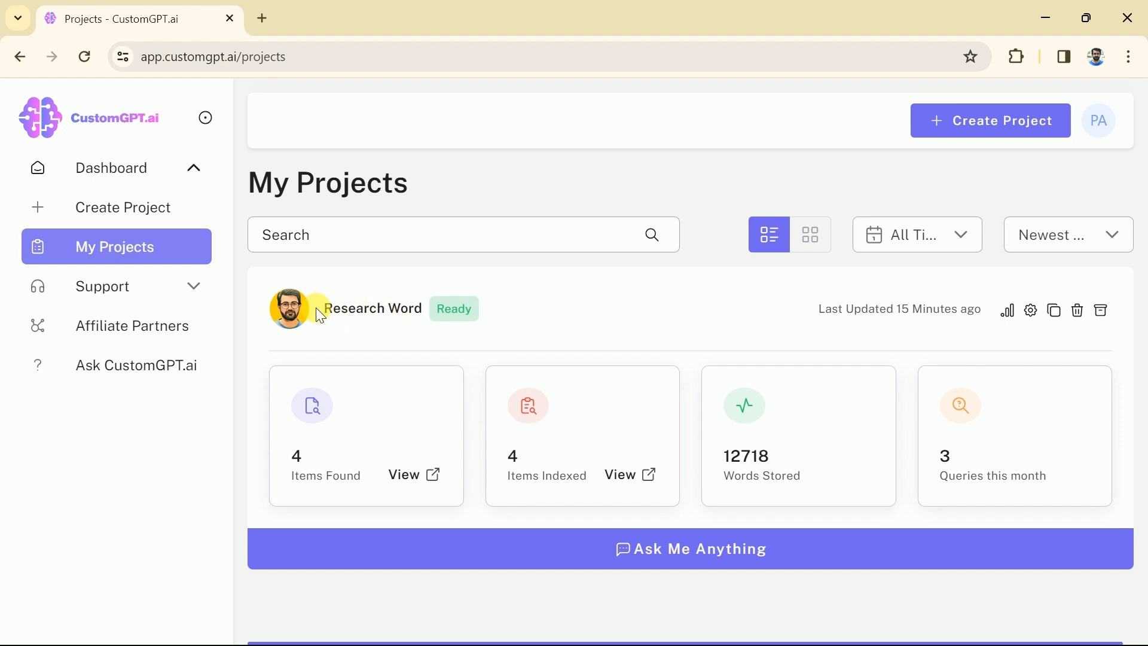
{"action": "mouse_move", "coordinate": [316, 314]}
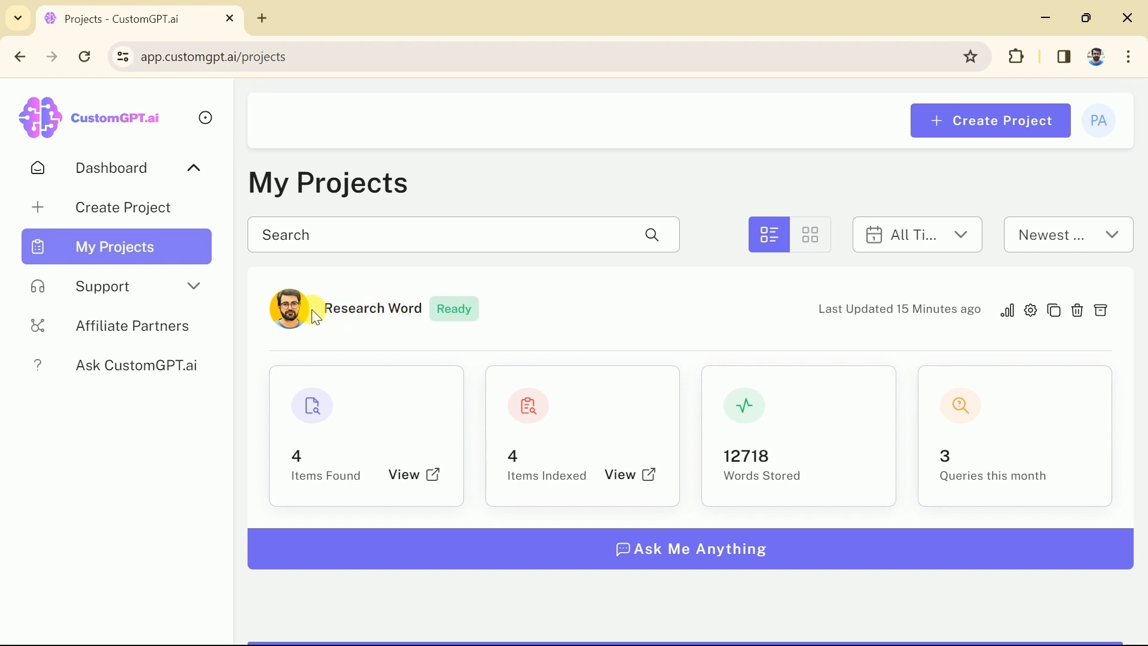
{"action": "mouse_move", "coordinate": [293, 300]}
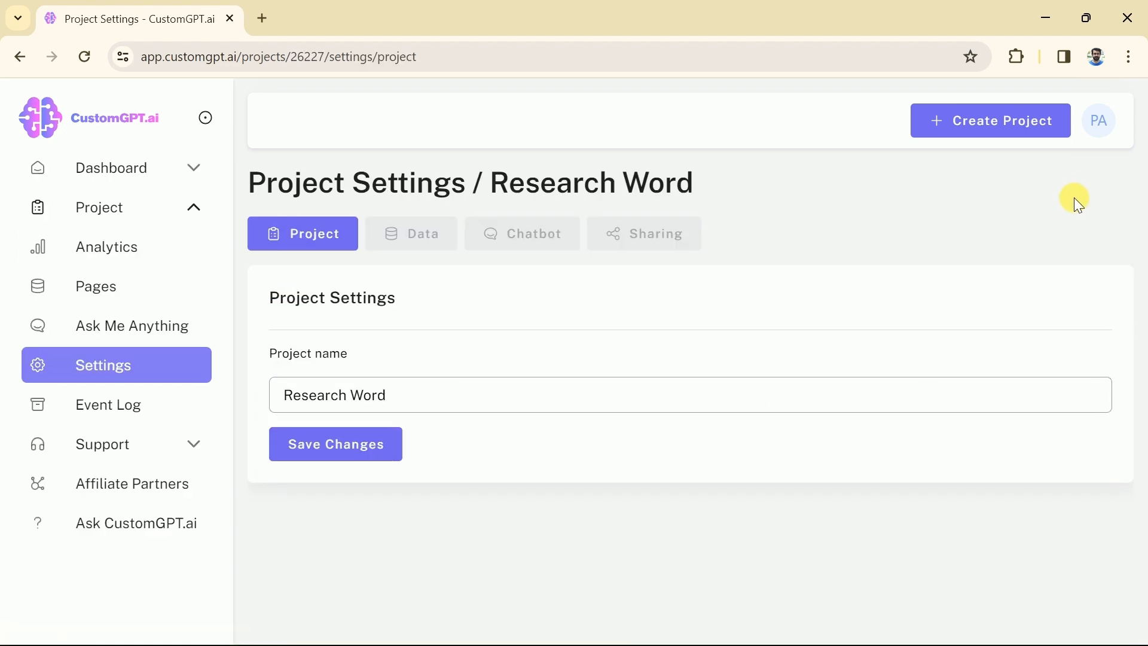
- View Research Word's private share link, test the shared chat in a new tab and close it
{"action": "left_click", "coordinate": [643, 233]}
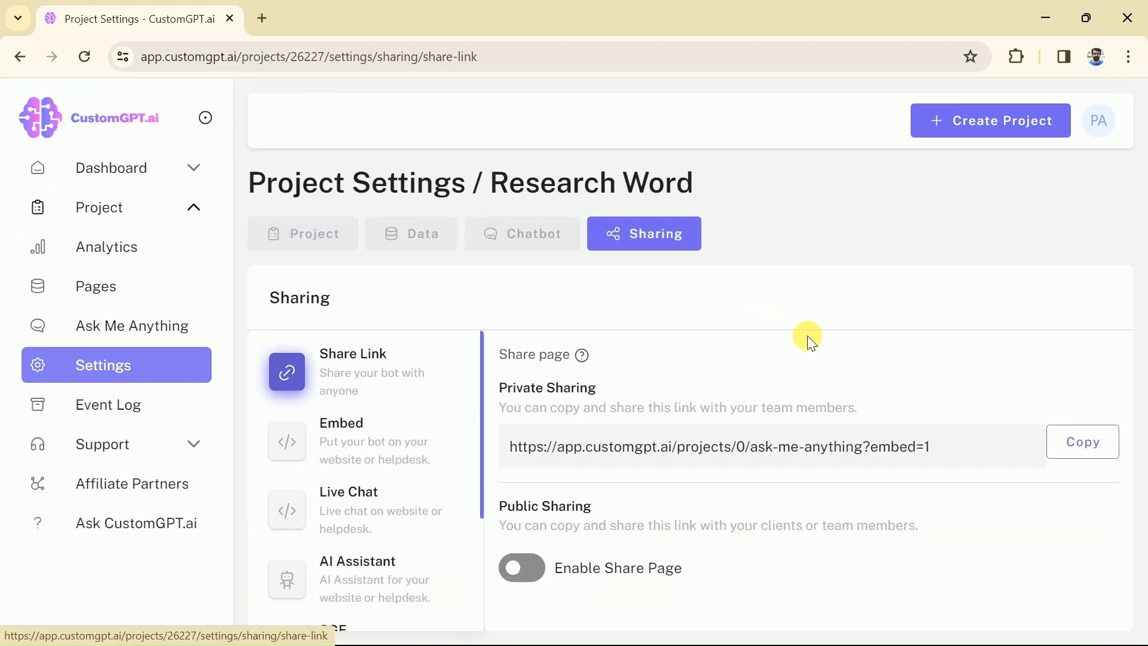
{"action": "mouse_move", "coordinate": [452, 364]}
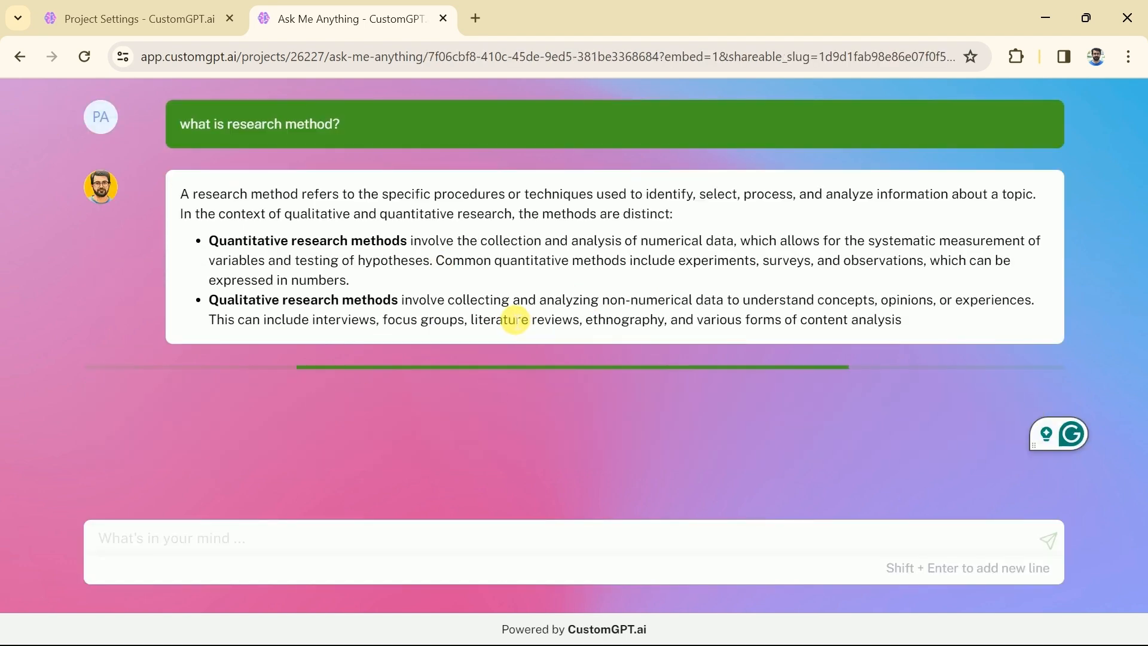
{"action": "left_click", "coordinate": [132, 18]}
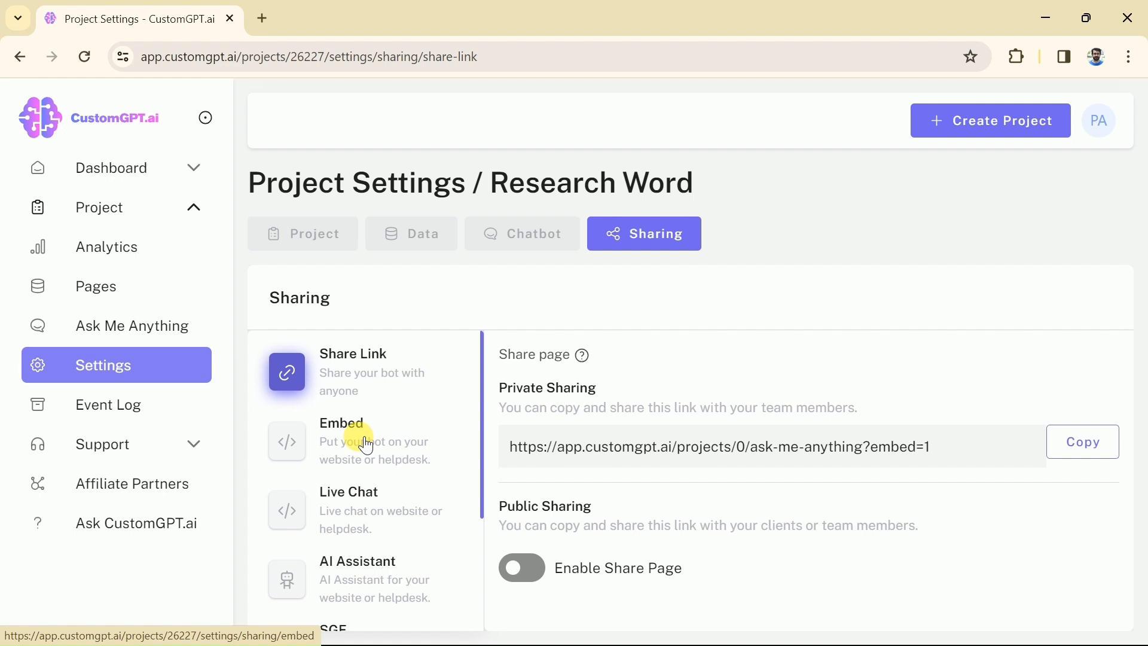
- Enable embedding for Research Word with automatic reset of the previous conversation turned on
{"action": "left_click", "coordinate": [340, 441]}
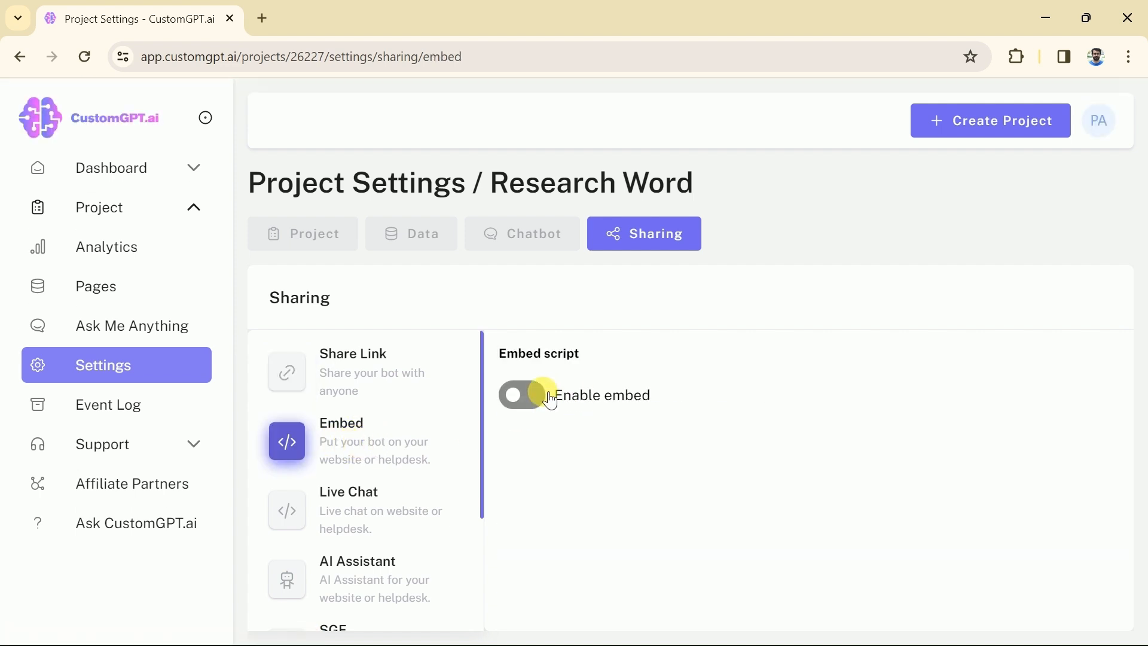
{"action": "left_click", "coordinate": [522, 394]}
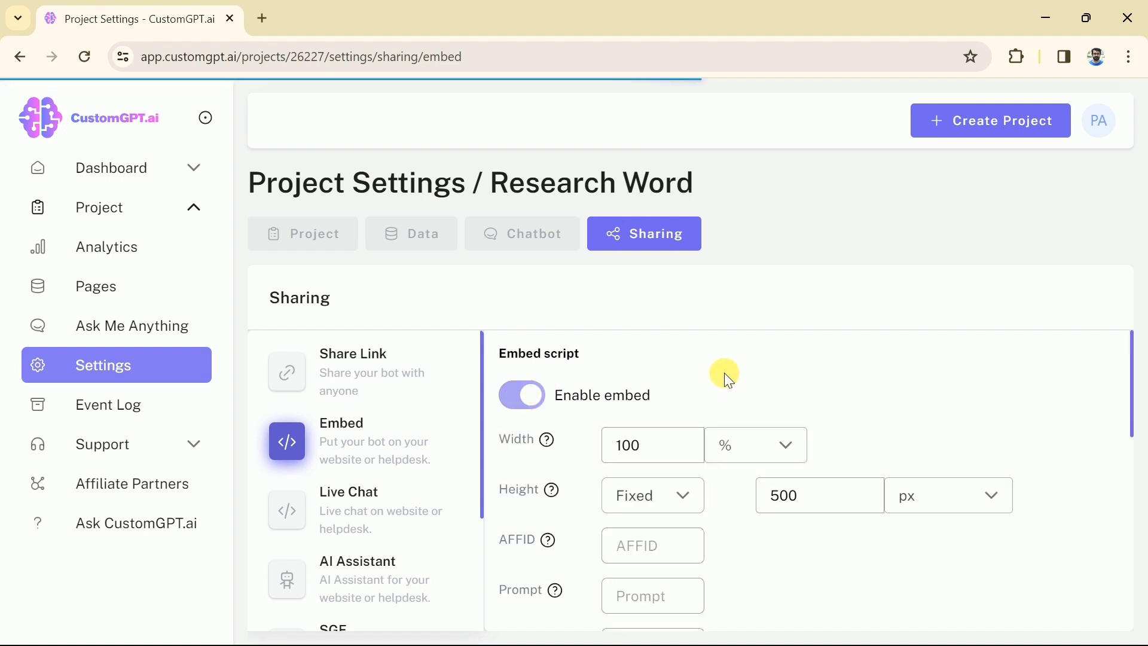
{"action": "scroll", "scroll_direction": "down", "scroll_amount": 3}
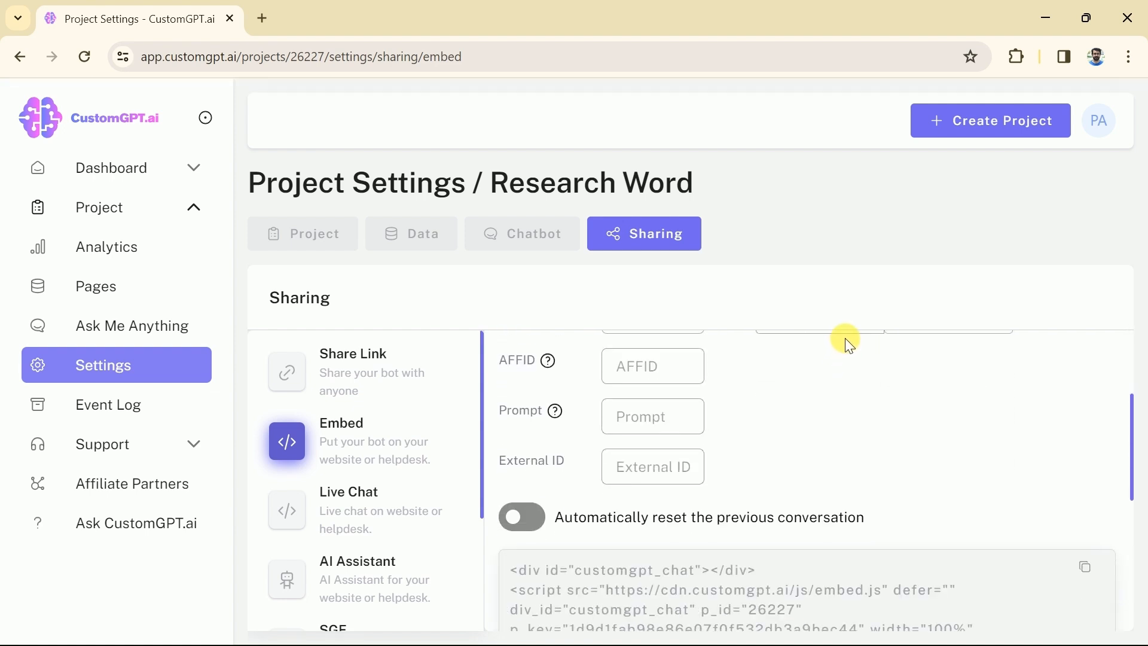
{"action": "scroll", "scroll_direction": "down", "scroll_amount": 3}
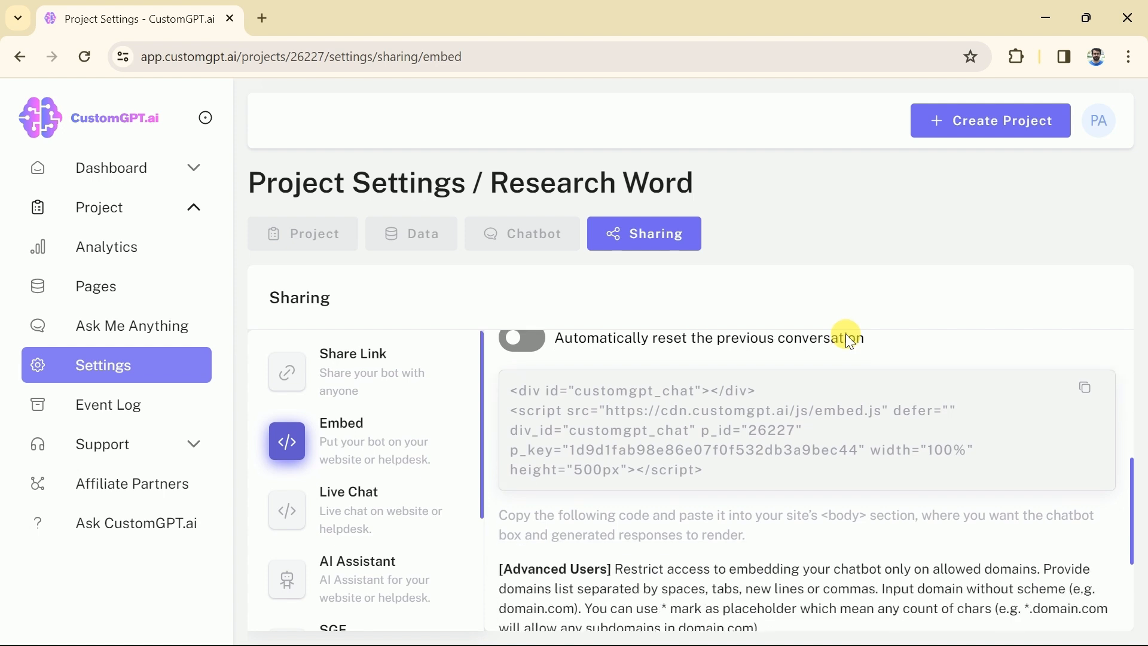
{"action": "mouse_move", "coordinate": [600, 417]}
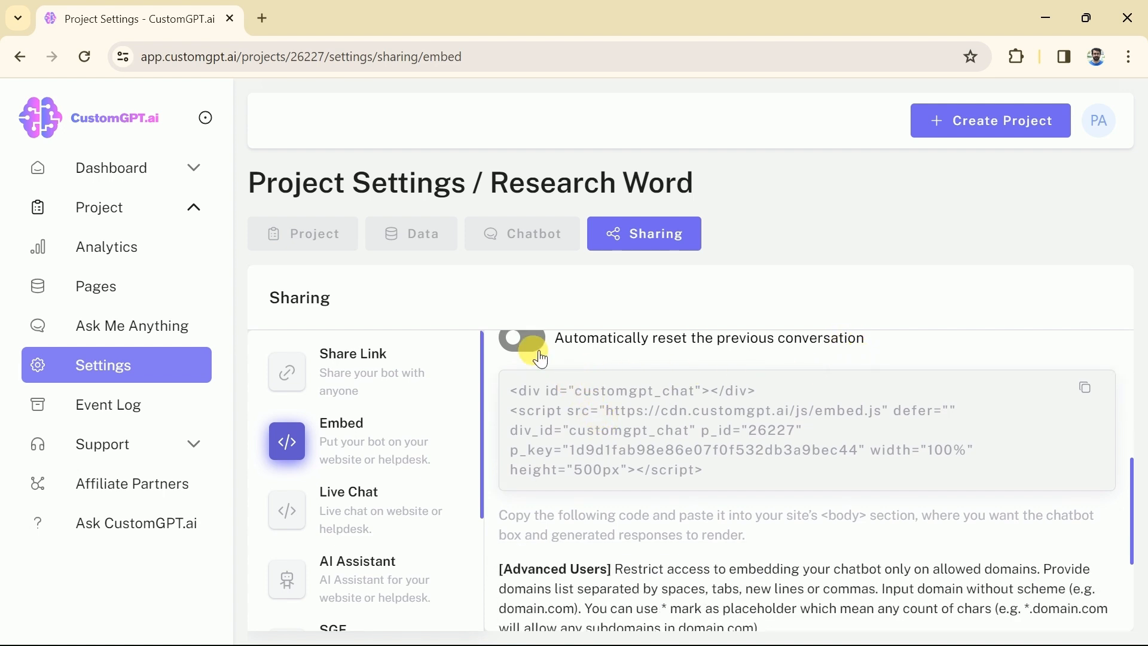
{"action": "left_click", "coordinate": [520, 348]}
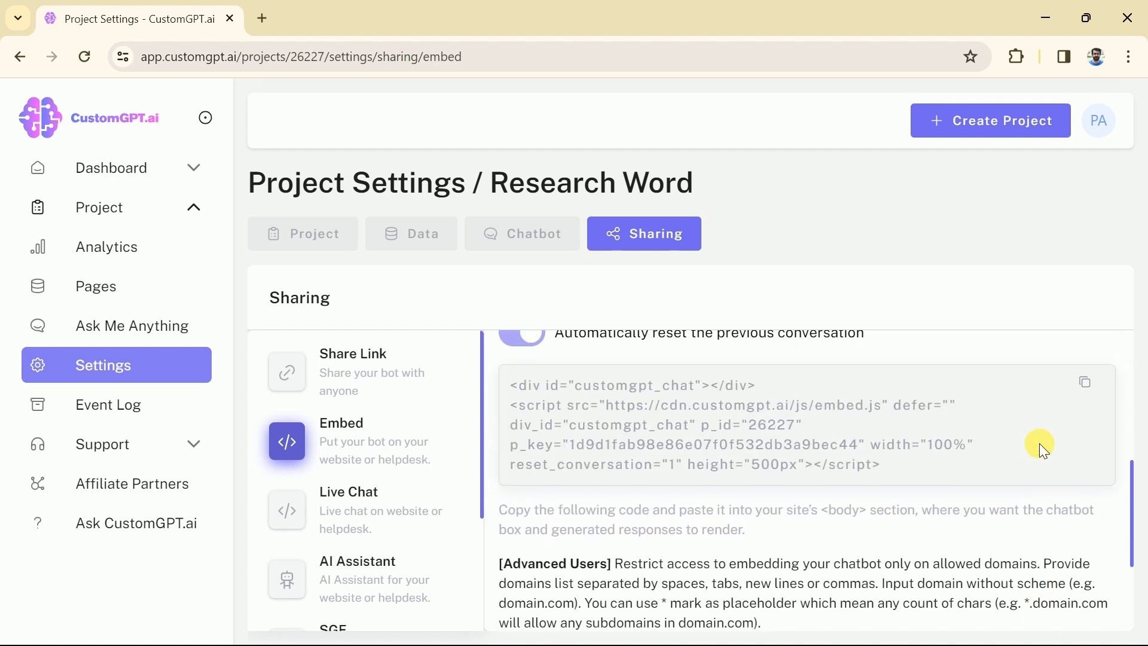
- Copy the updated embed code for the chatbot
{"action": "left_click", "coordinate": [1084, 381]}
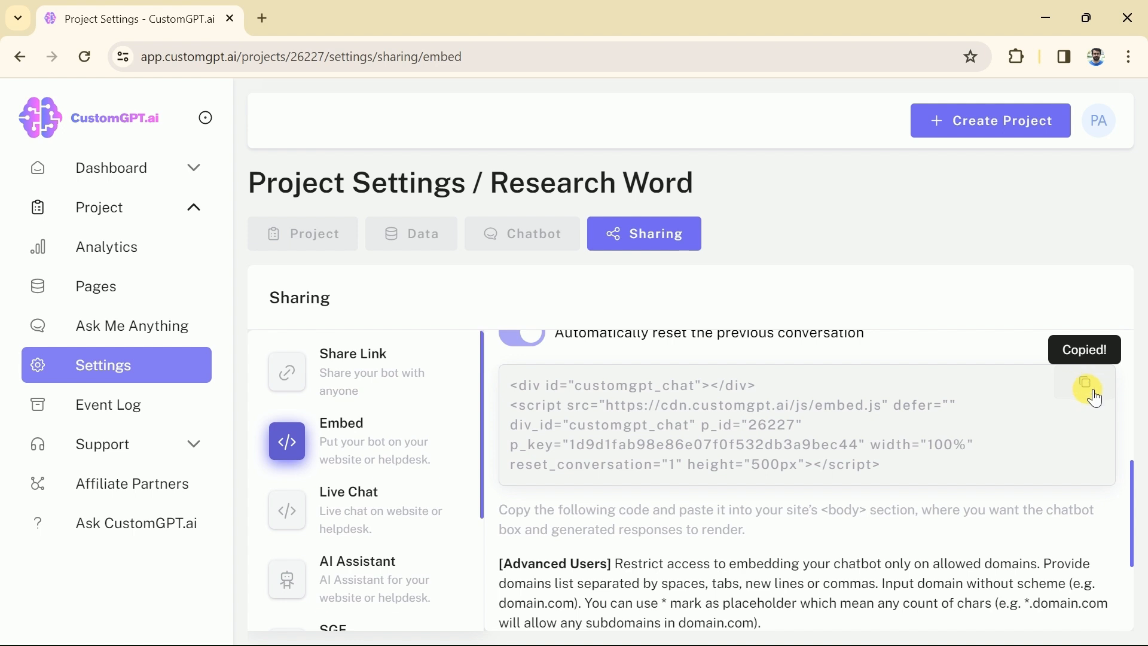
{"action": "left_click", "coordinate": [1085, 383]}
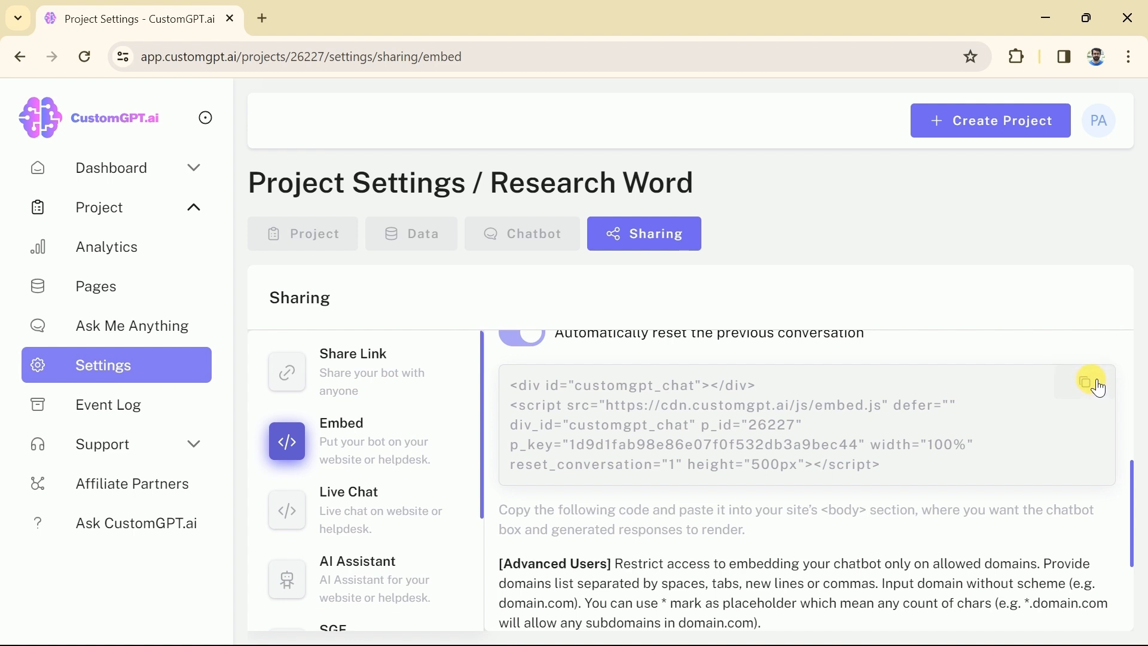
{"action": "scroll", "scroll_direction": "down", "scroll_amount": 3}
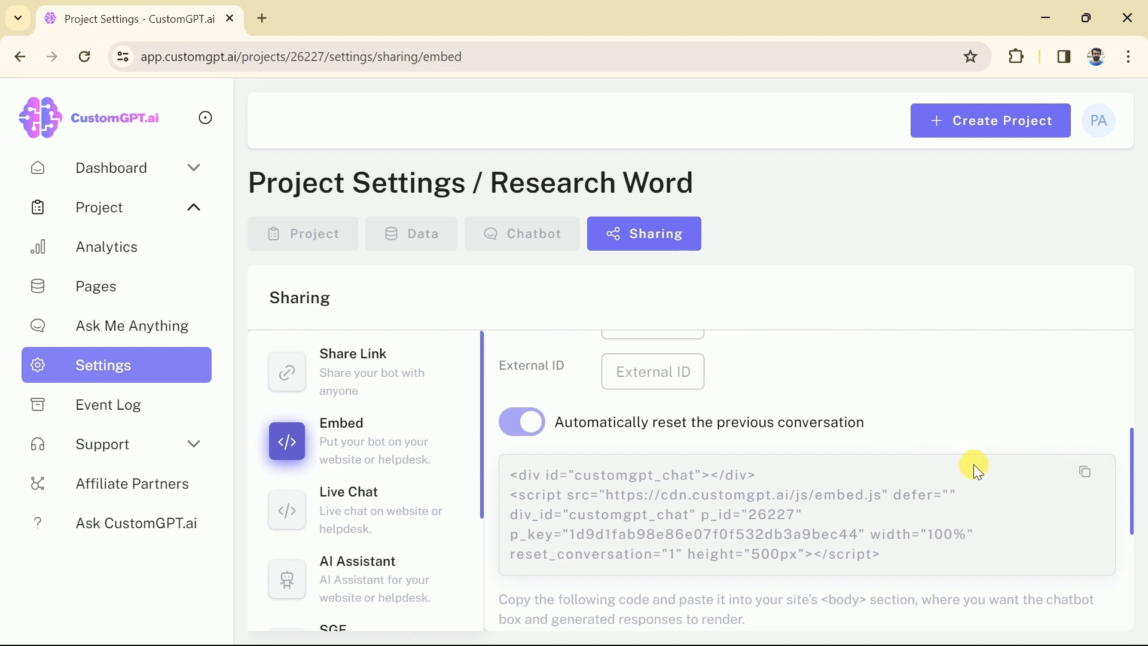
{"action": "mouse_move", "coordinate": [908, 463]}
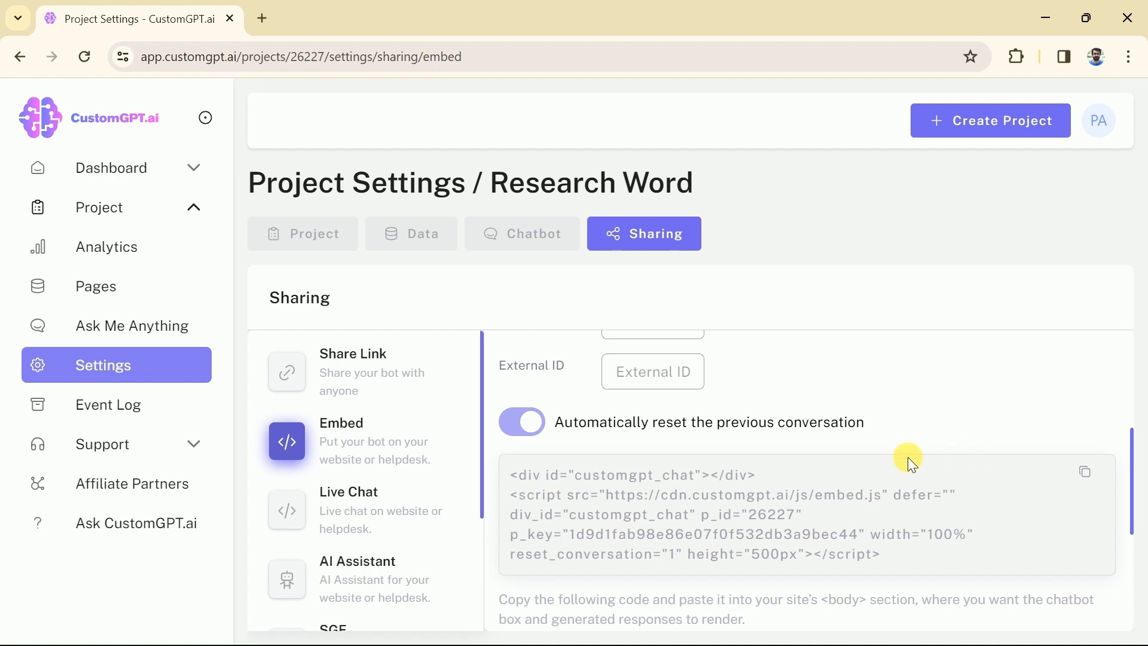
{"action": "mouse_move", "coordinate": [924, 439]}
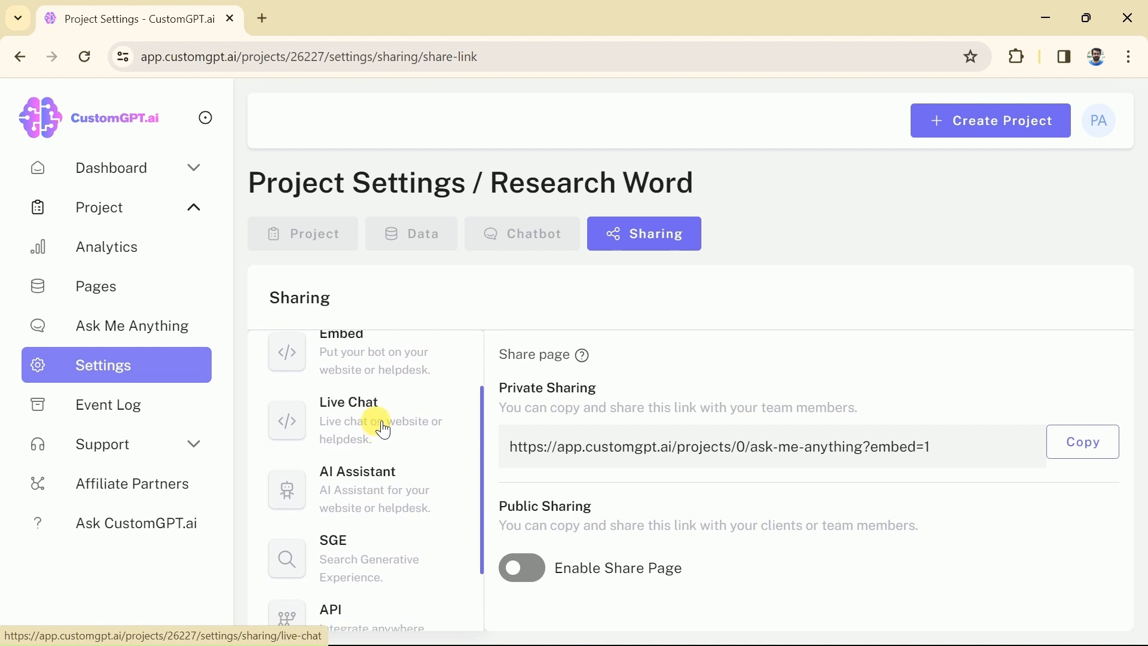
{"action": "mouse_move", "coordinate": [359, 410]}
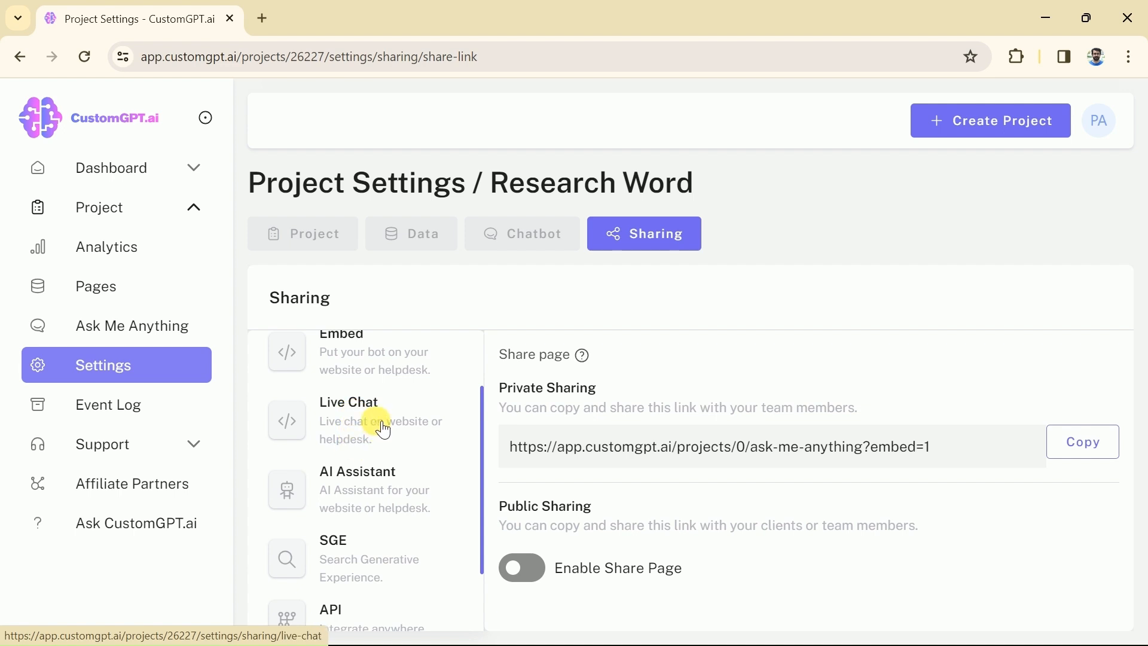
{"action": "mouse_move", "coordinate": [359, 410]}
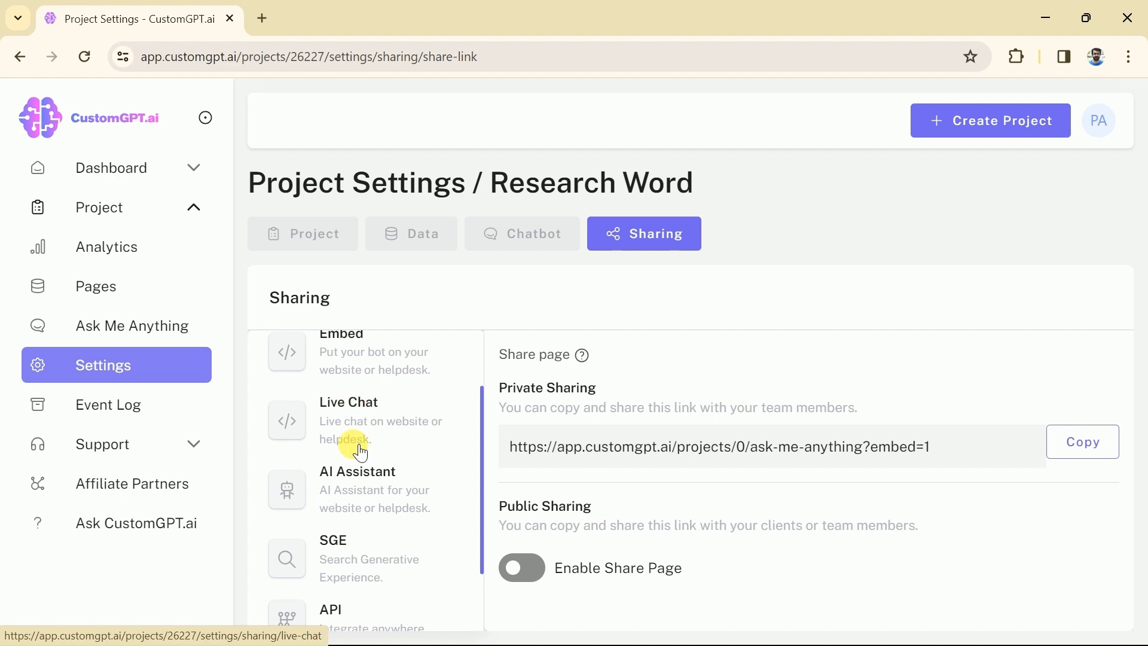
- Scroll the sharing options list to show Live Chat, AI Assistant, SGE and API
{"action": "scroll", "scroll_direction": "down", "scroll_amount": 3}
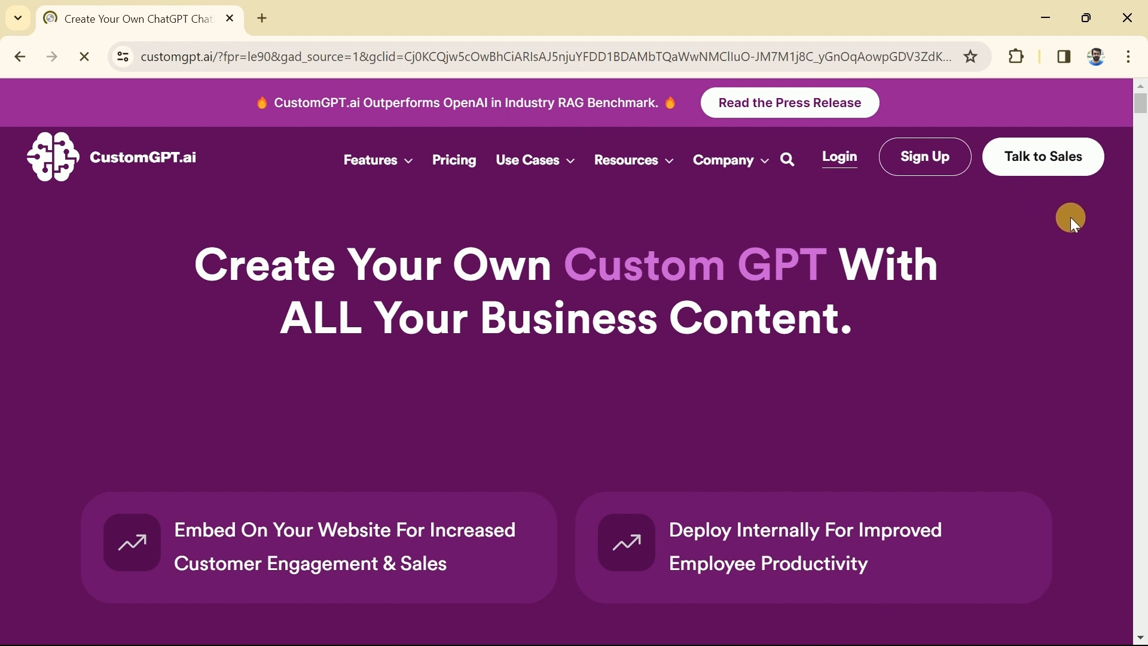
{"action": "mouse_move", "coordinate": [636, 410]}
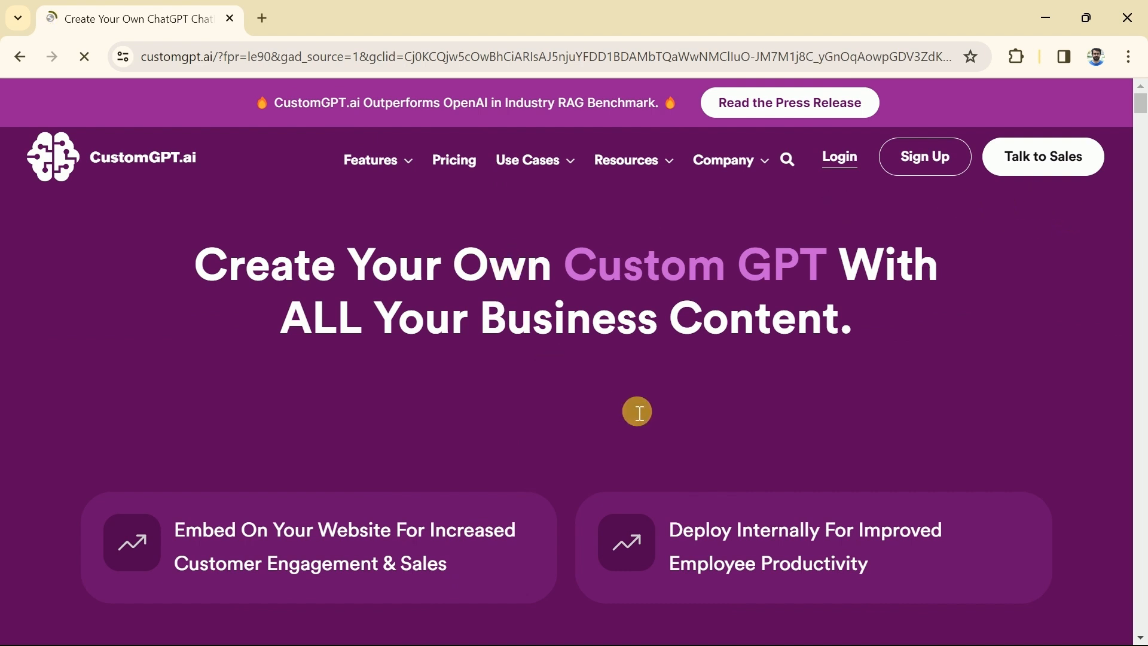
{"action": "mouse_move", "coordinate": [416, 382]}
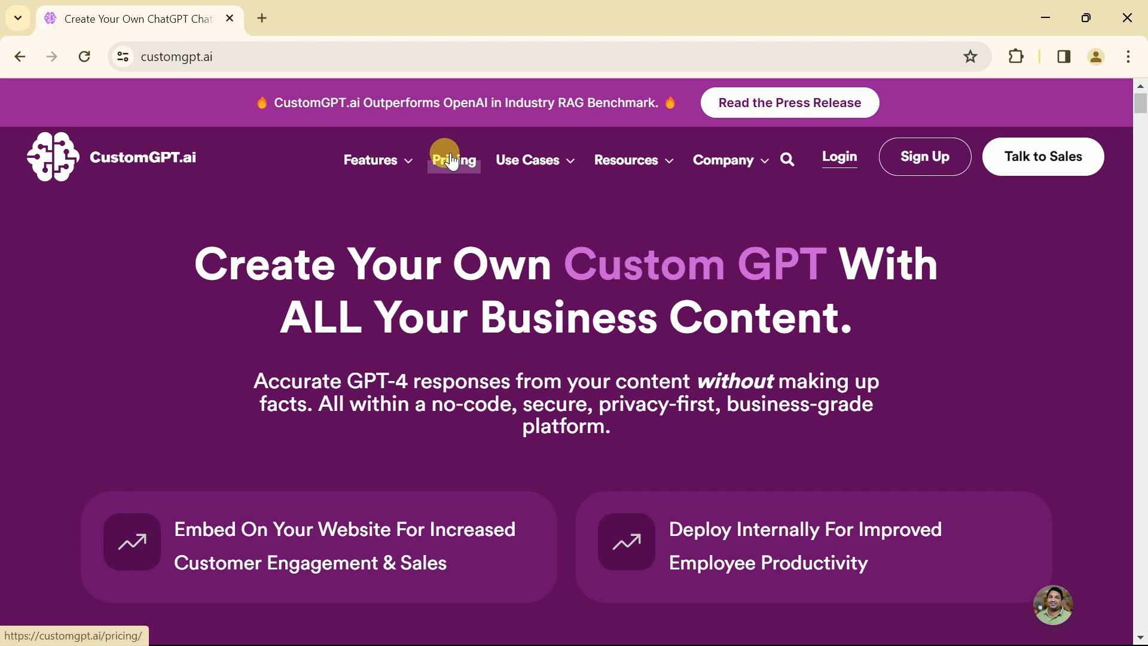
- Show the pricing page's Standard $89, Premium $449 and Enterprise Contact Us plans
{"action": "left_click", "coordinate": [452, 159]}
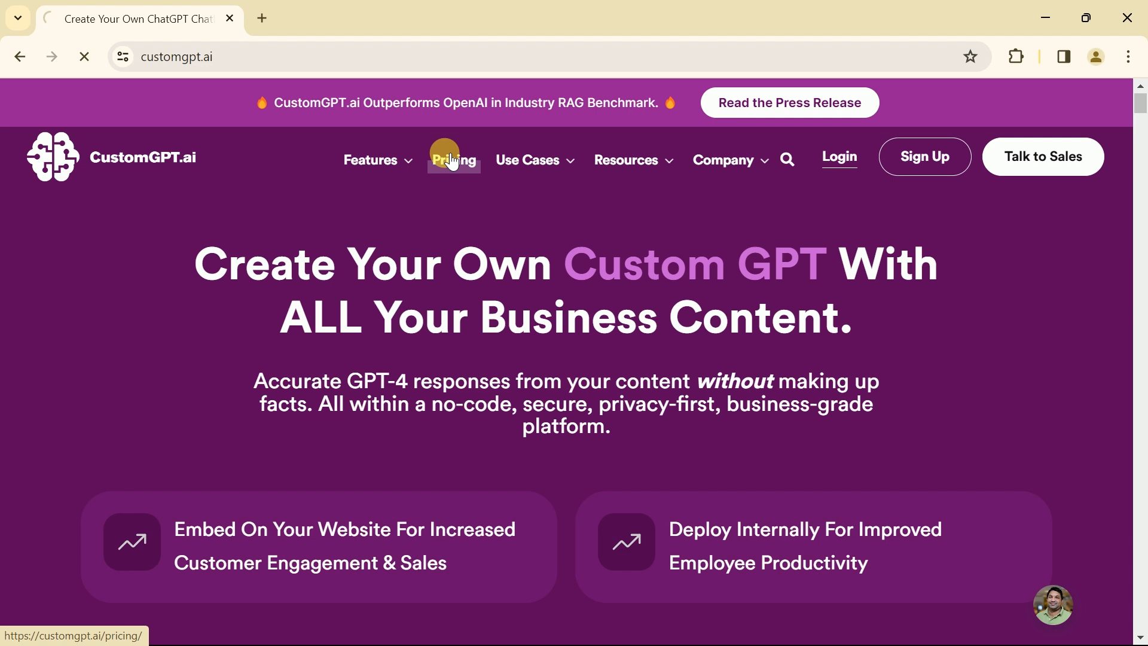
{"action": "left_click", "coordinate": [453, 159]}
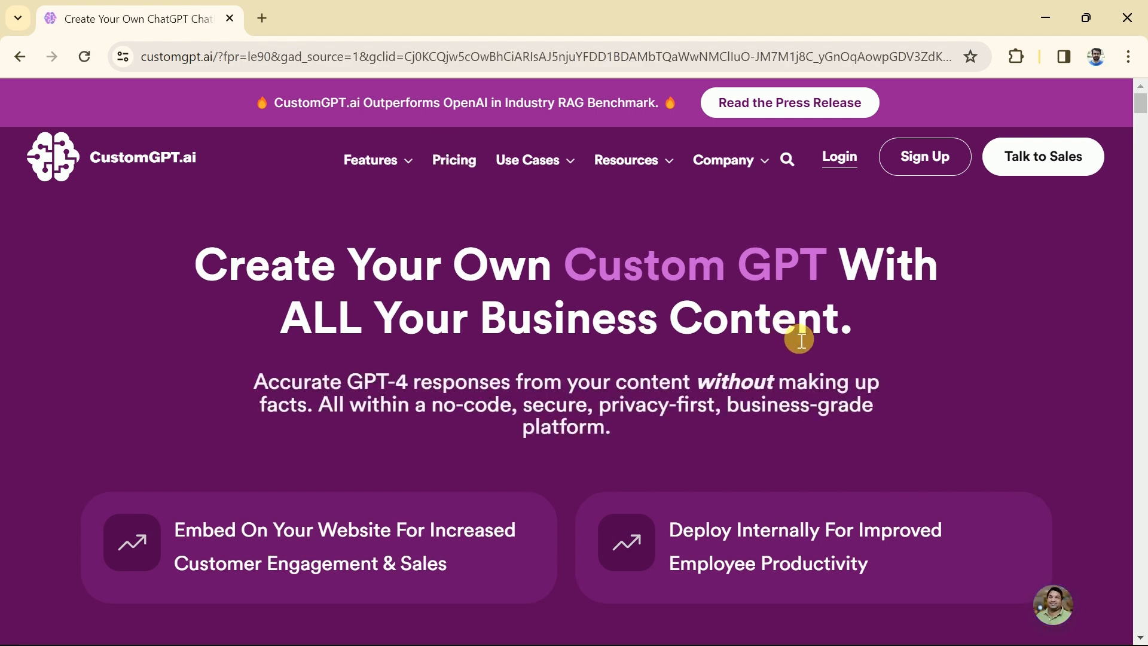
{"action": "left_click", "coordinate": [453, 159]}
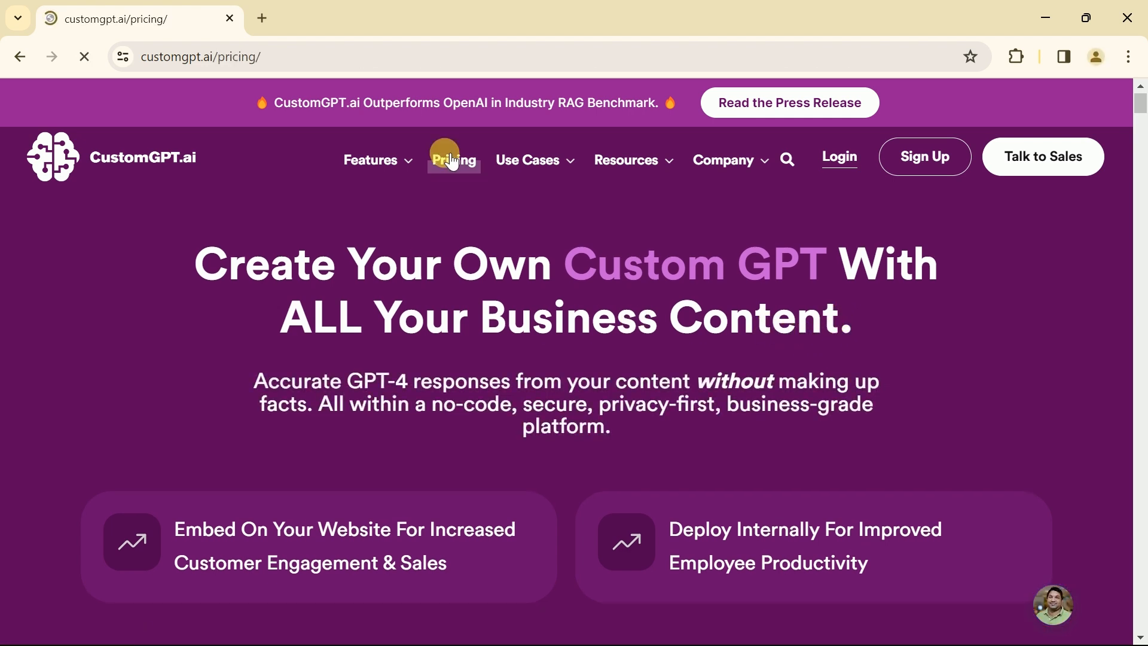
{"action": "left_click", "coordinate": [453, 159]}
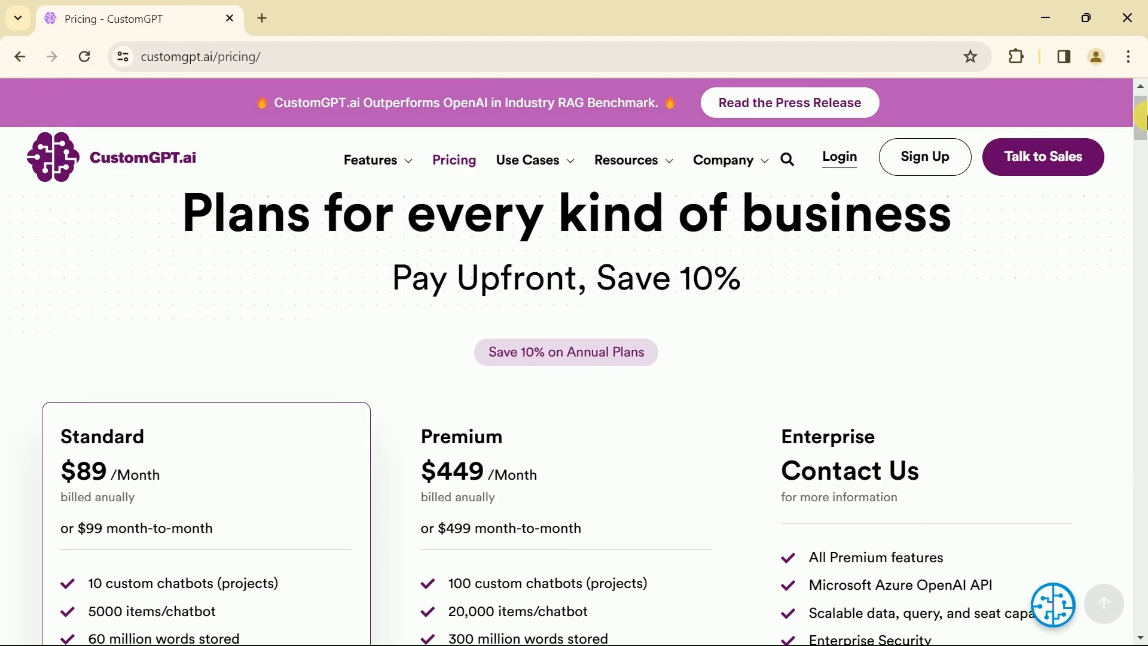
{"action": "scroll", "scroll_direction": "down", "scroll_amount": 3}
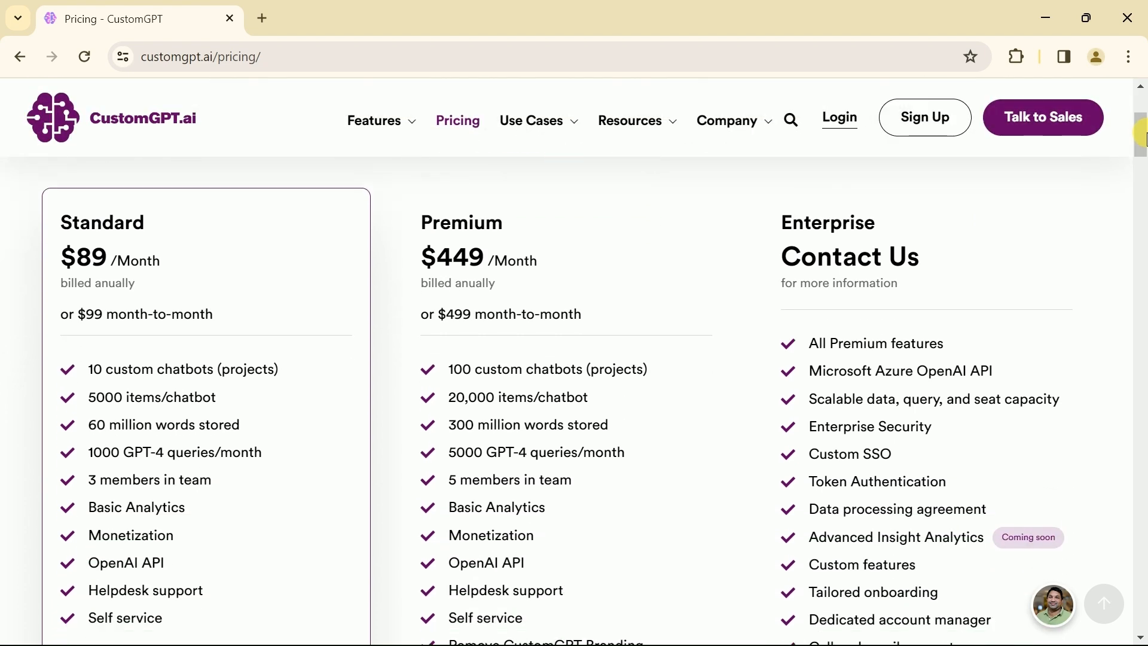
{"action": "scroll", "scroll_direction": "down", "scroll_amount": 3}
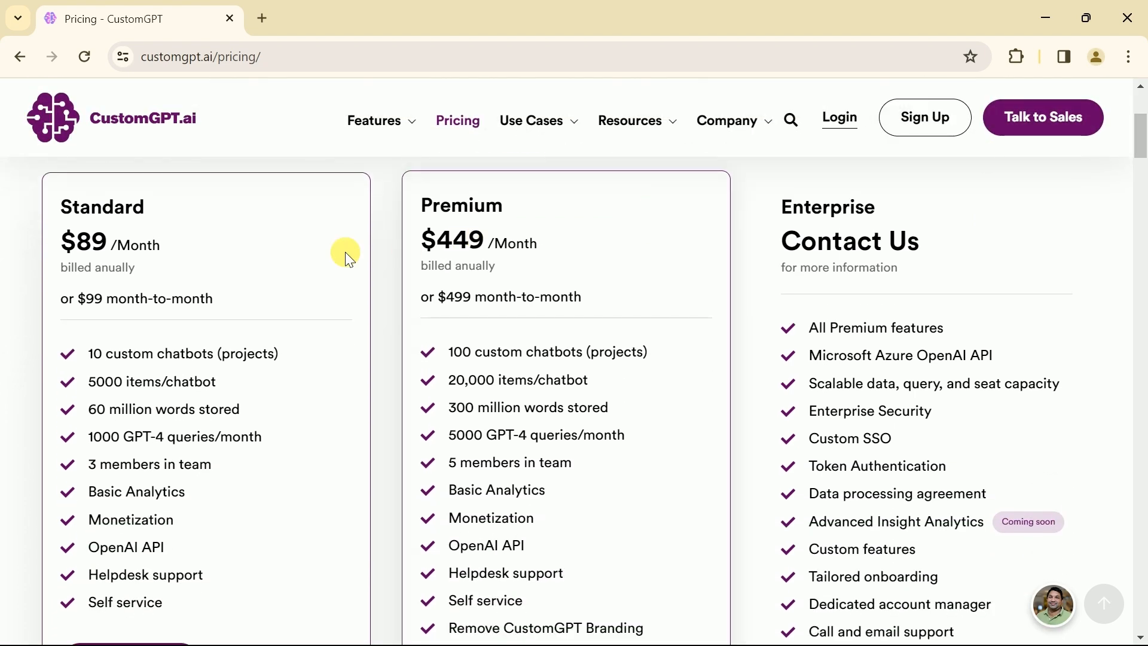